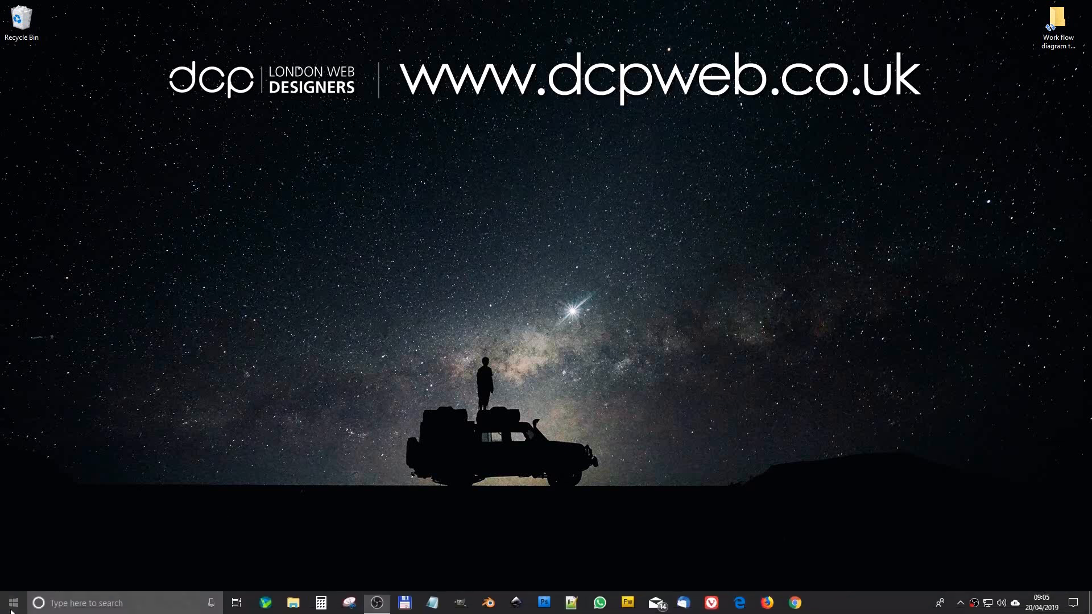
- Bring up the Start menu showing the installed application tiles
{"action": "left_click", "coordinate": [13, 602]}
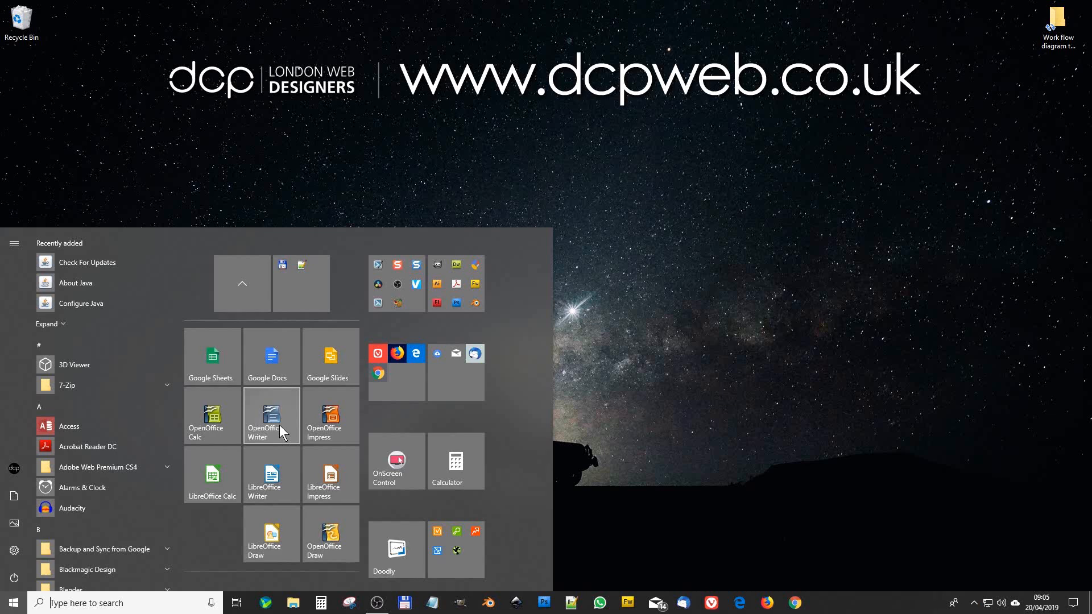
{"action": "mouse_move", "coordinate": [270, 534]}
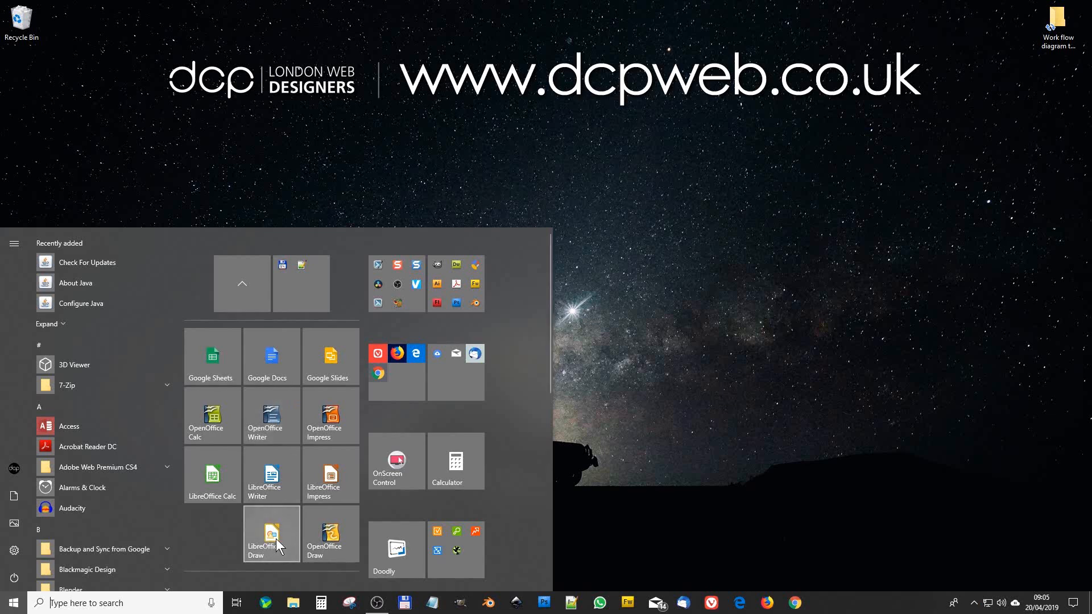
- Launch LibreOffice Draw with a new blank drawing
{"action": "left_click", "coordinate": [271, 534]}
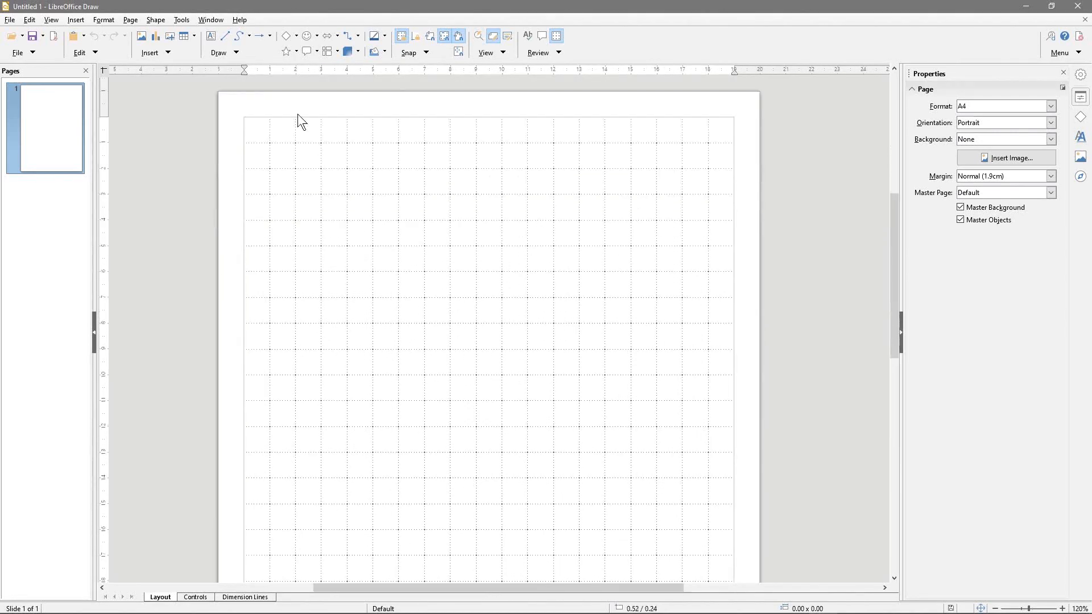
{"action": "mouse_move", "coordinate": [389, 232]}
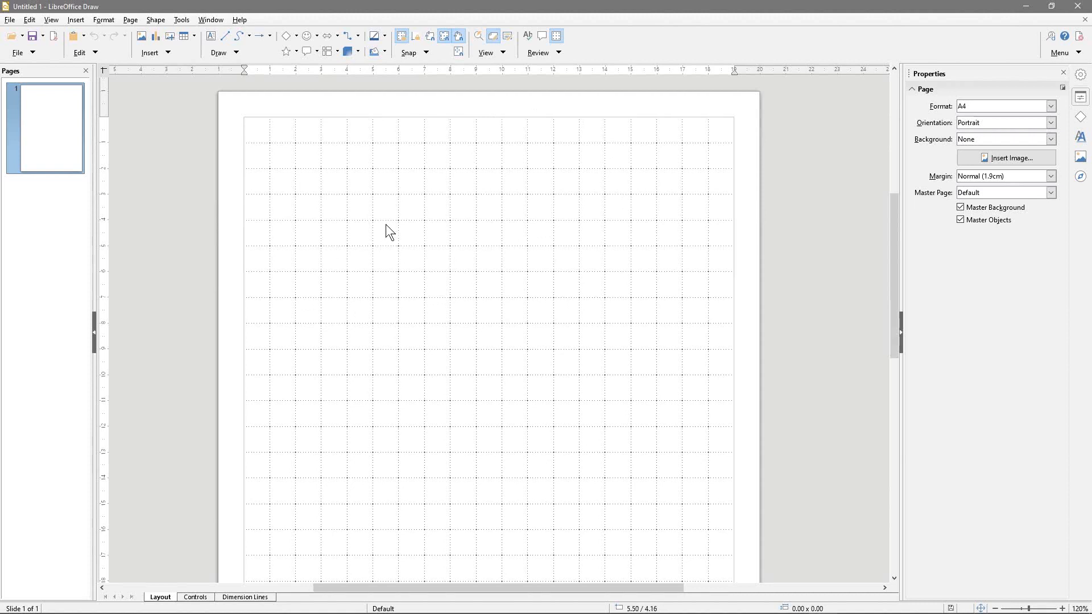
{"action": "mouse_move", "coordinate": [404, 216]}
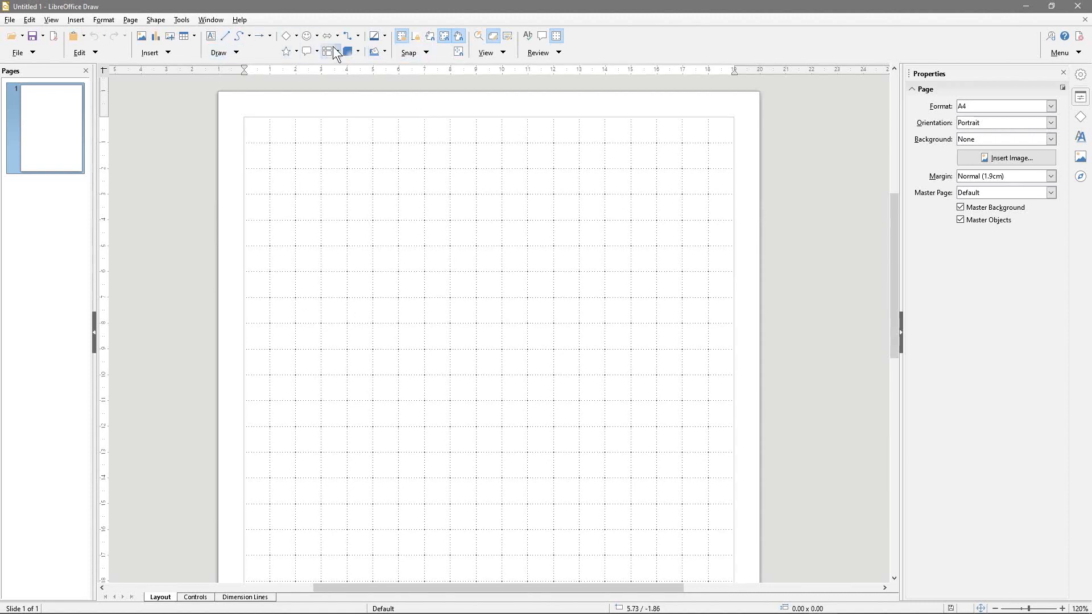
{"action": "mouse_move", "coordinate": [41, 127]}
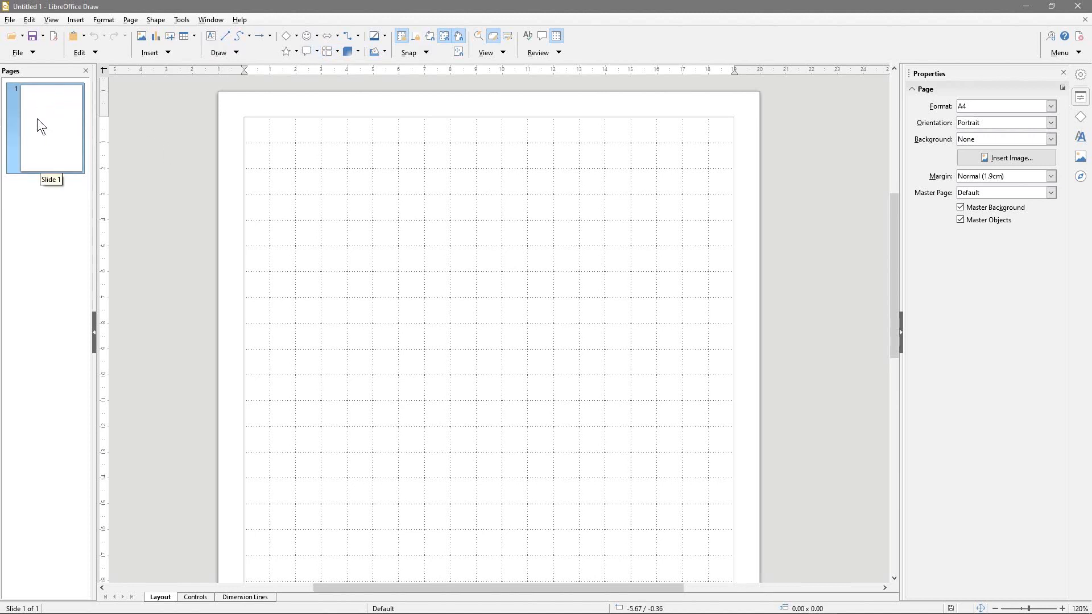
{"action": "mouse_move", "coordinate": [10, 19]}
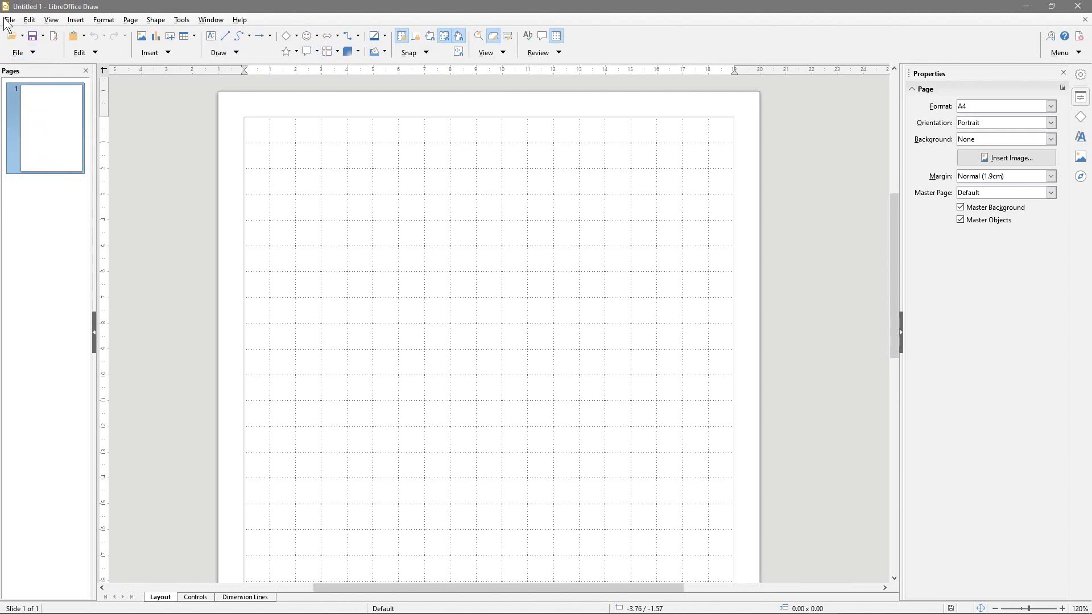
- Save the drawing as 'workflow diagram - 01' inside the workflow diagram tutorial folder
{"action": "left_click", "coordinate": [10, 19]}
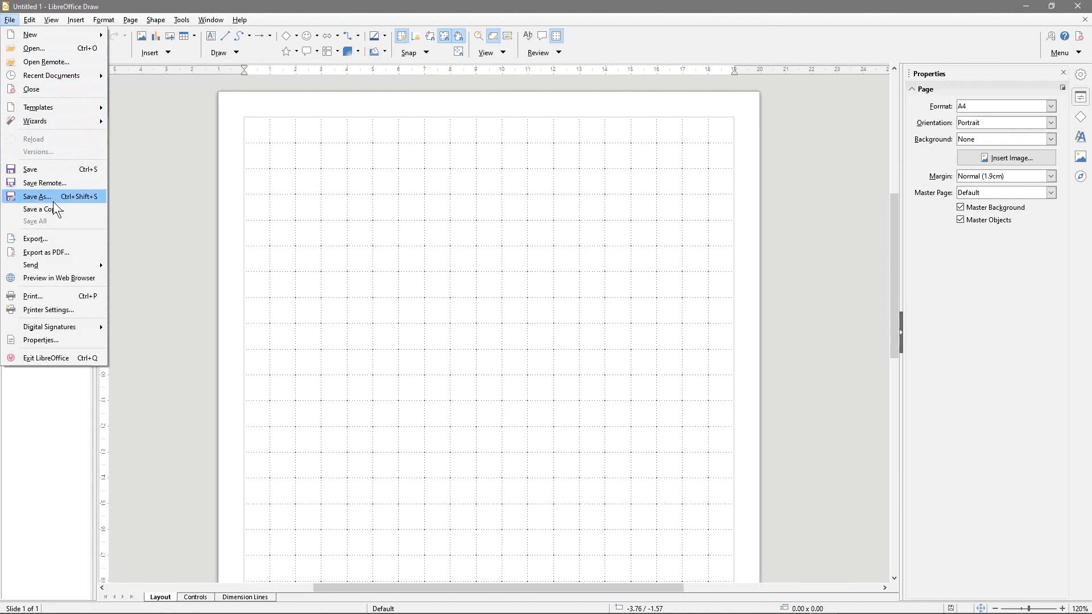
{"action": "left_click", "coordinate": [38, 197]}
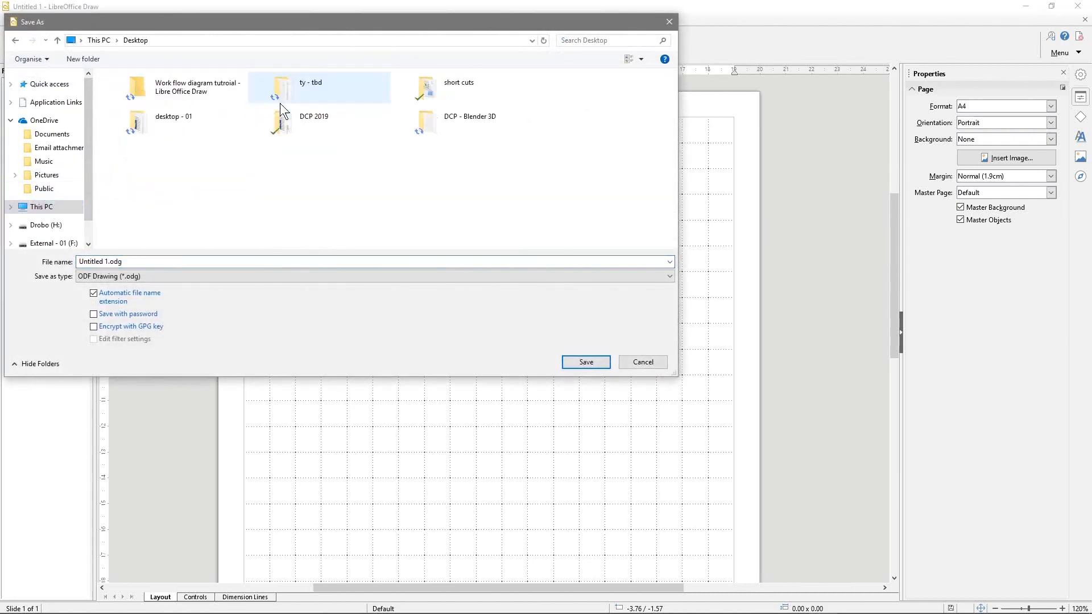
{"action": "double_click", "coordinate": [198, 87]}
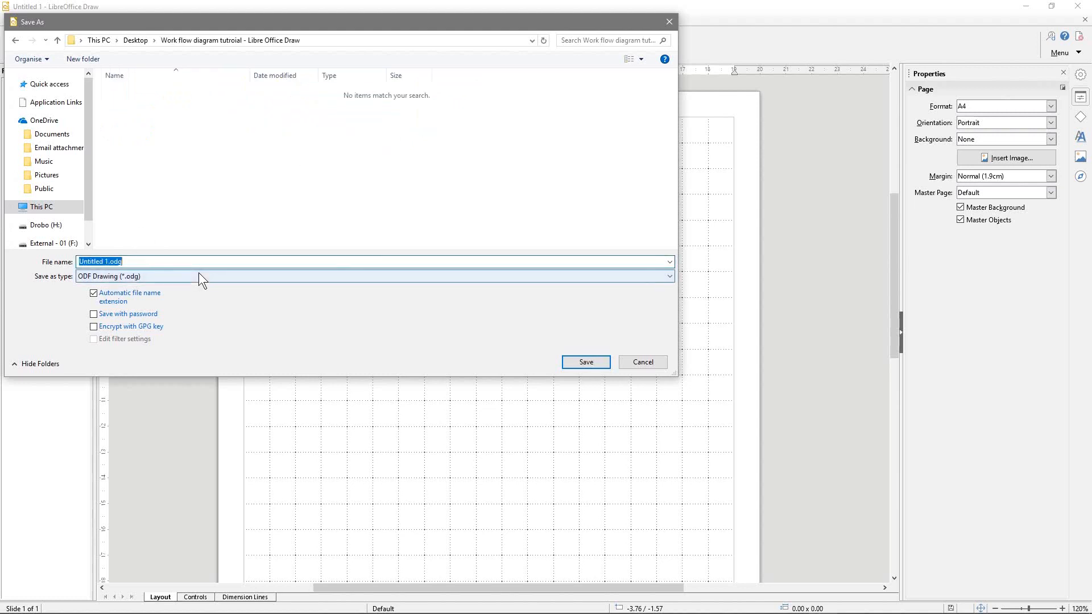
{"action": "type", "text": "workflow"}
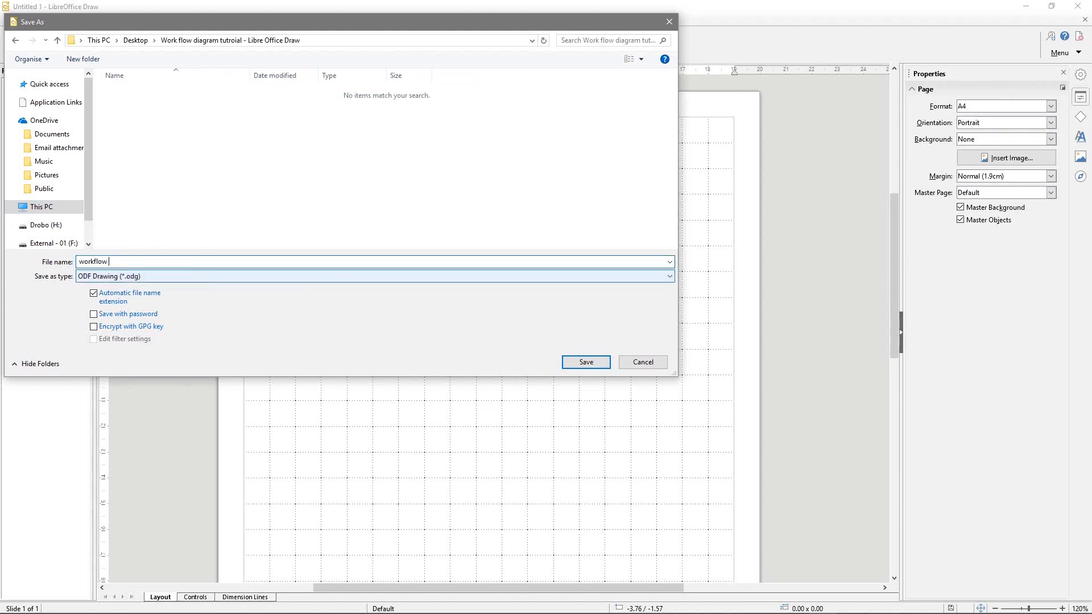
{"action": "type", "text": "dia"}
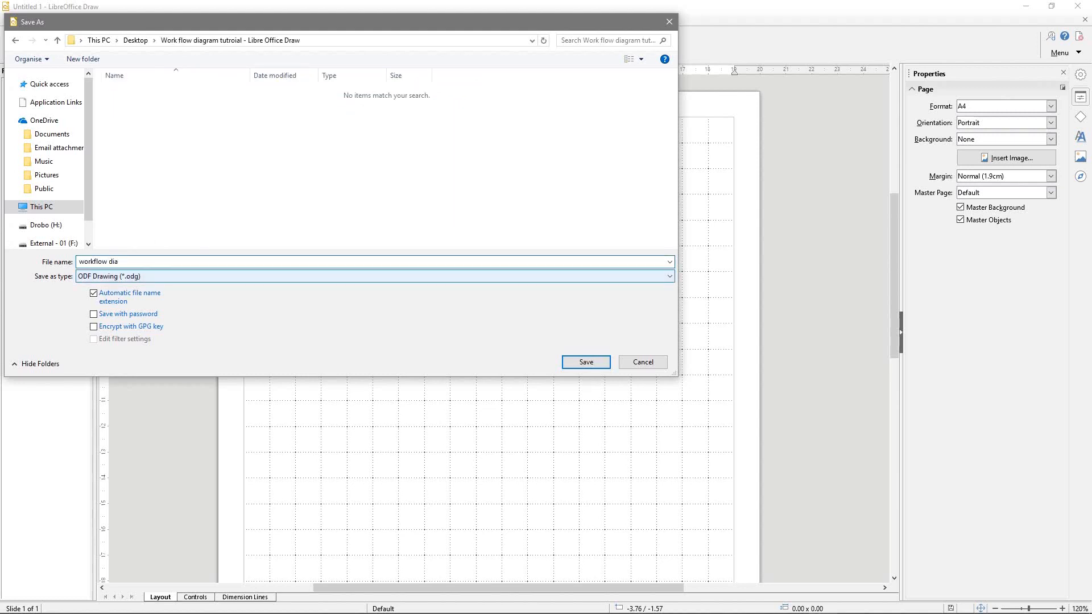
{"action": "type", "text": "gram"}
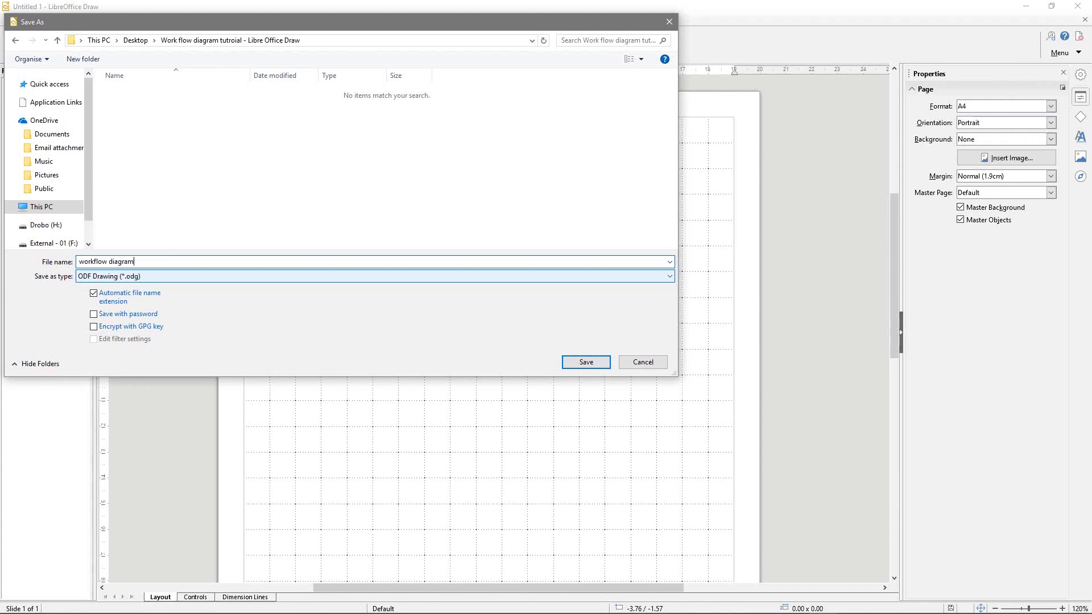
{"action": "type", "text": "- 01"}
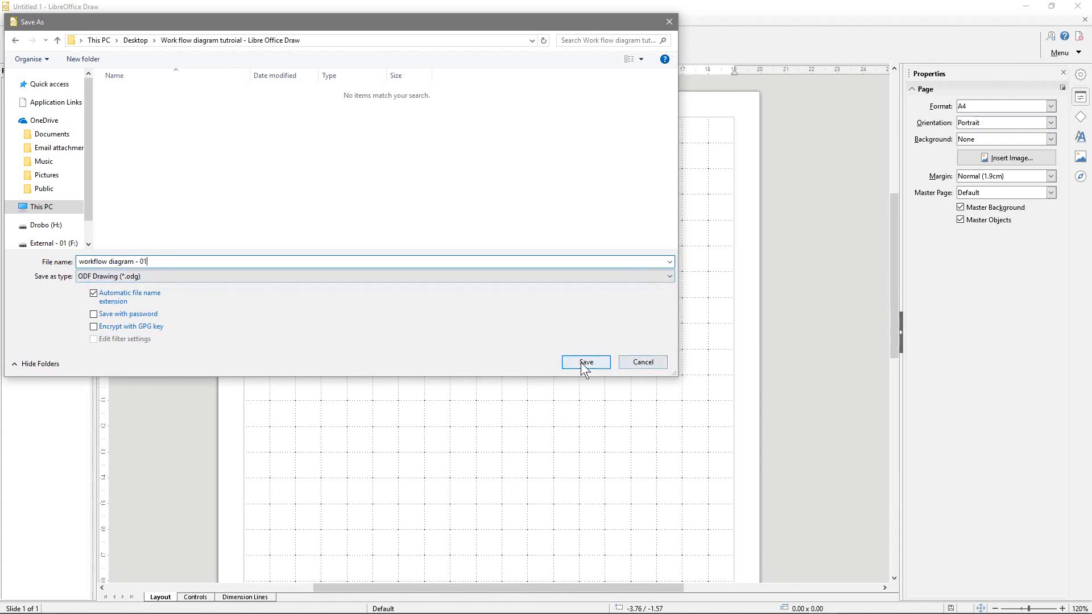
{"action": "left_click", "coordinate": [585, 362]}
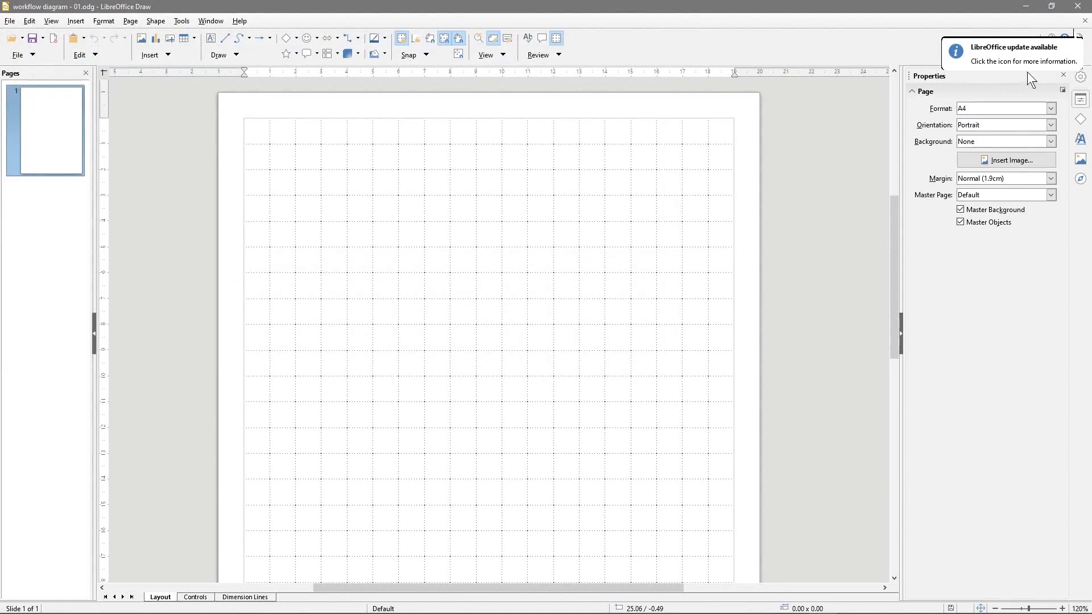
{"action": "mouse_move", "coordinate": [822, 30]}
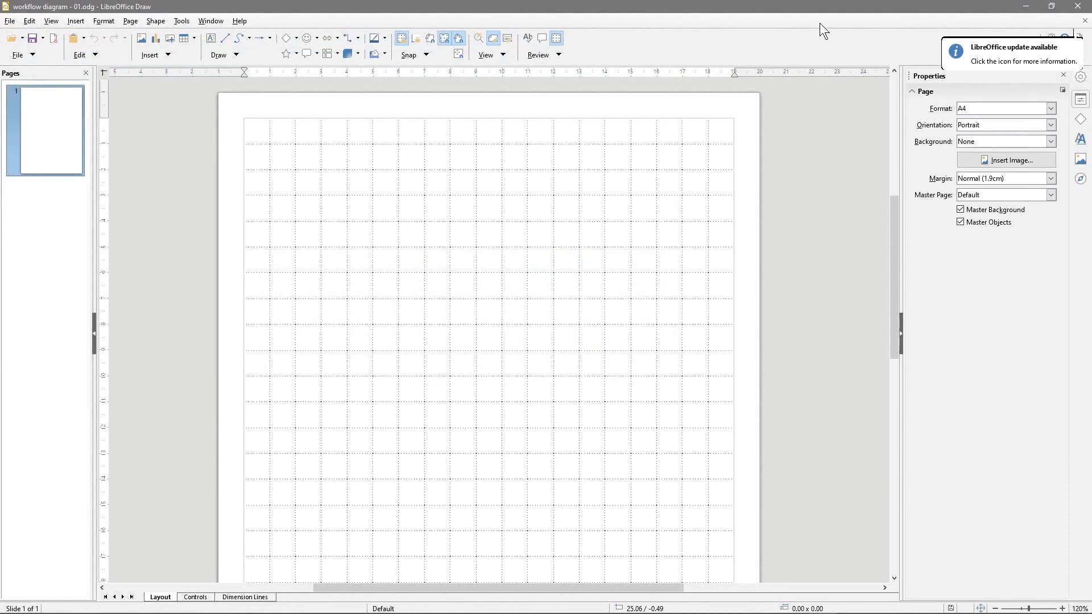
{"action": "mouse_move", "coordinate": [950, 249]}
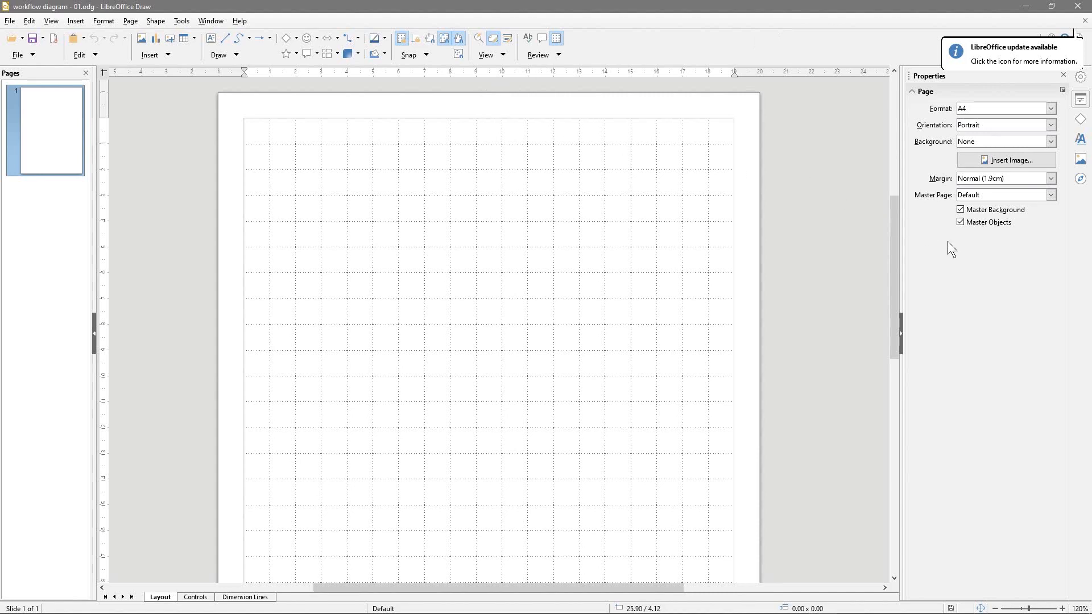
{"action": "mouse_move", "coordinate": [656, 308]}
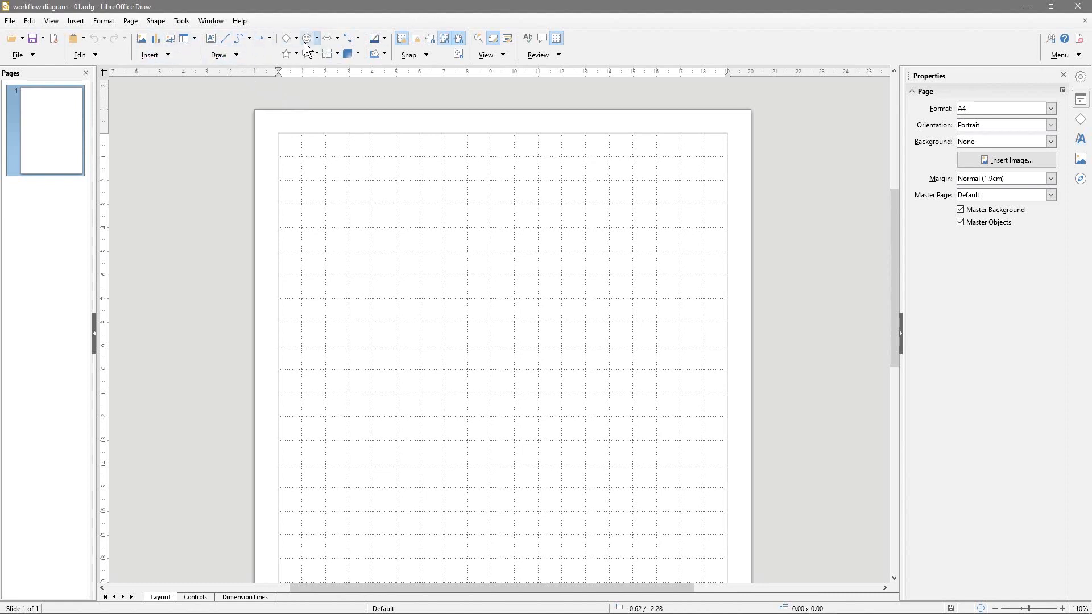
{"action": "mouse_move", "coordinate": [213, 35]}
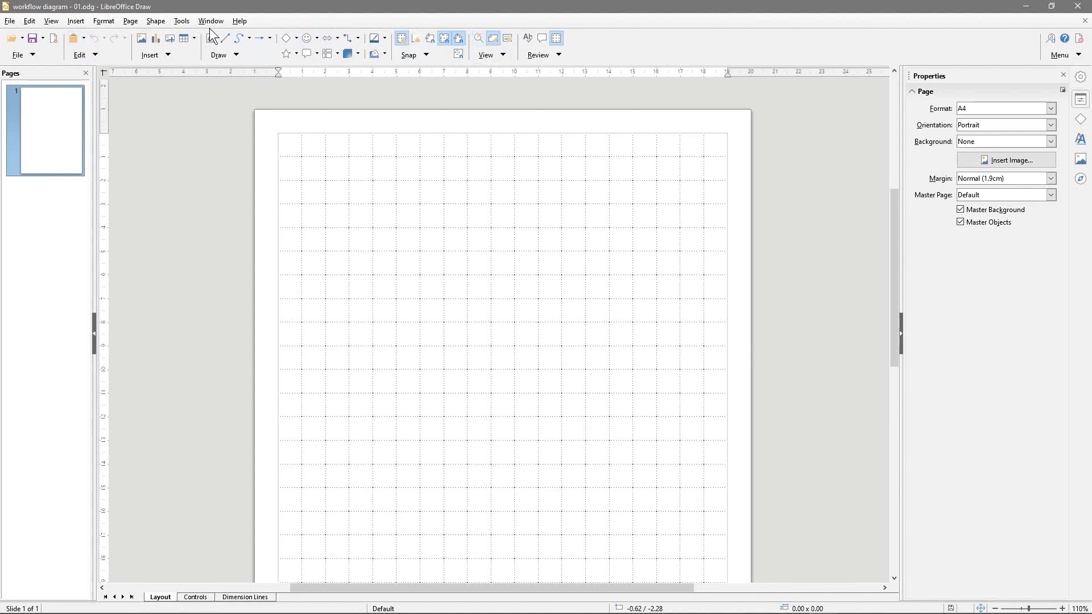
{"action": "mouse_move", "coordinate": [287, 39]}
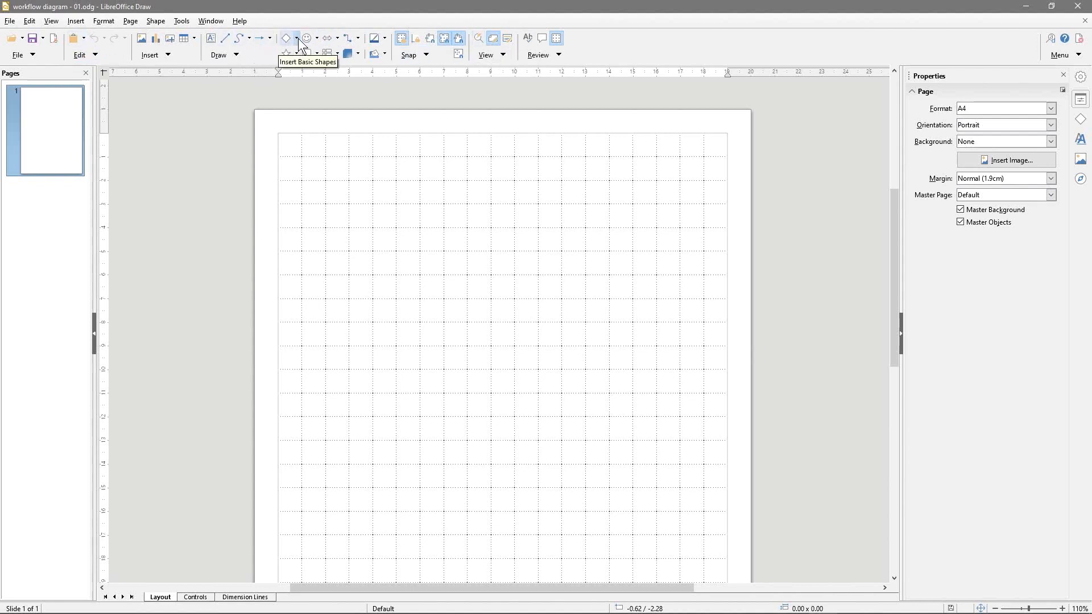
- Draw a blue rectangle near the upper middle and label it 'Website'
{"action": "left_click", "coordinate": [295, 39]}
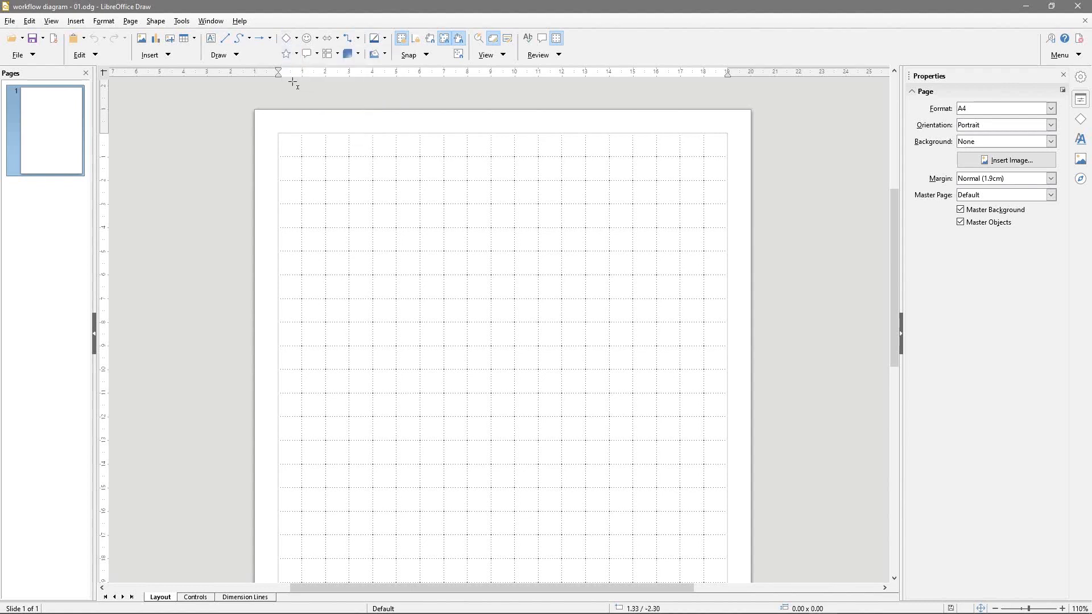
{"action": "mouse_move", "coordinate": [397, 250]}
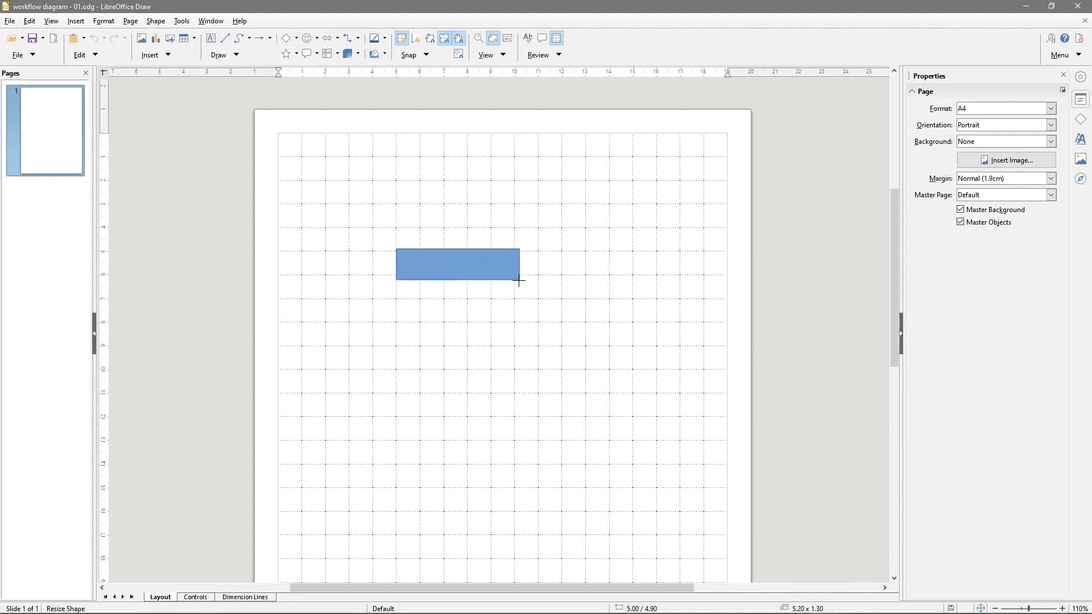
{"action": "double_click", "coordinate": [457, 265]}
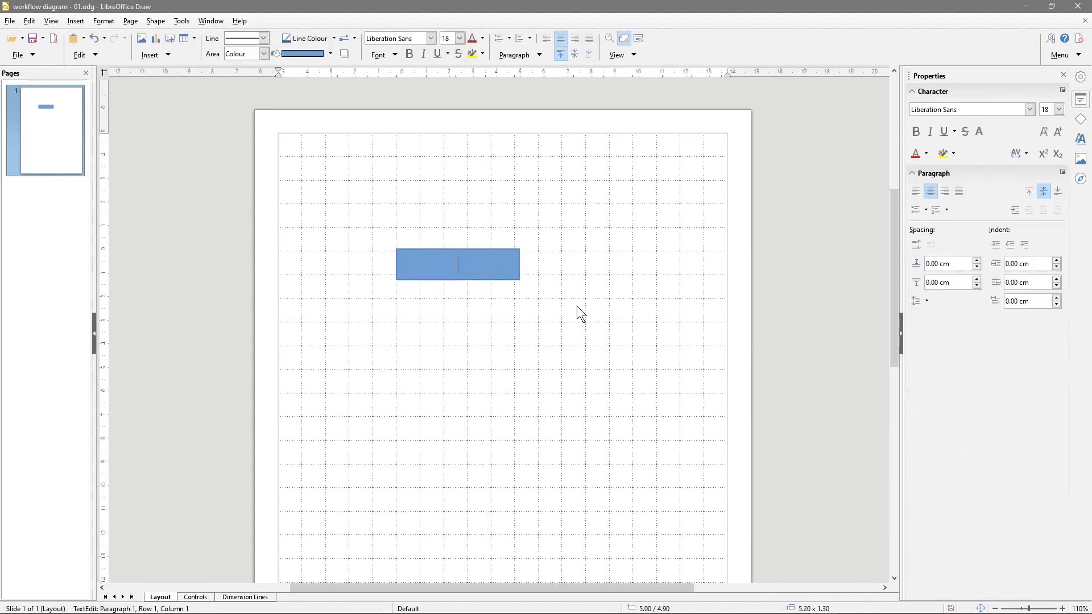
{"action": "type", "text": "W"}
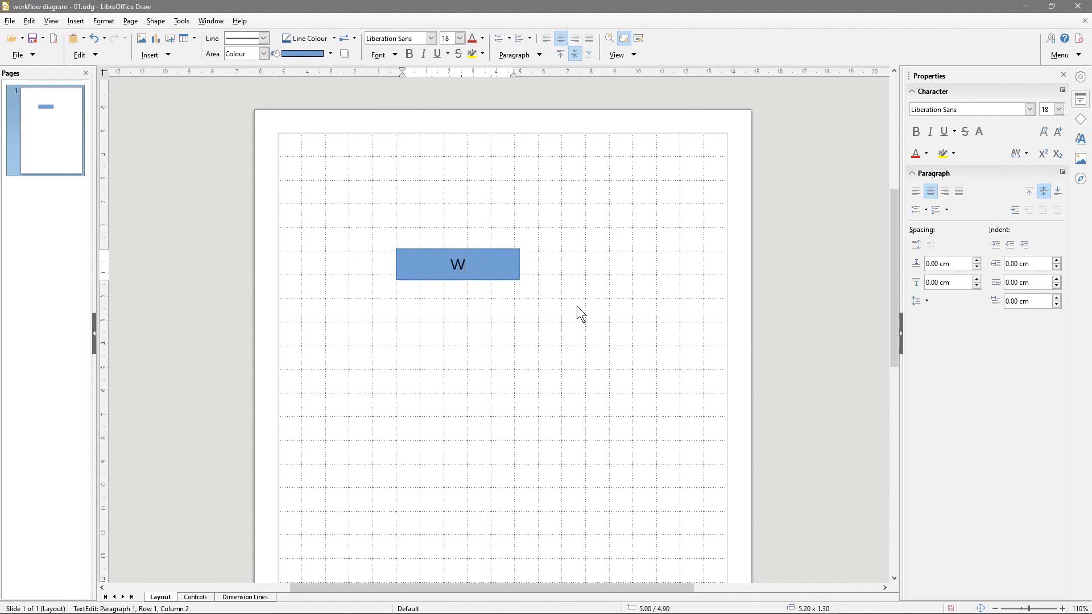
{"action": "type", "text": "ebsite"}
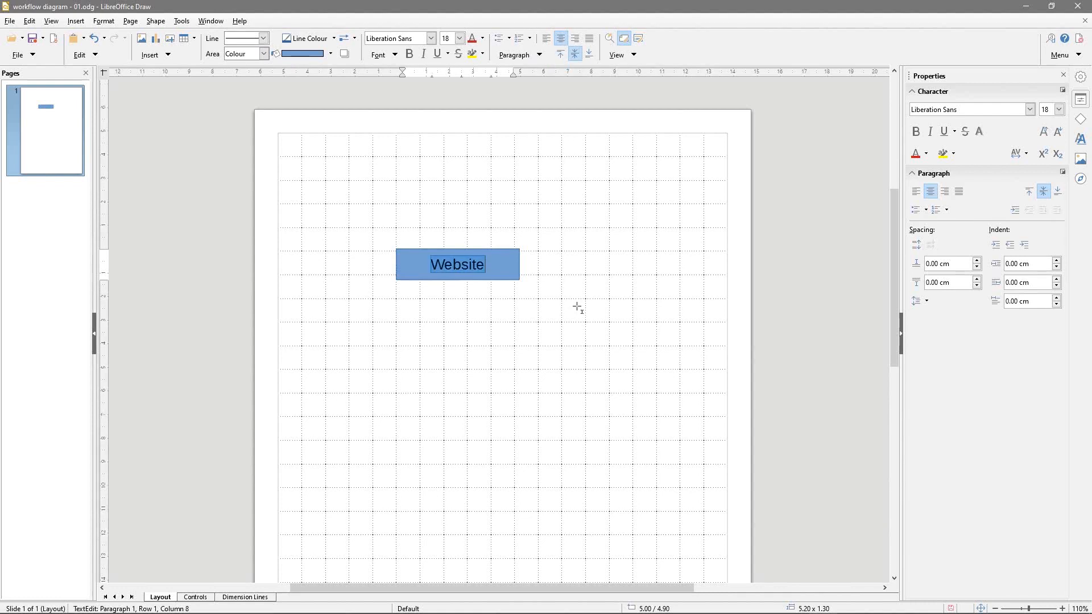
{"action": "left_click", "coordinate": [471, 240]}
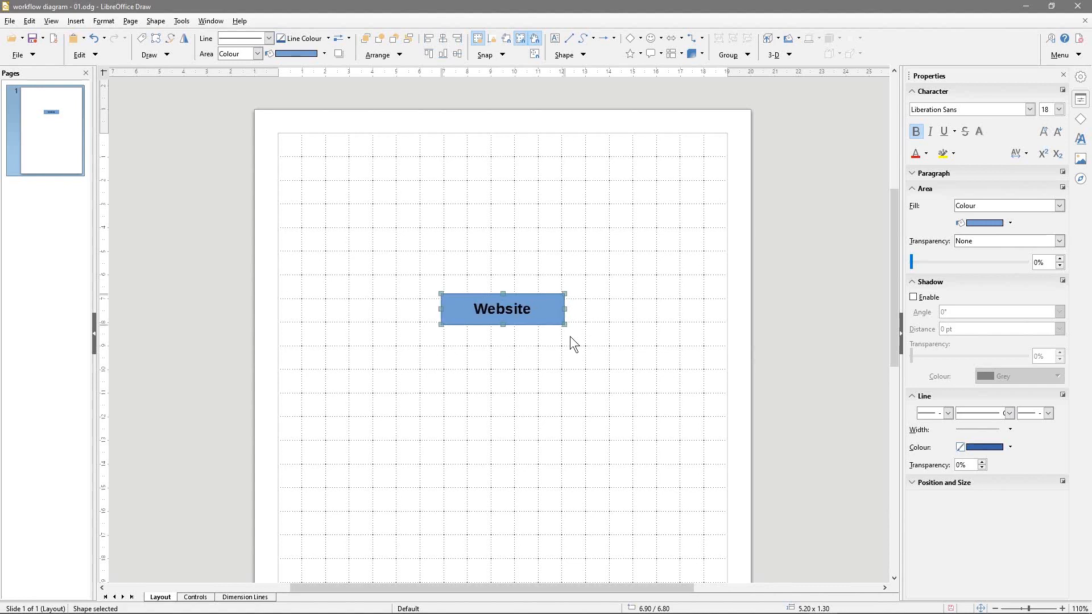
{"action": "mouse_move", "coordinate": [535, 301]}
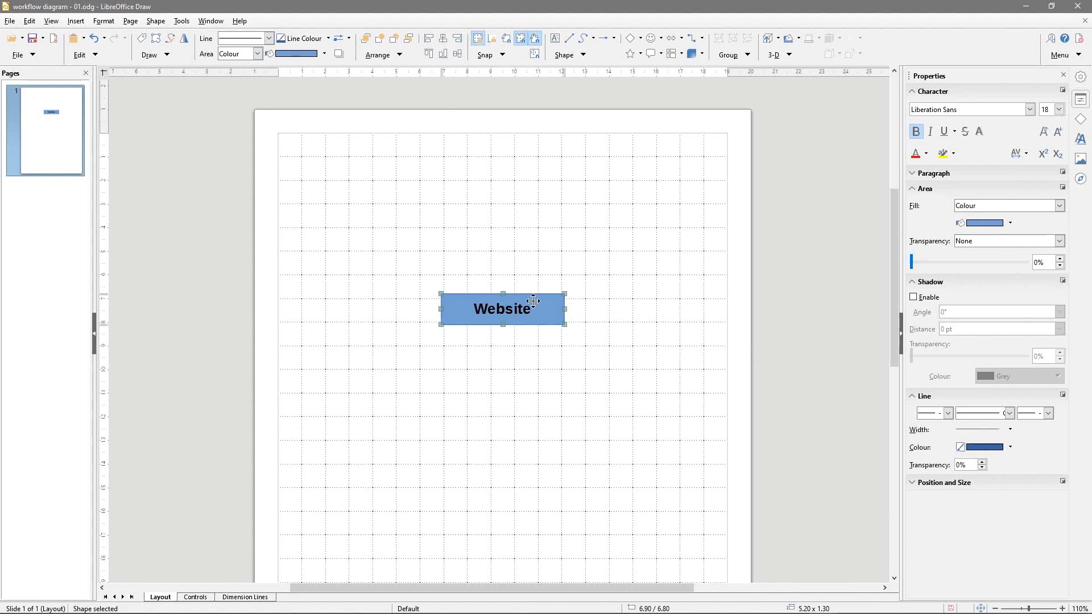
{"action": "mouse_move", "coordinate": [537, 319]}
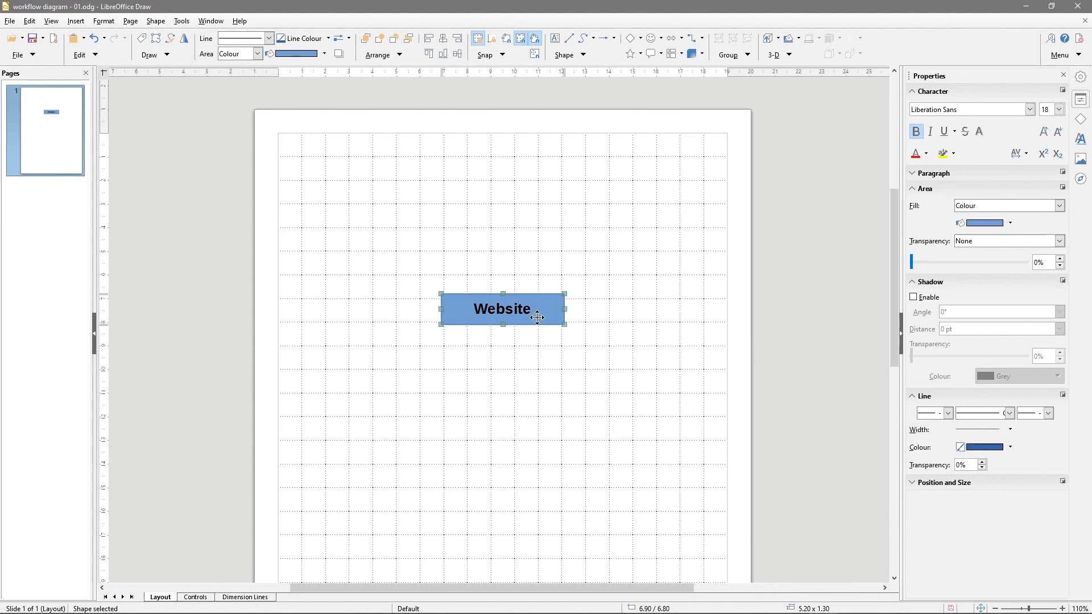
{"action": "mouse_move", "coordinate": [551, 298]}
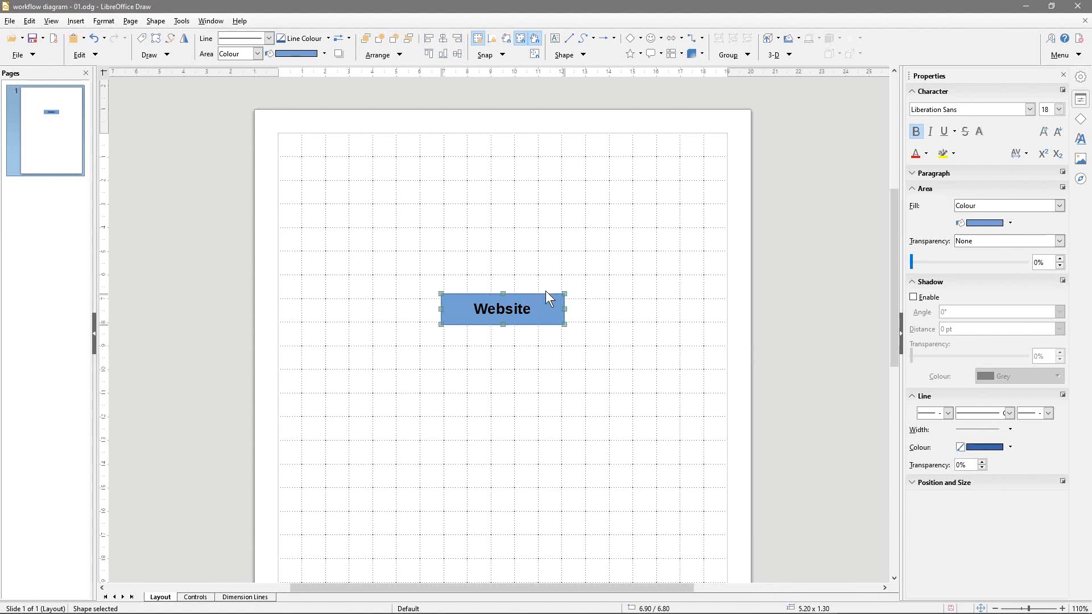
- Extend the upper box's label from 'Website' to 'Website Visitor'
{"action": "double_click", "coordinate": [502, 308]}
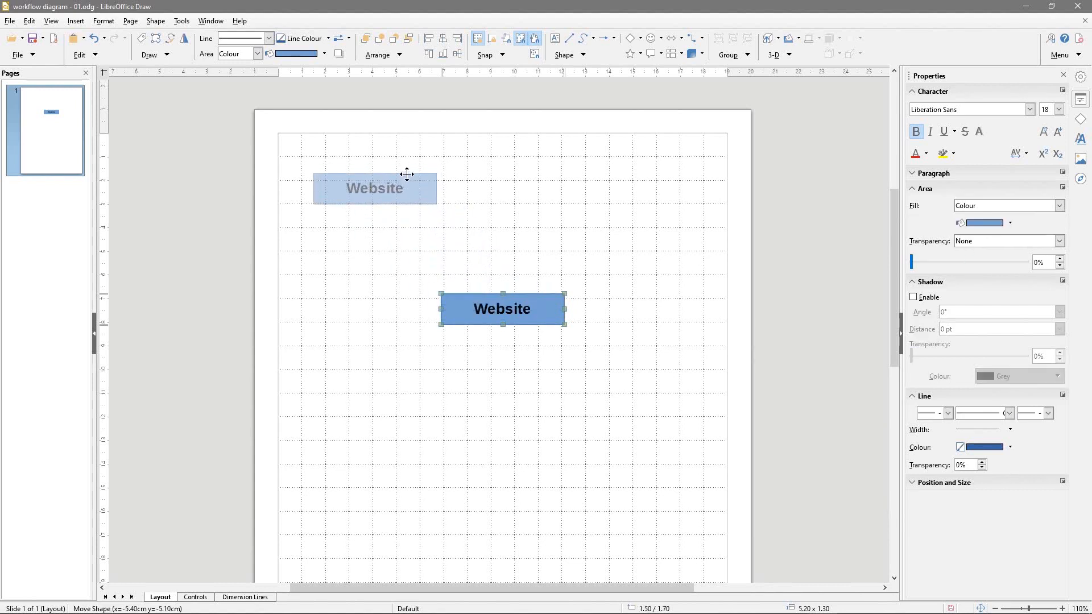
{"action": "double_click", "coordinate": [375, 188]}
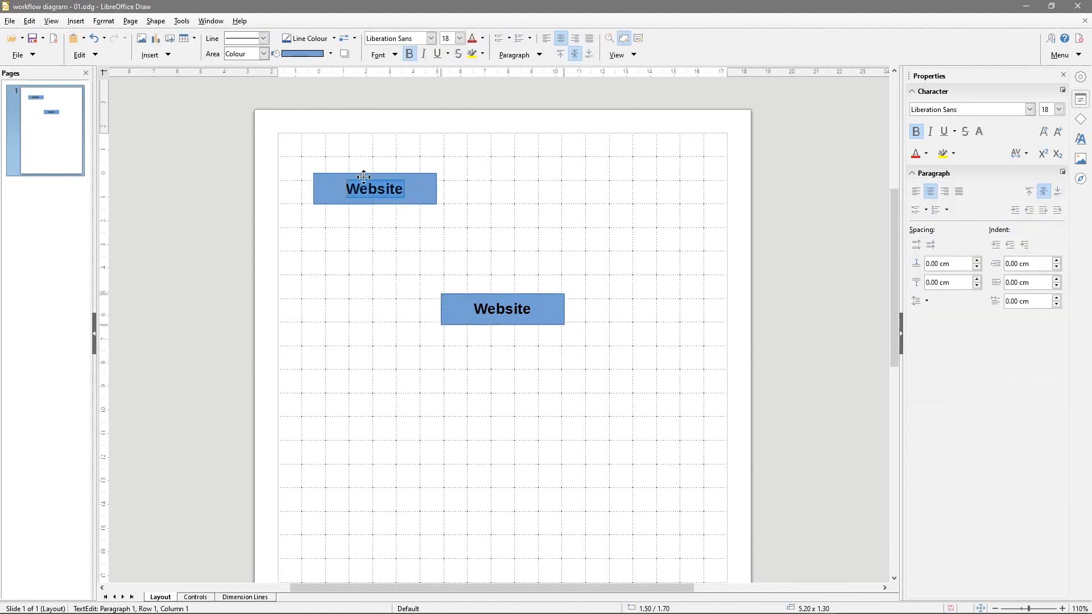
{"action": "left_click", "coordinate": [359, 189]}
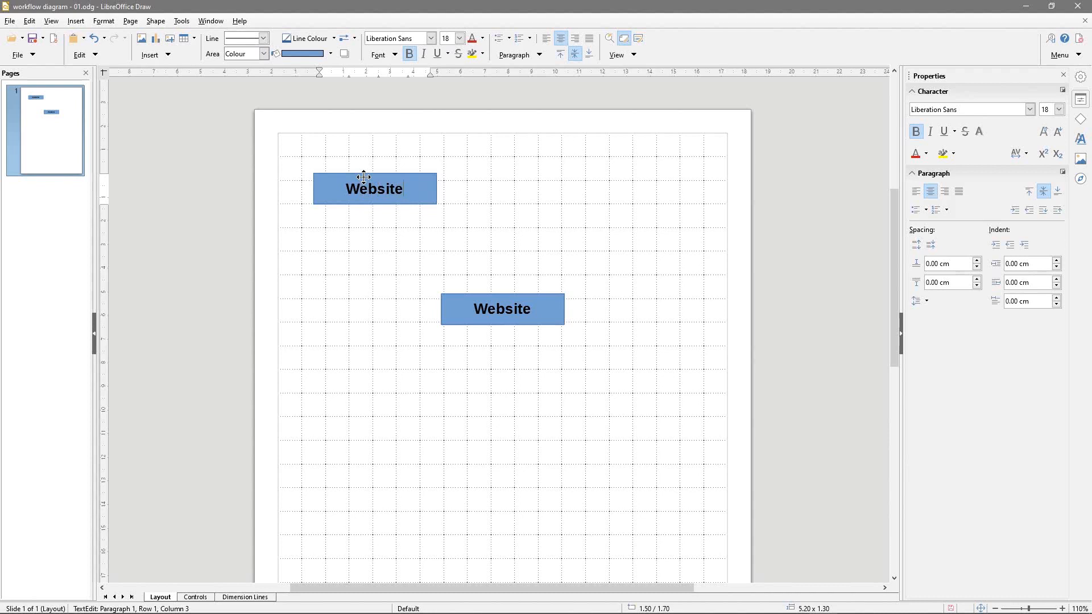
{"action": "type", "text": "V"}
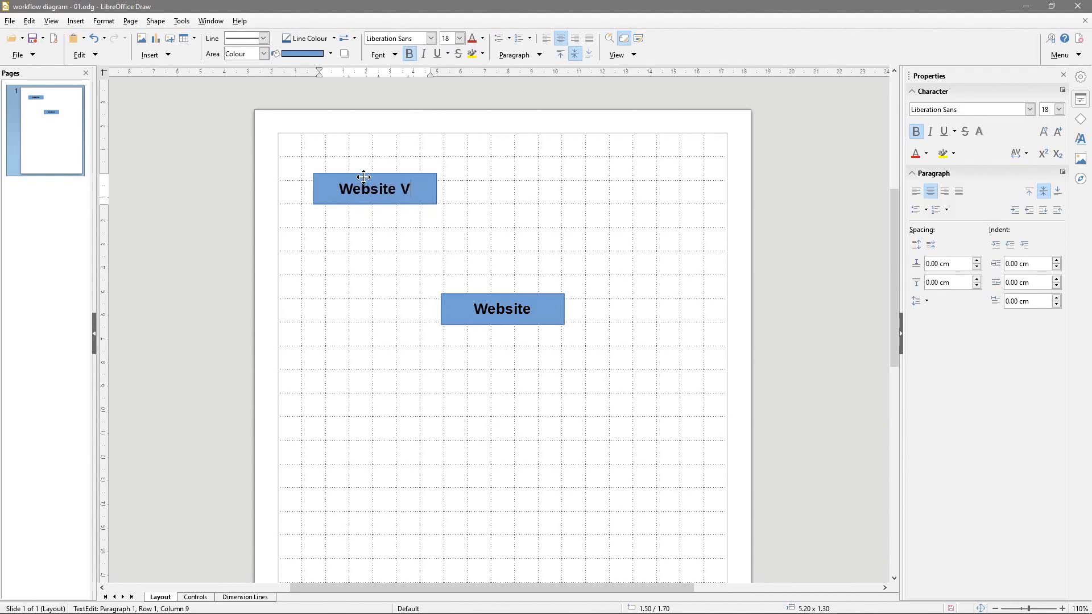
{"action": "type", "text": "isitor"}
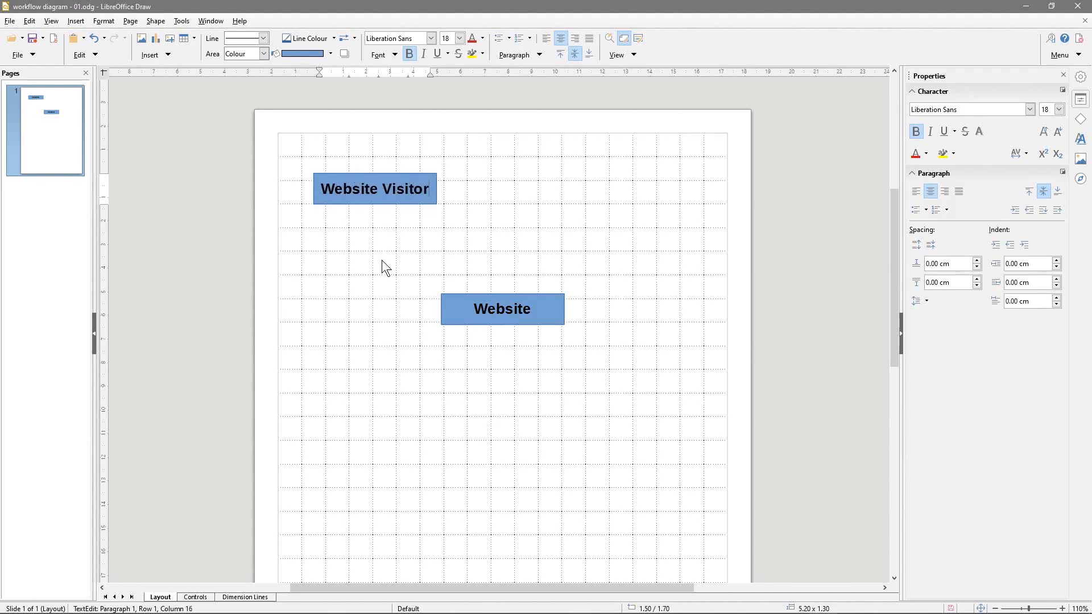
{"action": "left_click", "coordinate": [374, 188]}
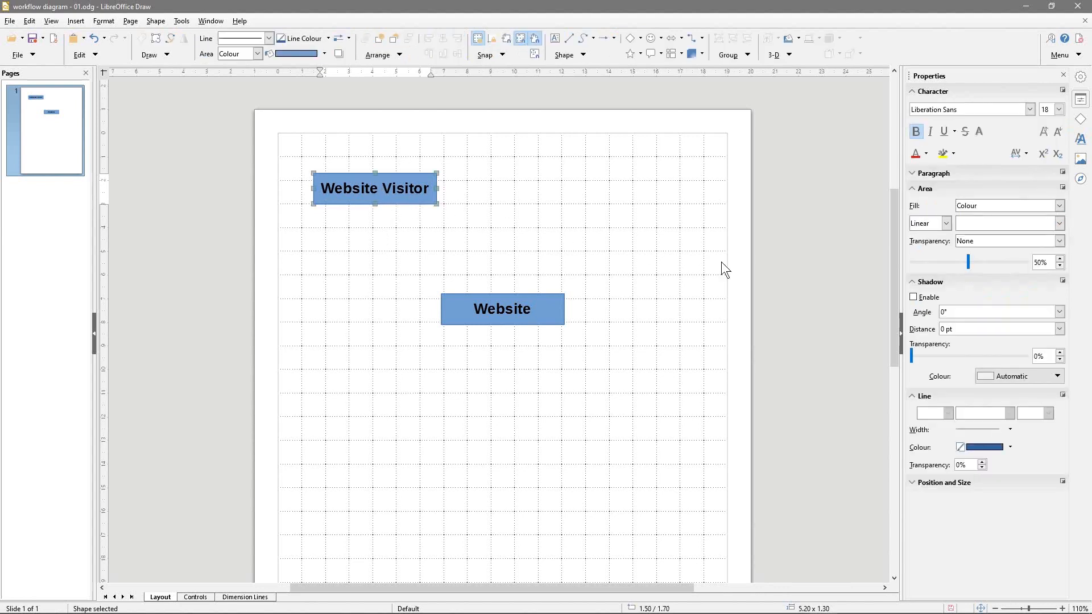
{"action": "mouse_move", "coordinate": [428, 219]}
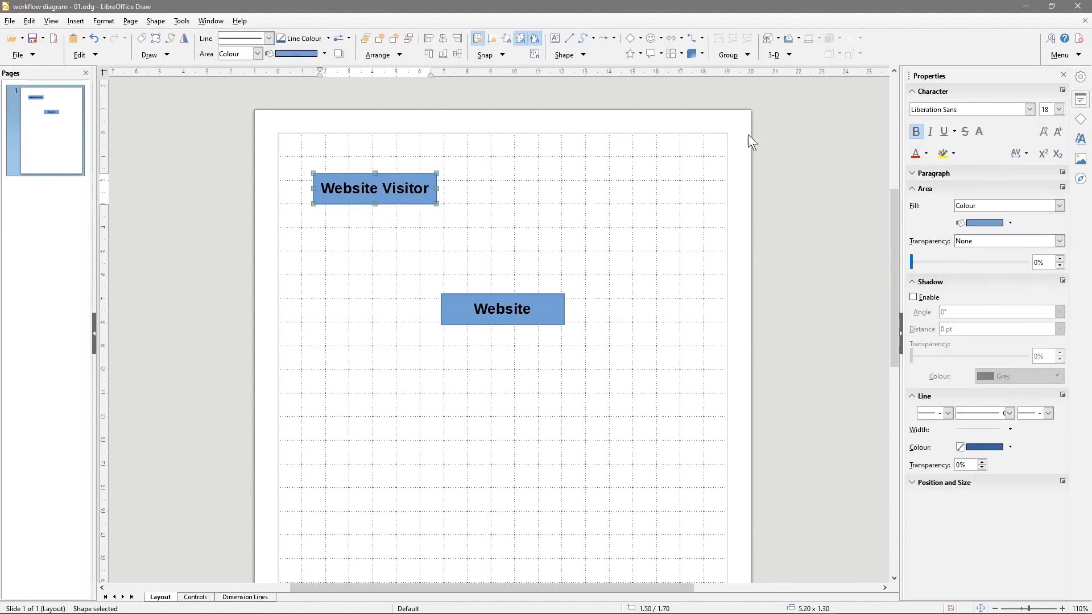
- Fill the Website Visitor box with yellow (#FFFF00) from the Area fill colours
{"action": "left_click", "coordinate": [1010, 223]}
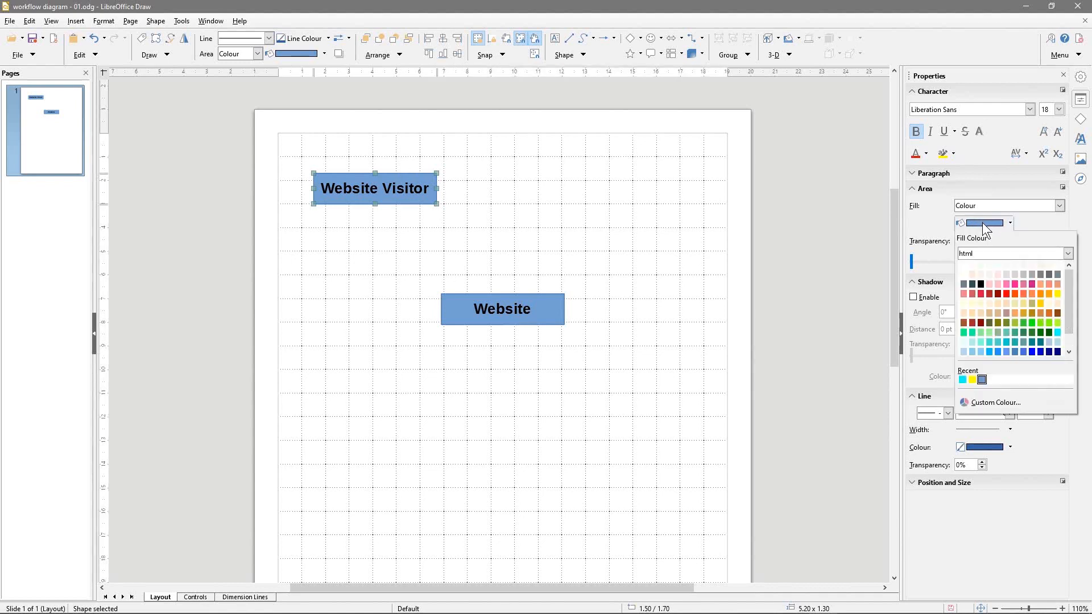
{"action": "mouse_move", "coordinate": [973, 380]}
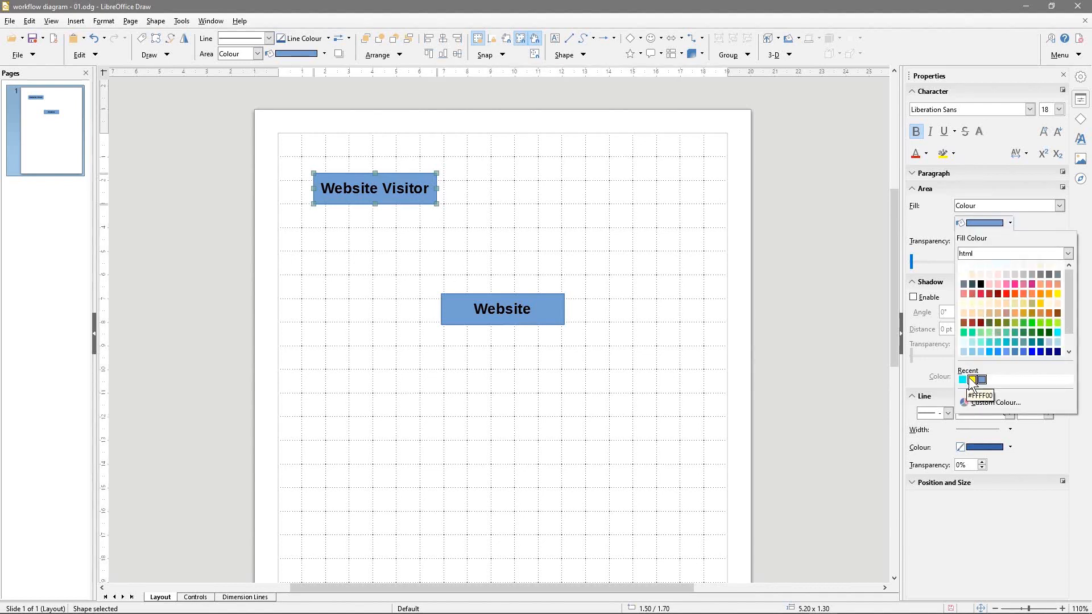
{"action": "left_click", "coordinate": [979, 379]}
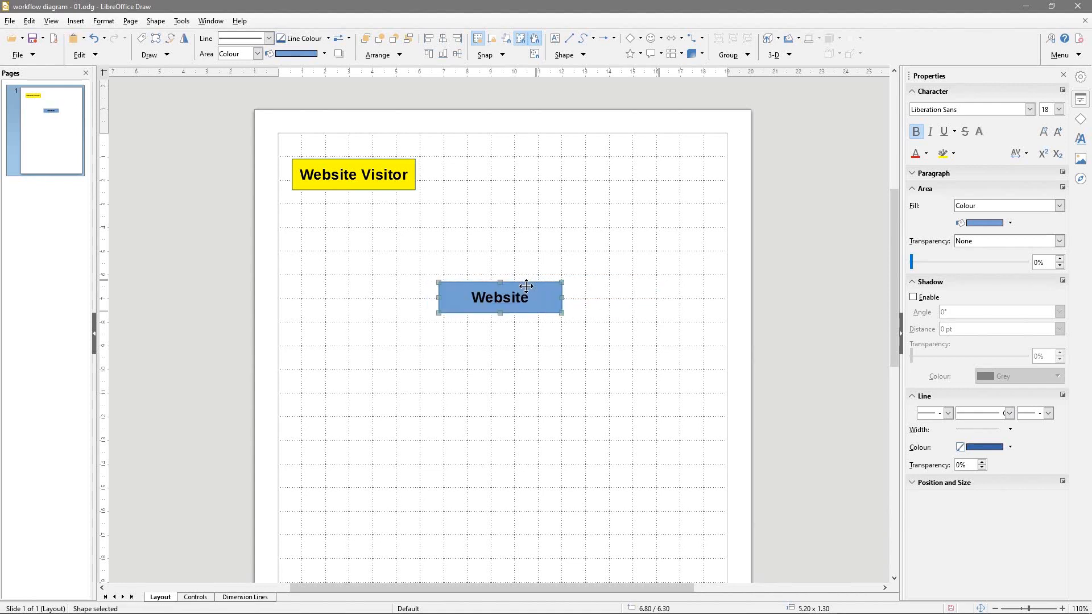
- Relabel the copied blue box below Website as 'Form Processing' in regular-weight text
{"action": "left_click", "coordinate": [1007, 206]}
{"action": "type", "text": "FO"}
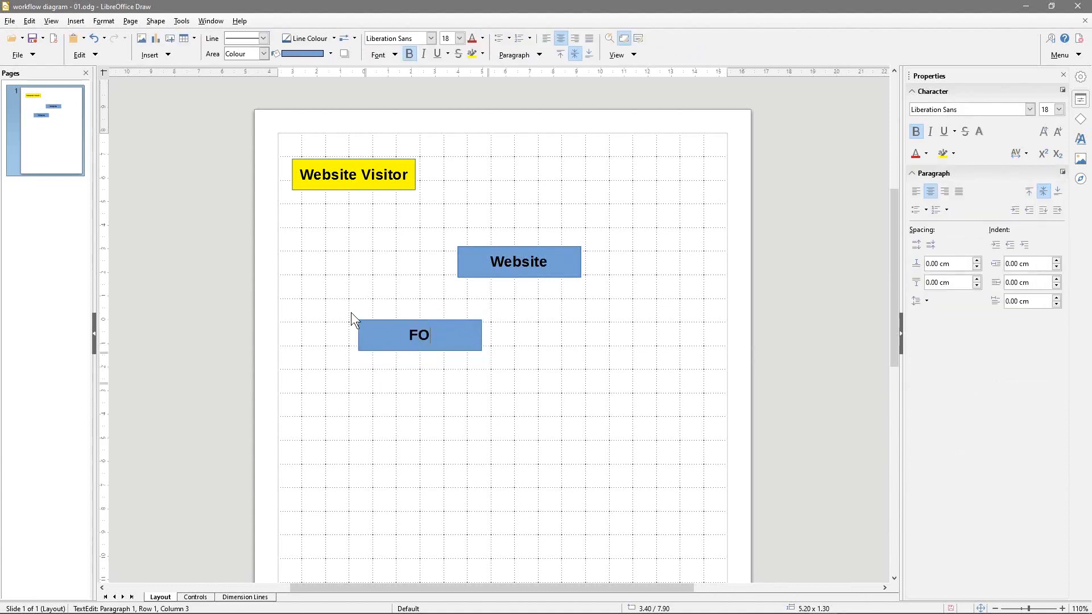
{"action": "type", "text": "rm Processing"}
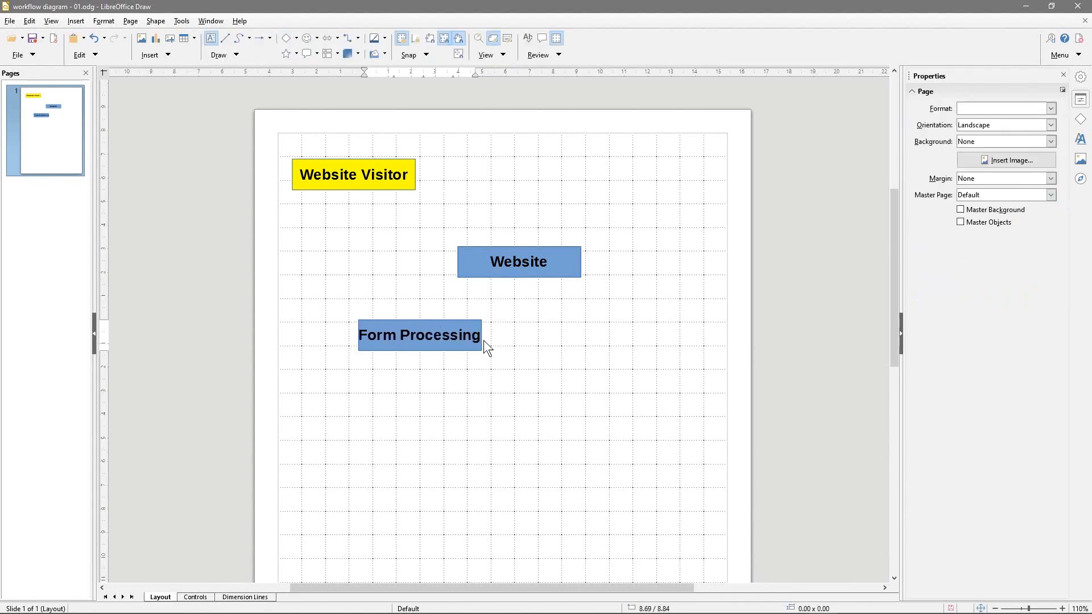
{"action": "left_click", "coordinate": [418, 334]}
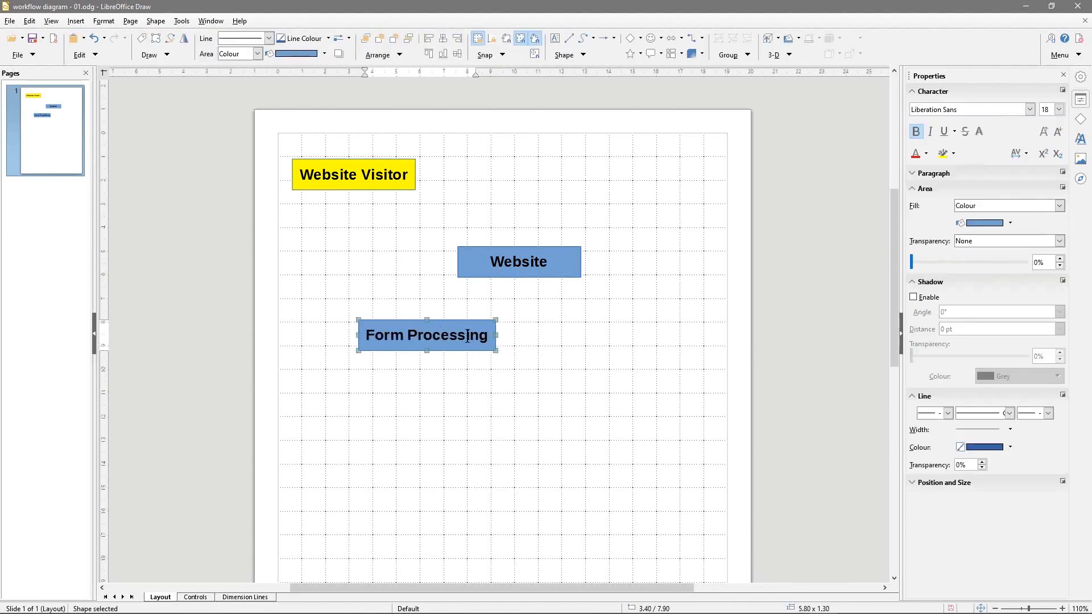
{"action": "double_click", "coordinate": [425, 334]}
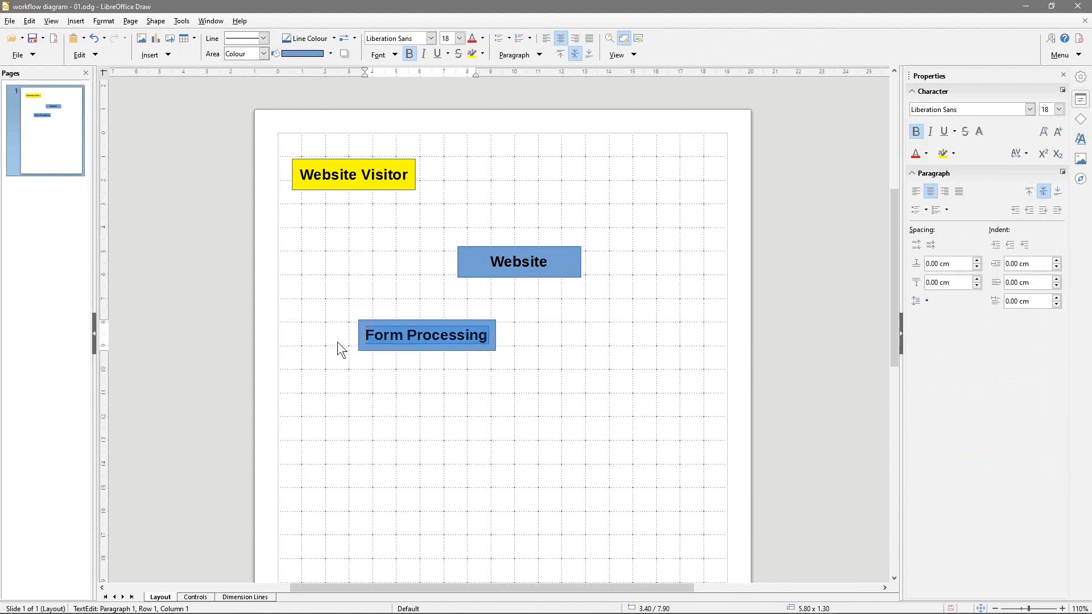
{"action": "left_click", "coordinate": [480, 312]}
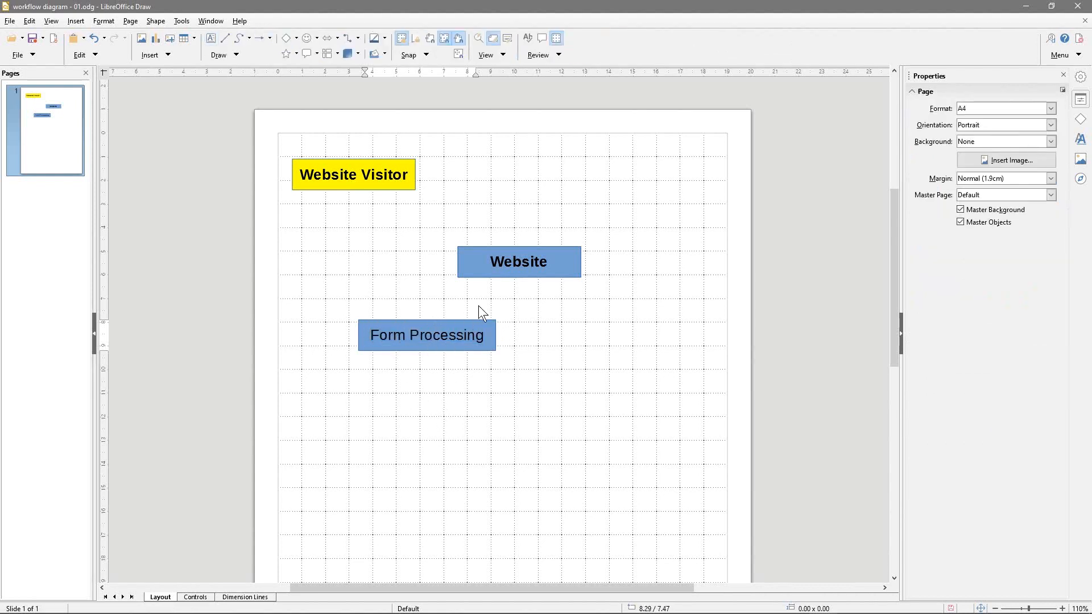
{"action": "mouse_move", "coordinate": [444, 287]}
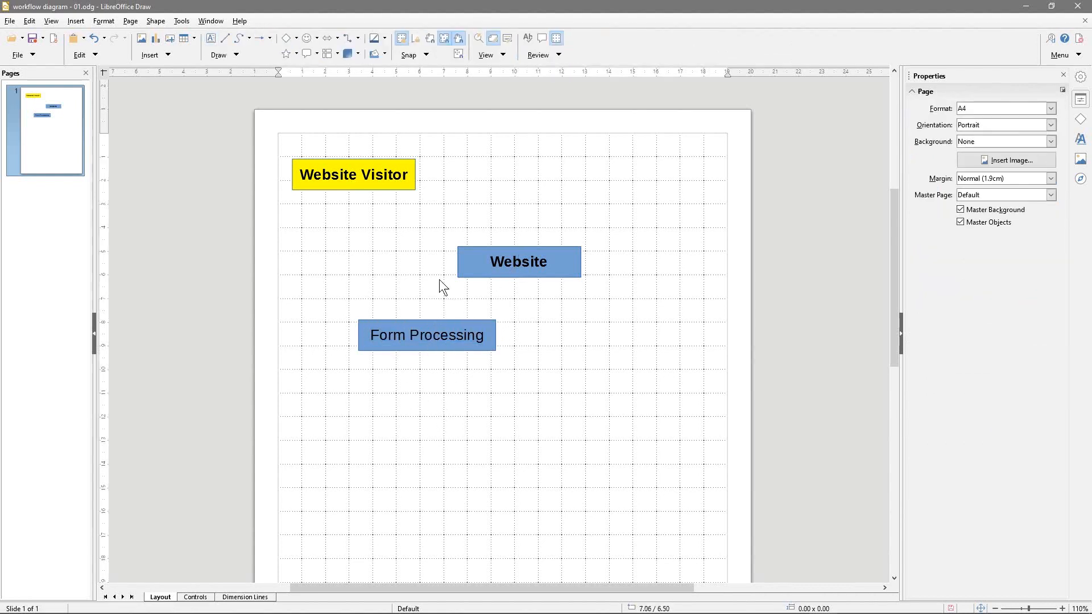
{"action": "mouse_move", "coordinate": [329, 150]}
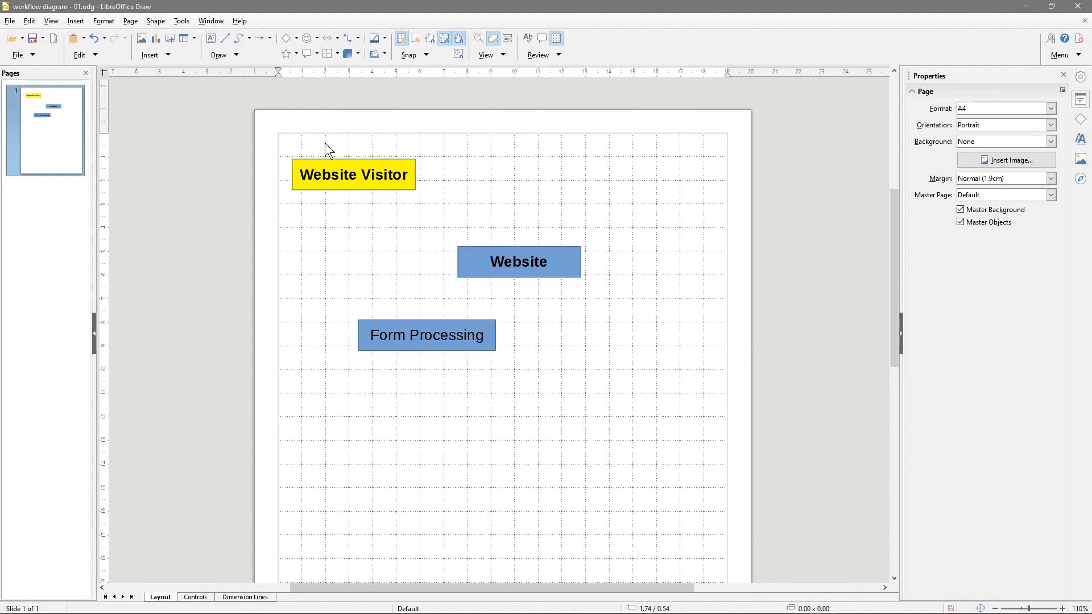
{"action": "mouse_move", "coordinate": [352, 39]}
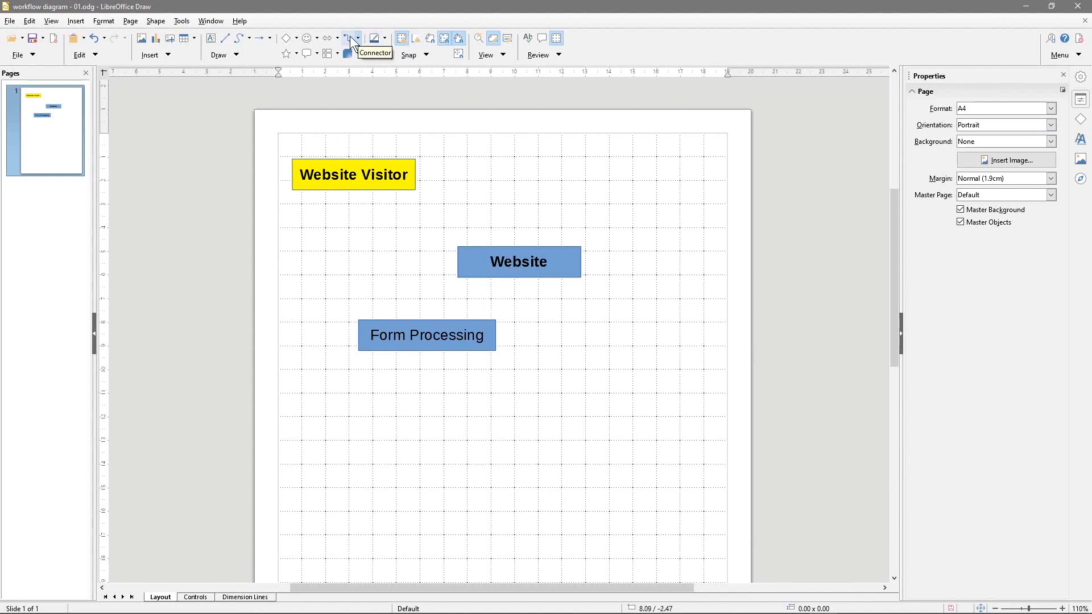
- Link Website Visitor to Website with an arrow-ended connector
{"action": "left_click", "coordinate": [362, 39]}
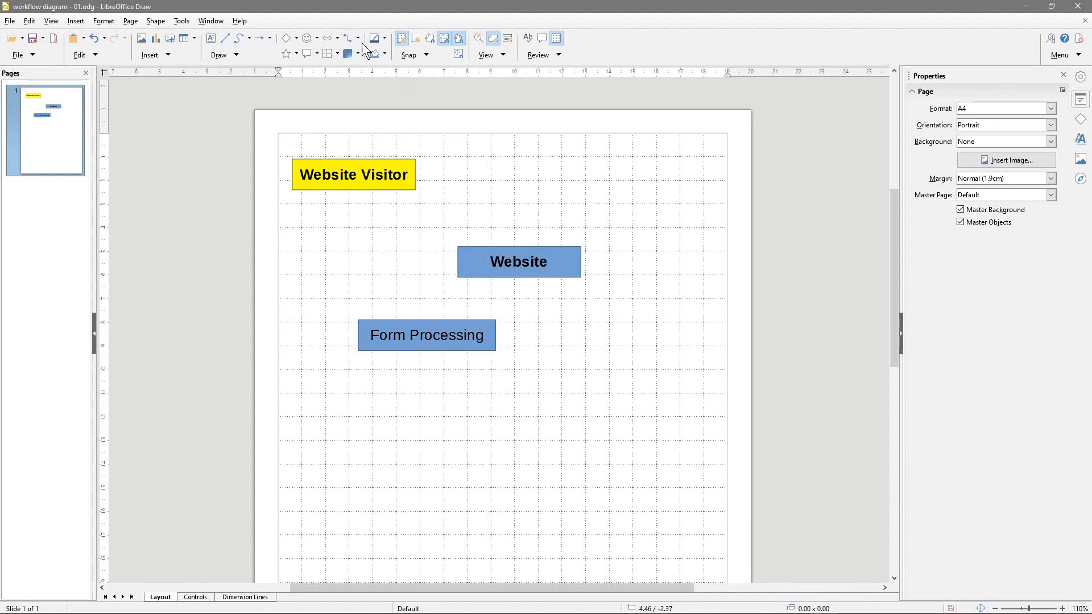
{"action": "left_click", "coordinate": [352, 174]}
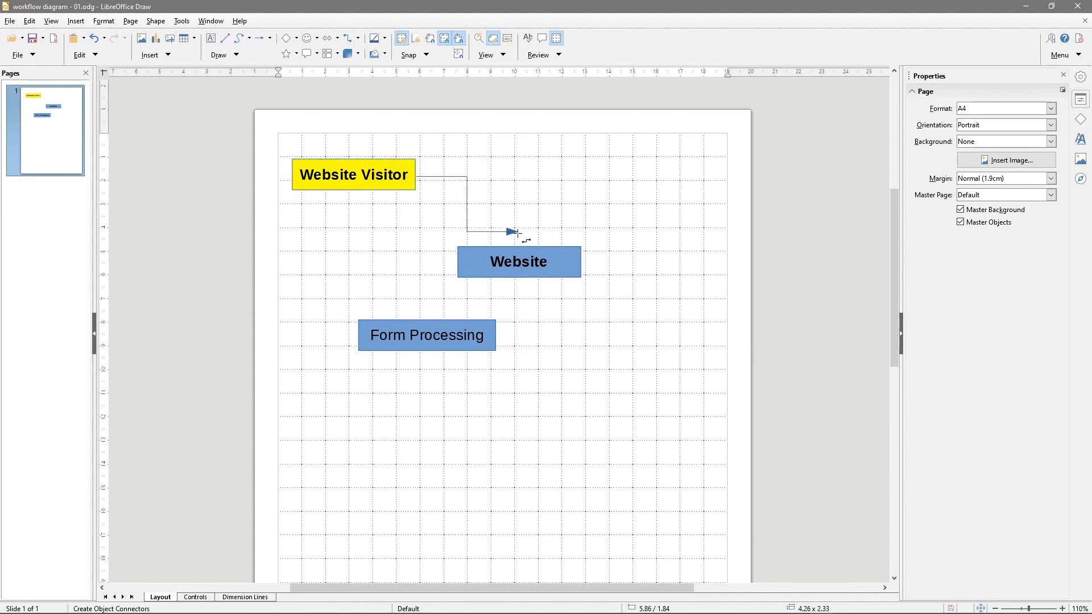
{"action": "left_click", "coordinate": [519, 261]}
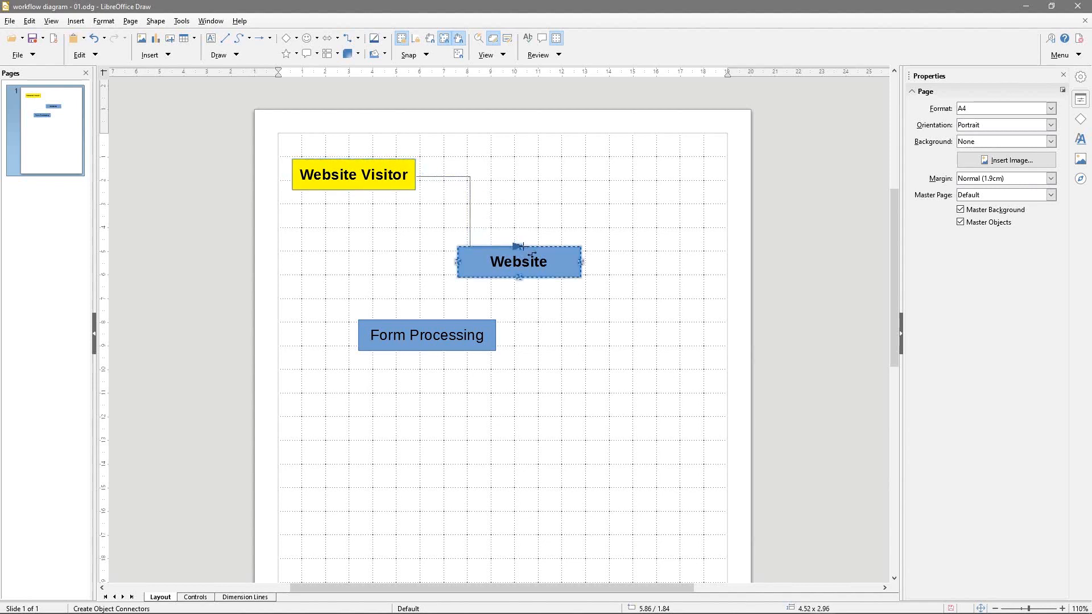
{"action": "left_click", "coordinate": [471, 210]}
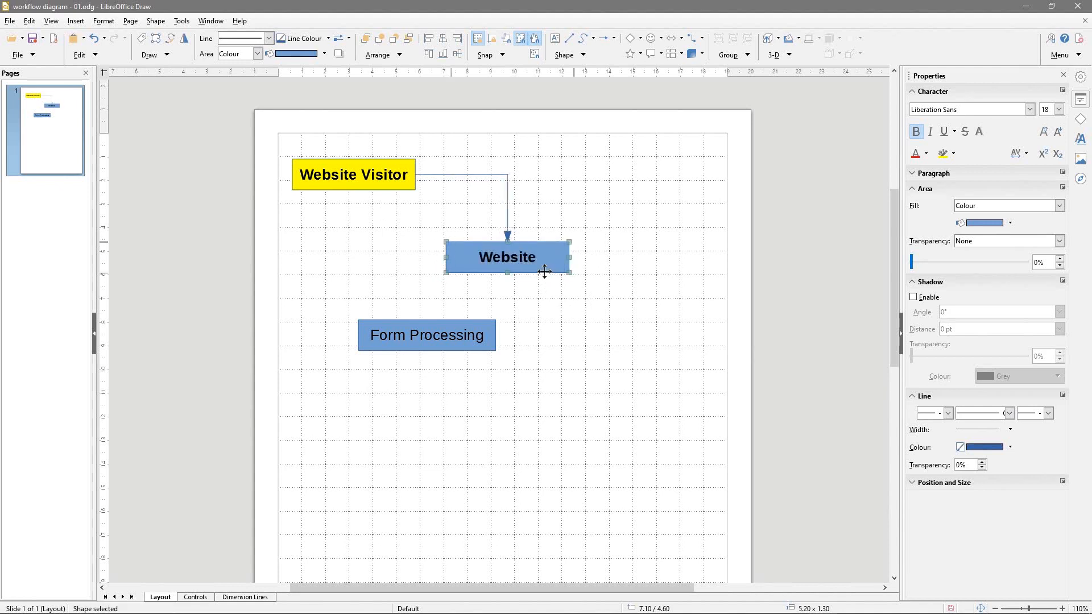
{"action": "mouse_move", "coordinate": [328, 200]}
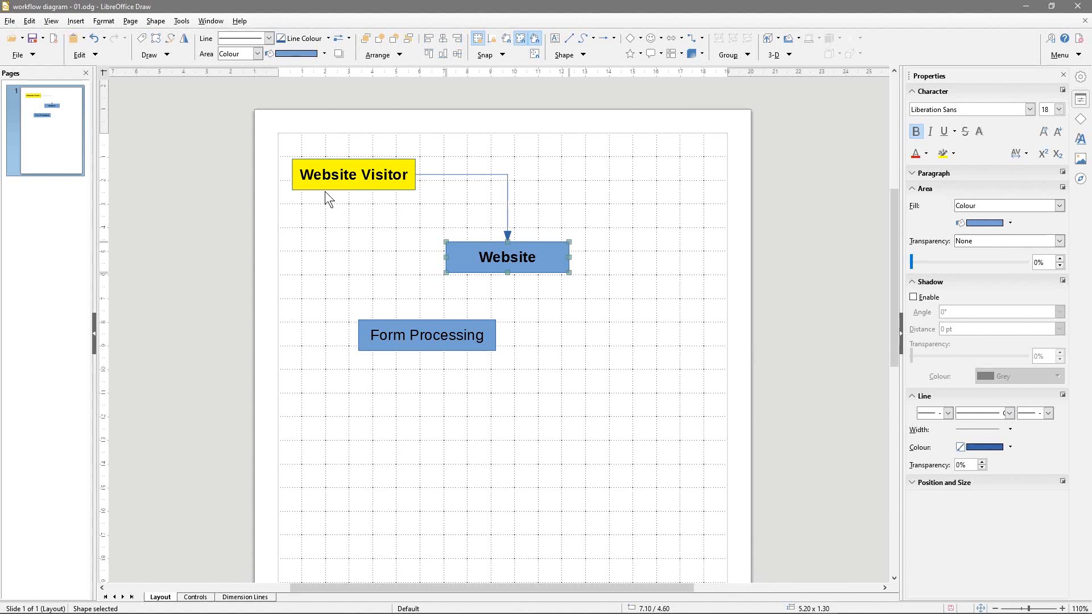
{"action": "mouse_move", "coordinate": [432, 175]}
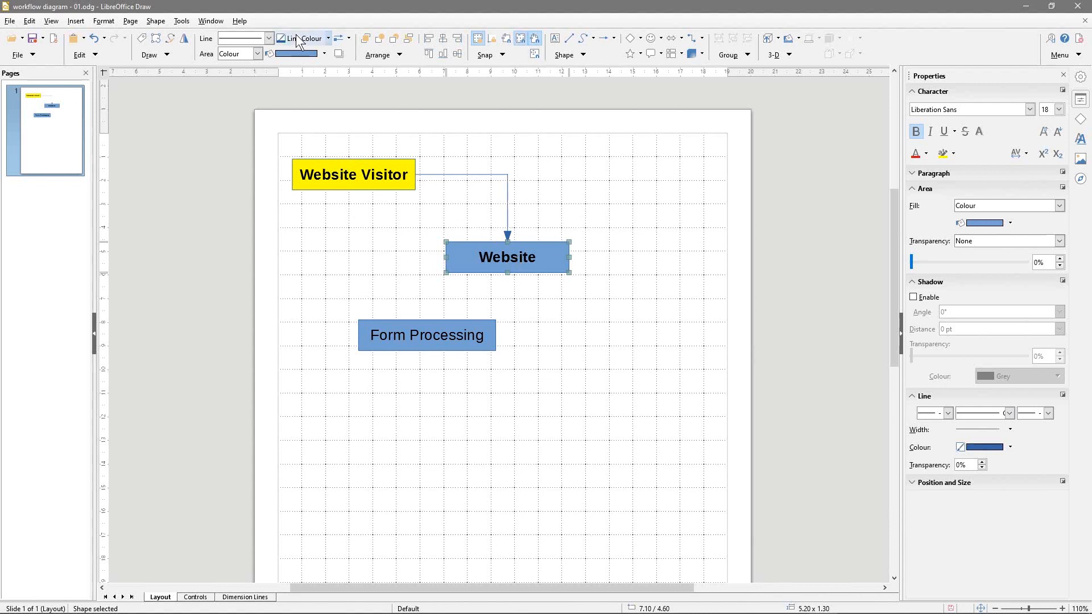
- Link Website down to Form Processing with a second arrowed connector
{"action": "left_click", "coordinate": [603, 39]}
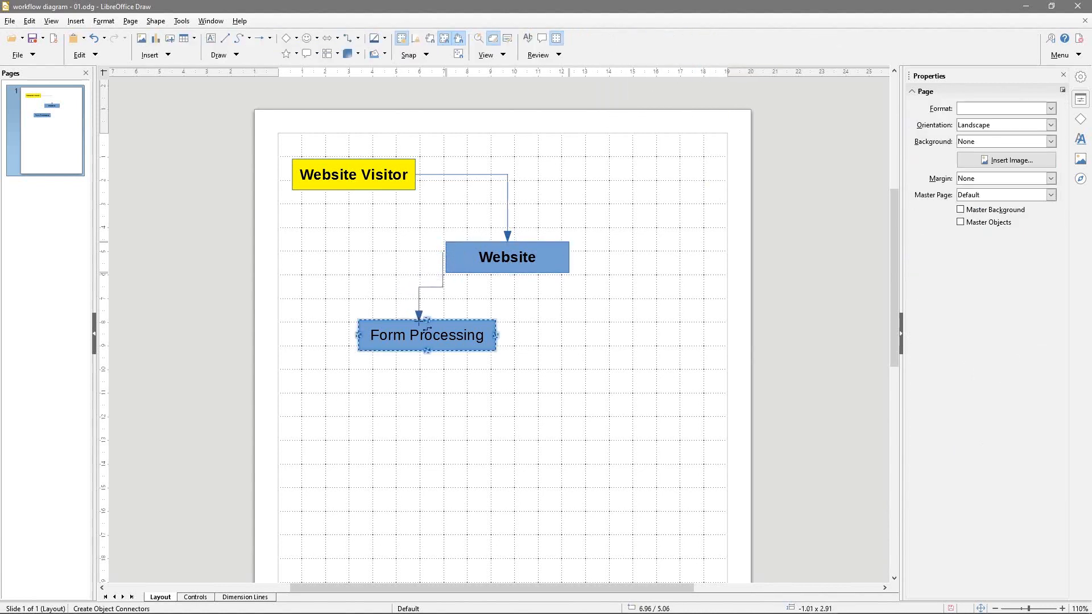
{"action": "left_click", "coordinate": [436, 292]}
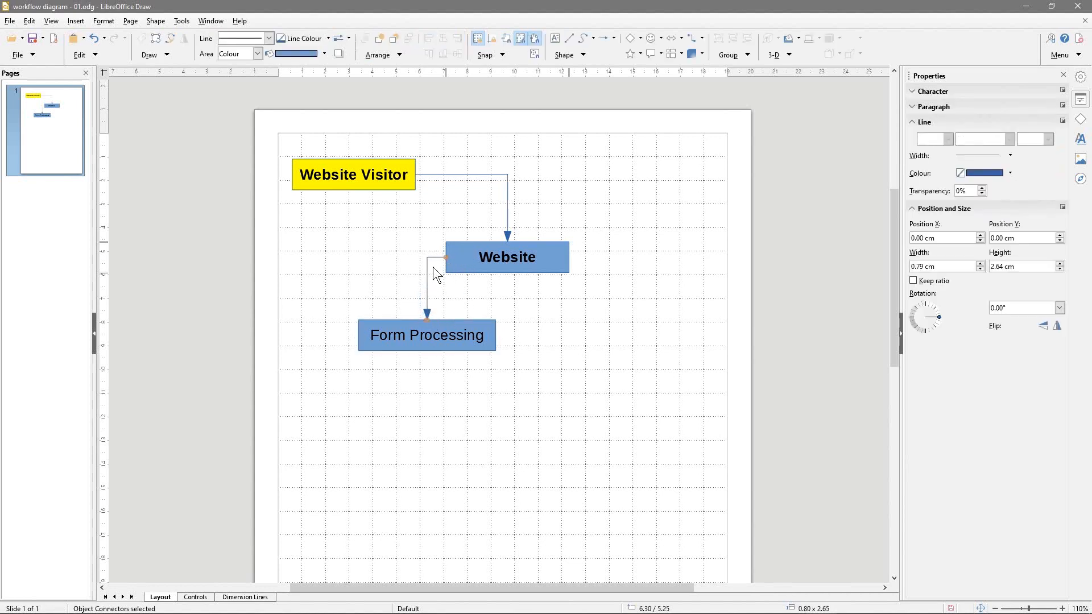
{"action": "left_click", "coordinate": [396, 163]}
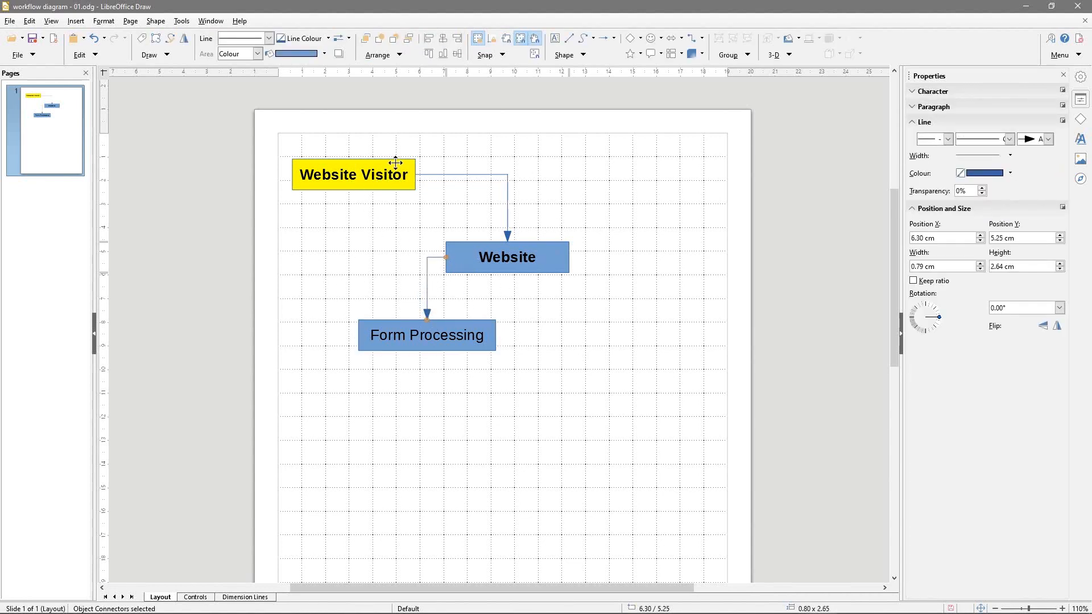
{"action": "mouse_move", "coordinate": [500, 206]}
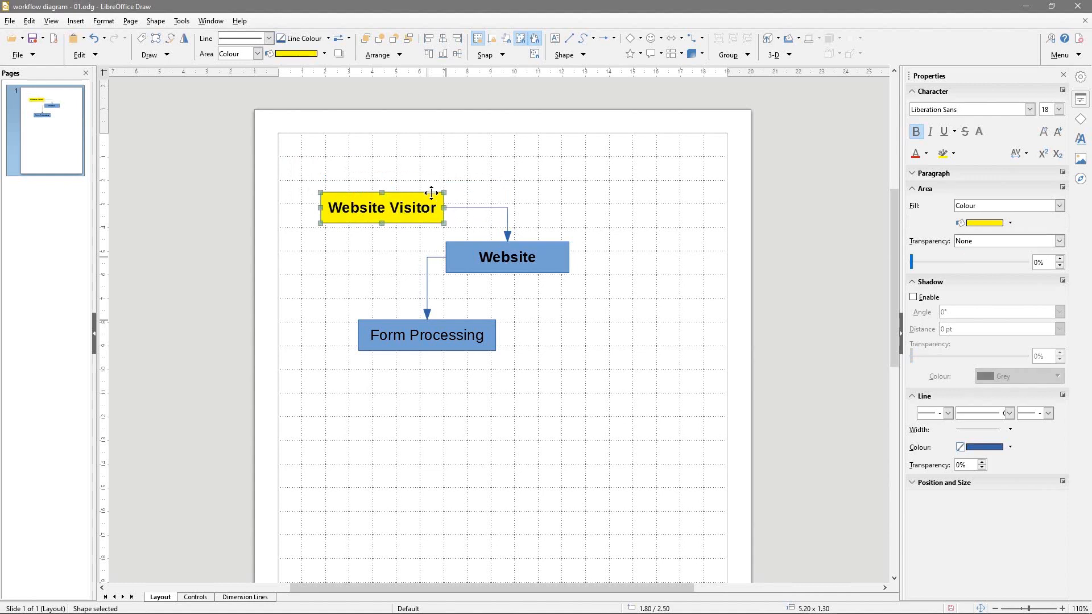
- Copy the Website Visitor box to the page top-left and relabel it 'PPC'
{"action": "left_click_drag", "start_coordinate": [381, 207], "coordinate": [390, 200]}
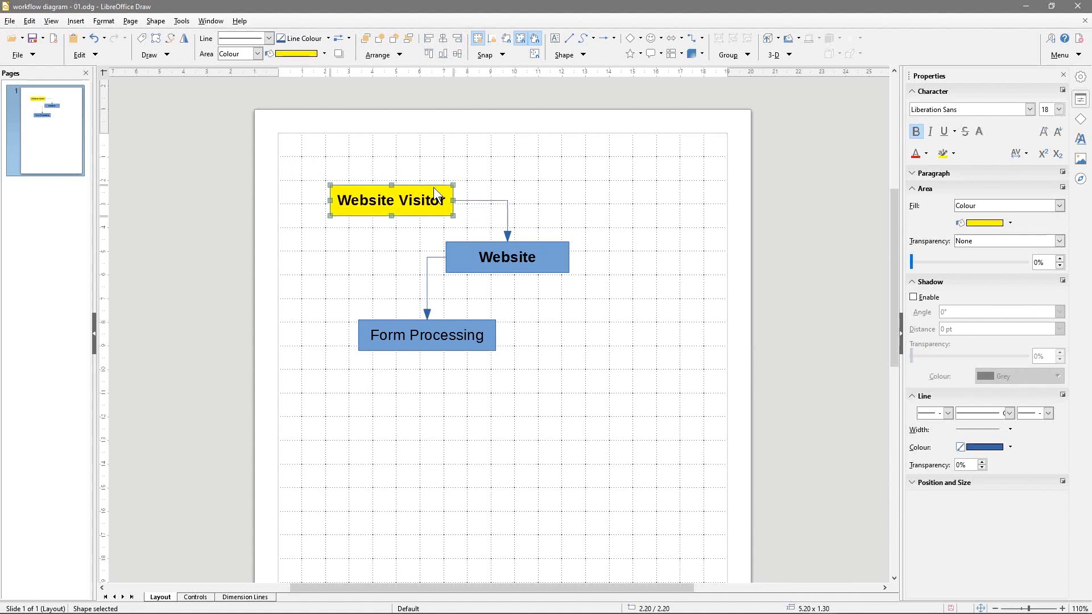
{"action": "mouse_move", "coordinate": [435, 188]}
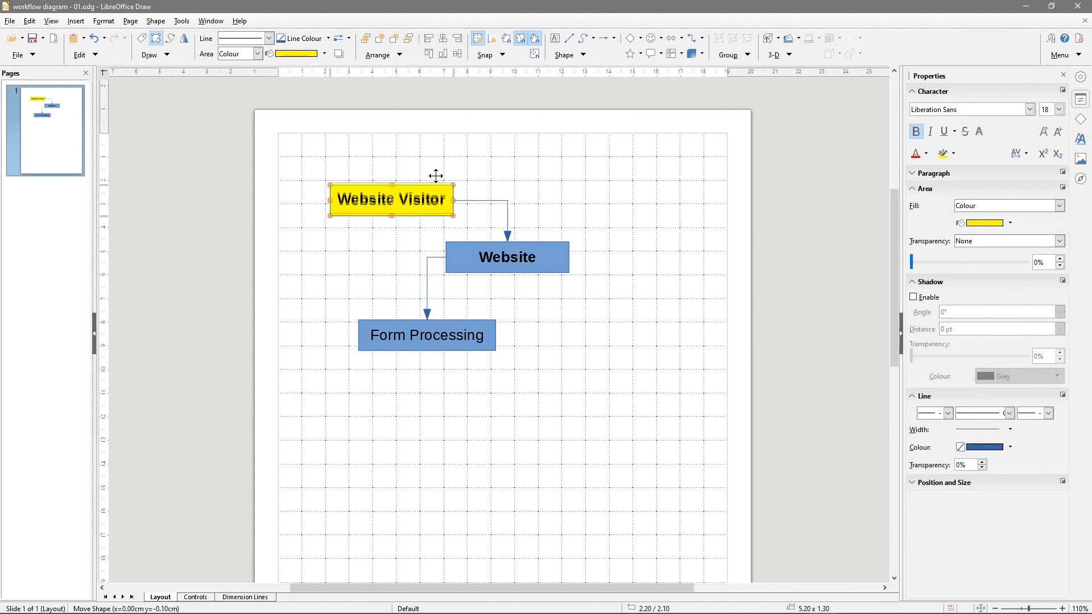
{"action": "left_click_drag", "start_coordinate": [390, 199], "coordinate": [347, 150]}
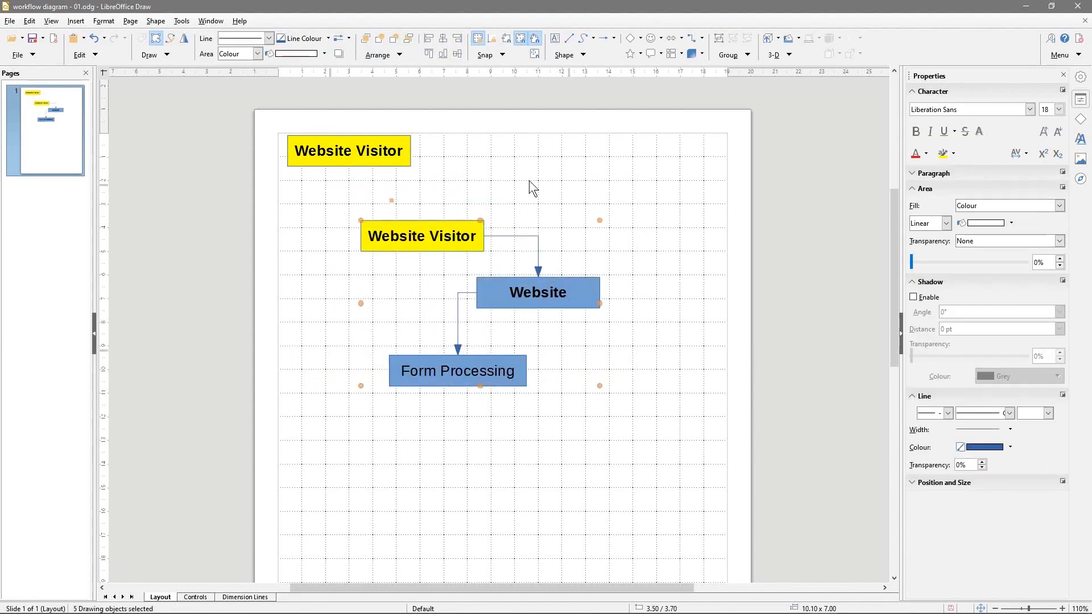
{"action": "double_click", "coordinate": [348, 150]}
{"action": "type", "text": "PPC"}
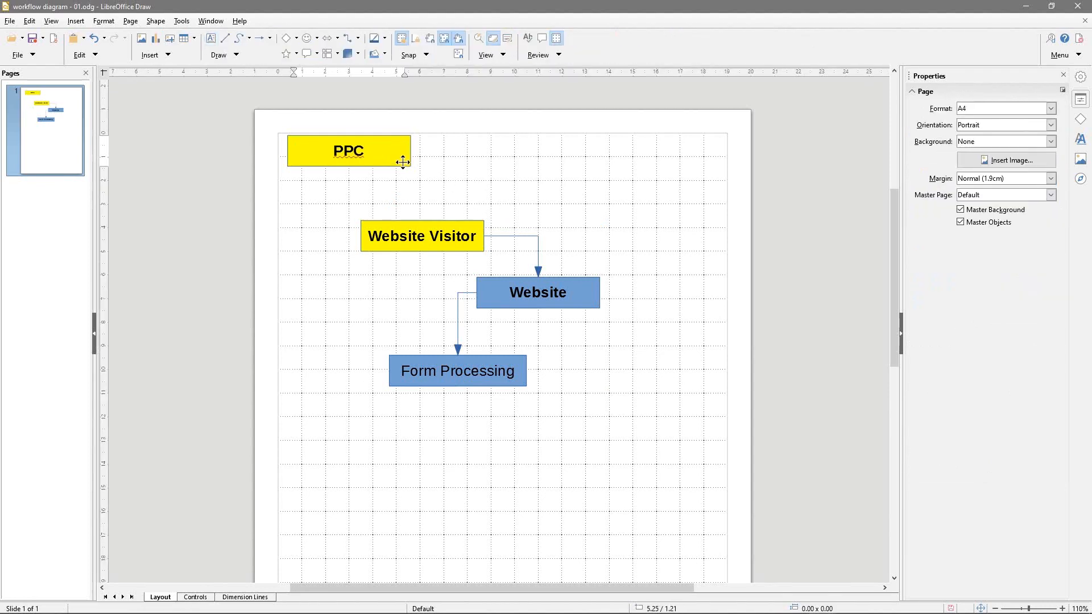
{"action": "left_click", "coordinate": [348, 151]}
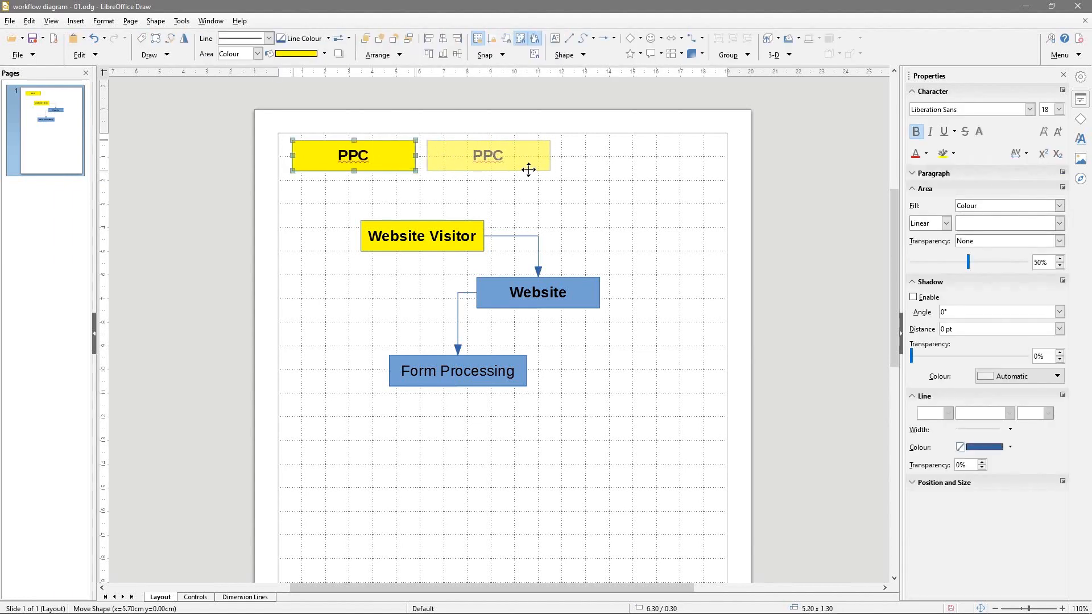
- Label the copied box beside PPC as 'Newsletter'
{"action": "double_click", "coordinate": [487, 155]}
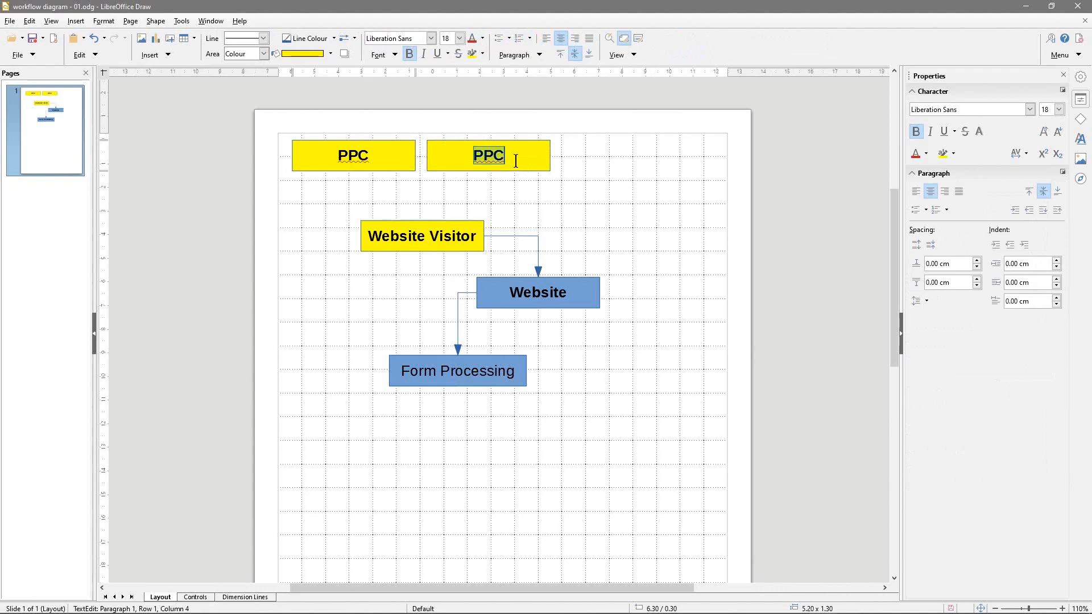
{"action": "type", "text": "Newsl"}
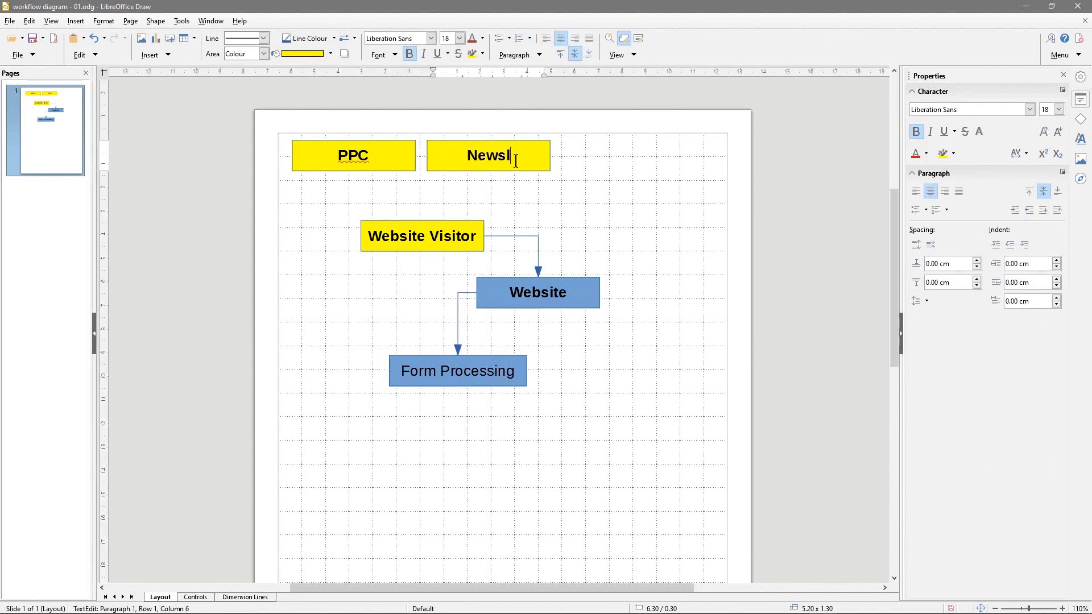
{"action": "type", "text": "etter"}
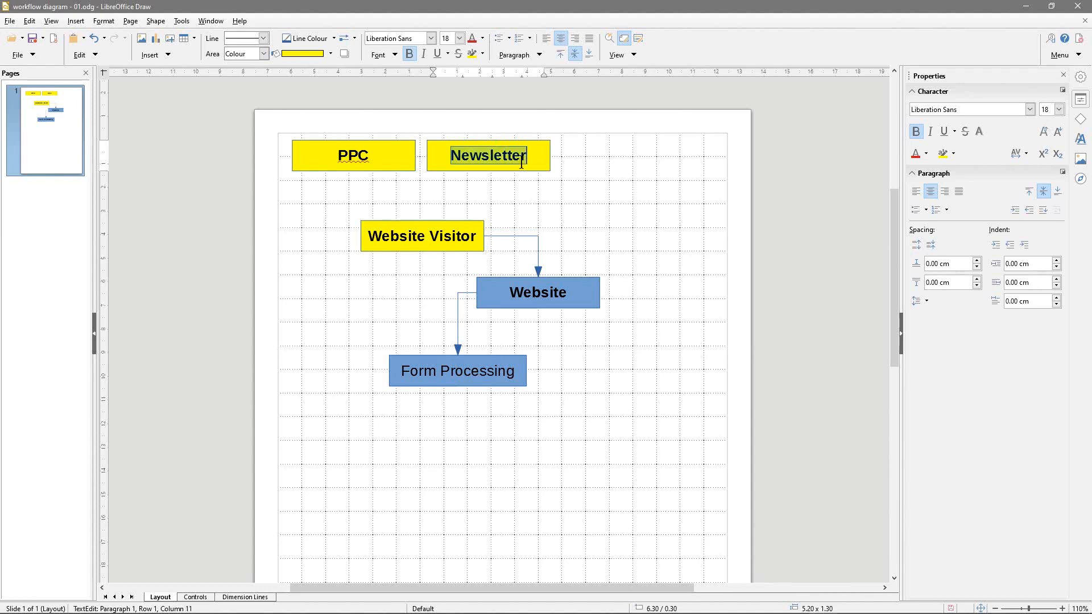
{"action": "left_click", "coordinate": [352, 154]}
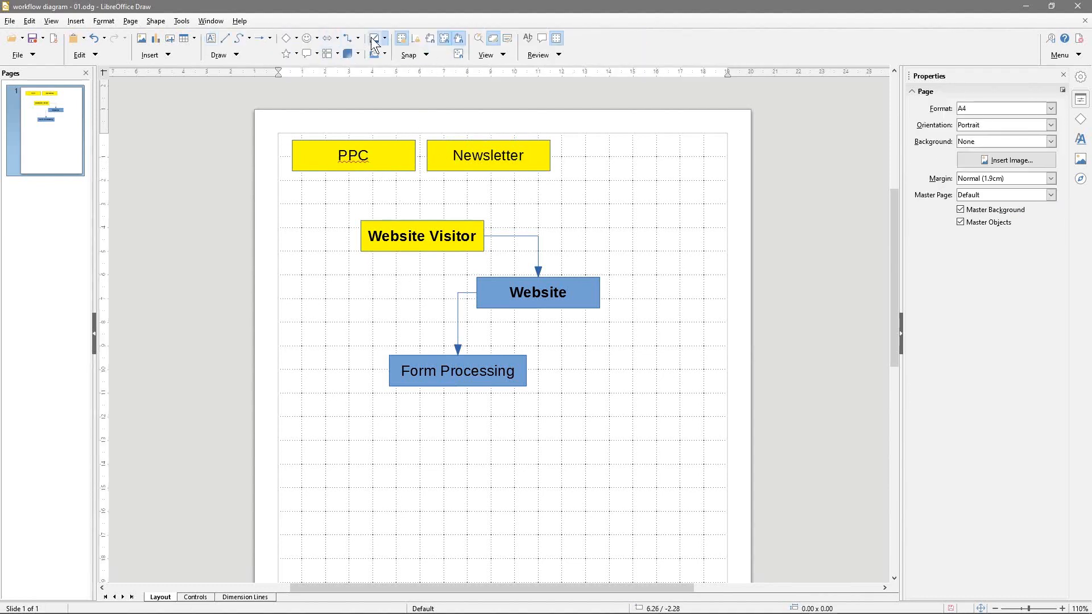
- Run arrow connectors from PPC and from Newsletter into Website Visitor
{"action": "left_click", "coordinate": [353, 156]}
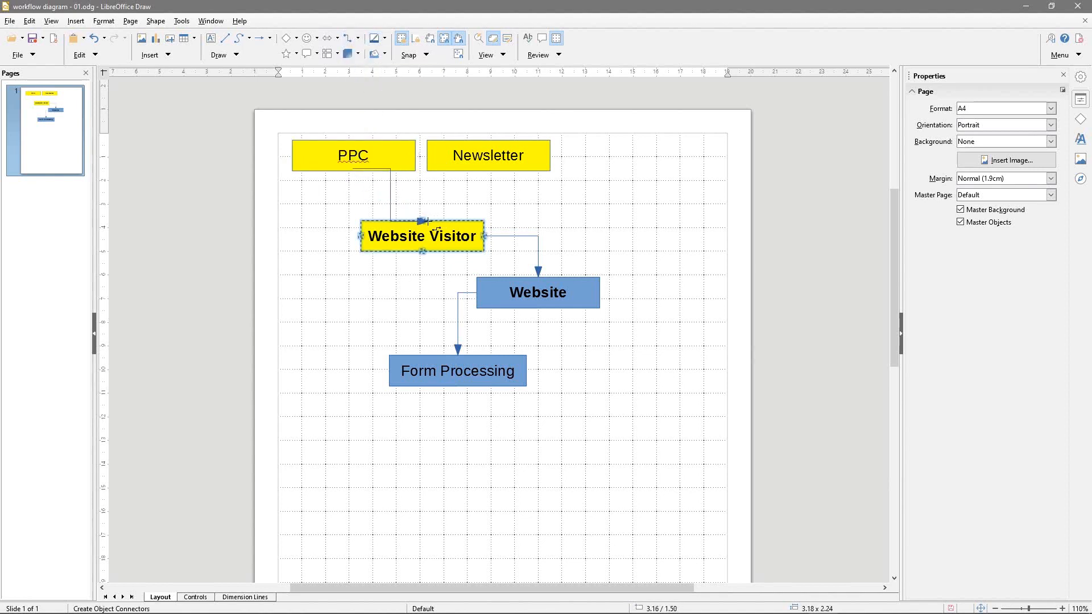
{"action": "left_click", "coordinate": [387, 196]}
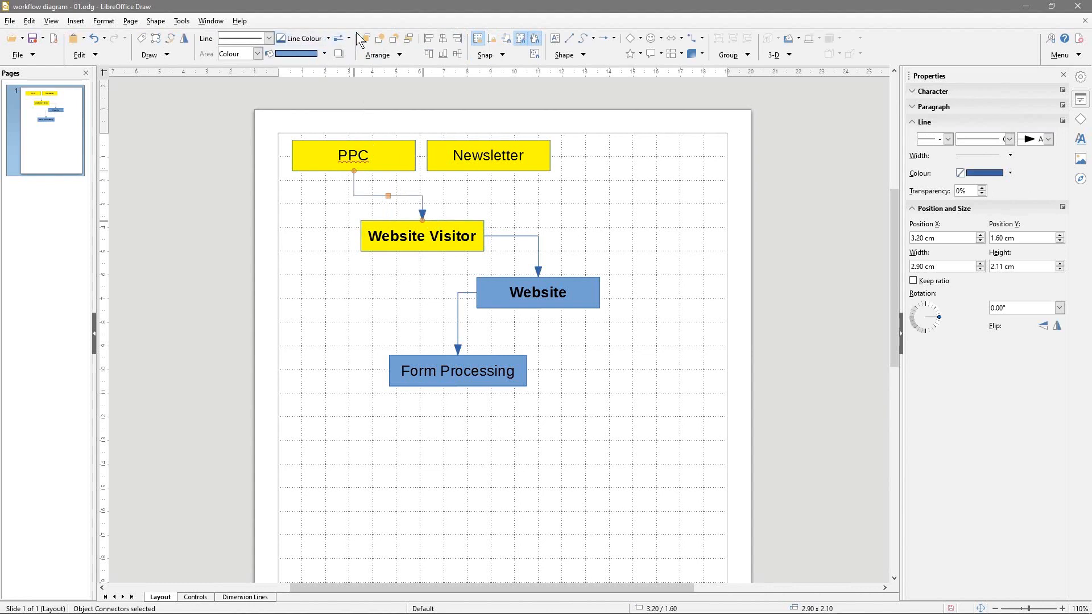
{"action": "left_click", "coordinate": [703, 38]}
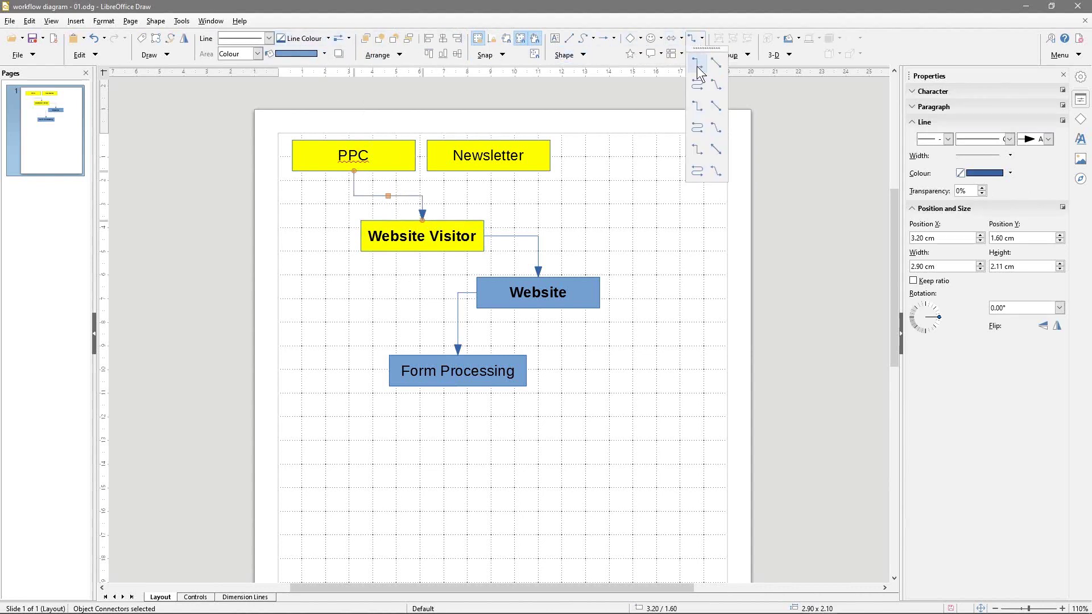
{"action": "left_click", "coordinate": [421, 235]}
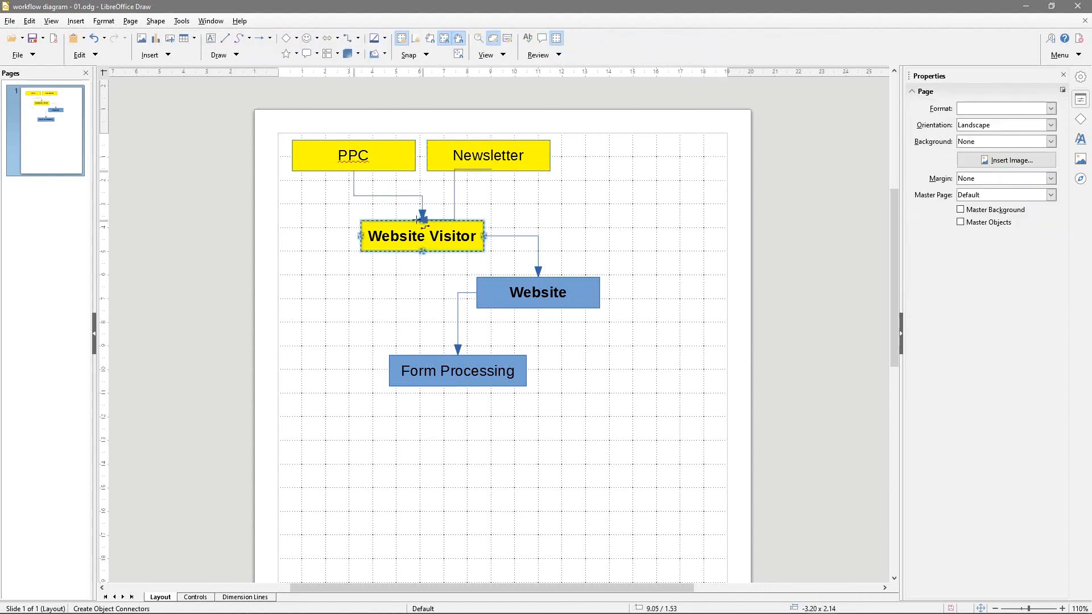
{"action": "left_click", "coordinate": [460, 197]}
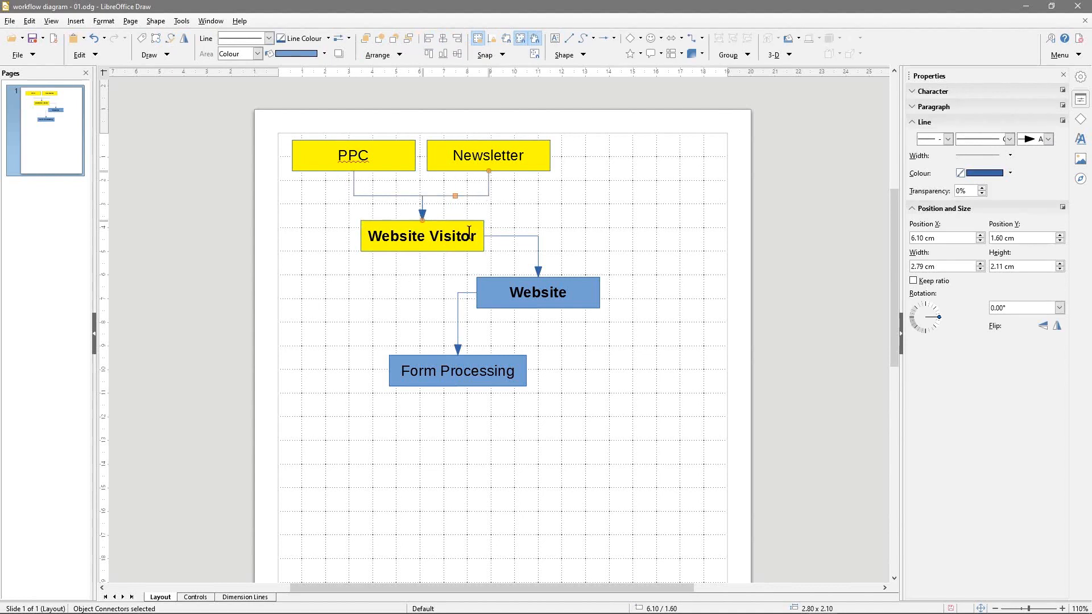
{"action": "mouse_move", "coordinate": [478, 356]}
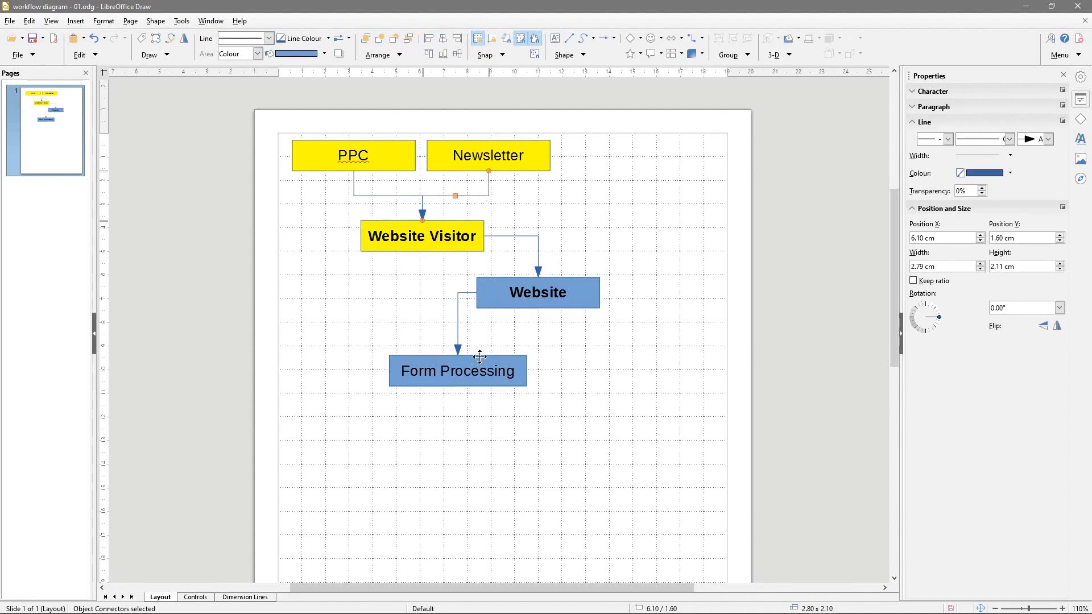
{"action": "left_click", "coordinate": [457, 358]}
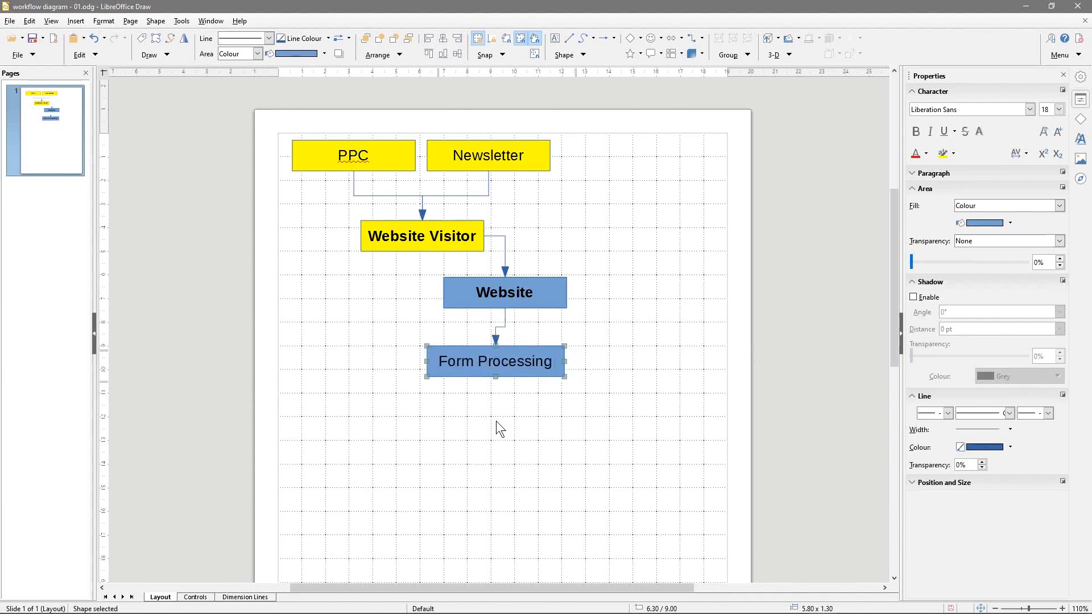
- Move Form Processing directly beneath Website so a straight downward arrow joins them
{"action": "left_click", "coordinate": [1009, 206]}
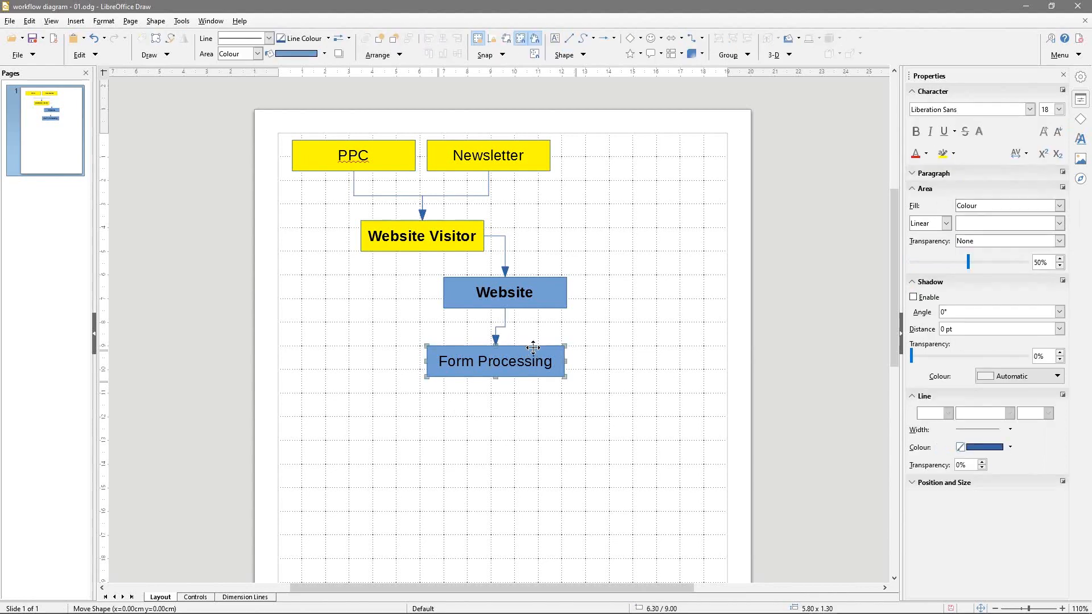
{"action": "left_click", "coordinate": [462, 322]}
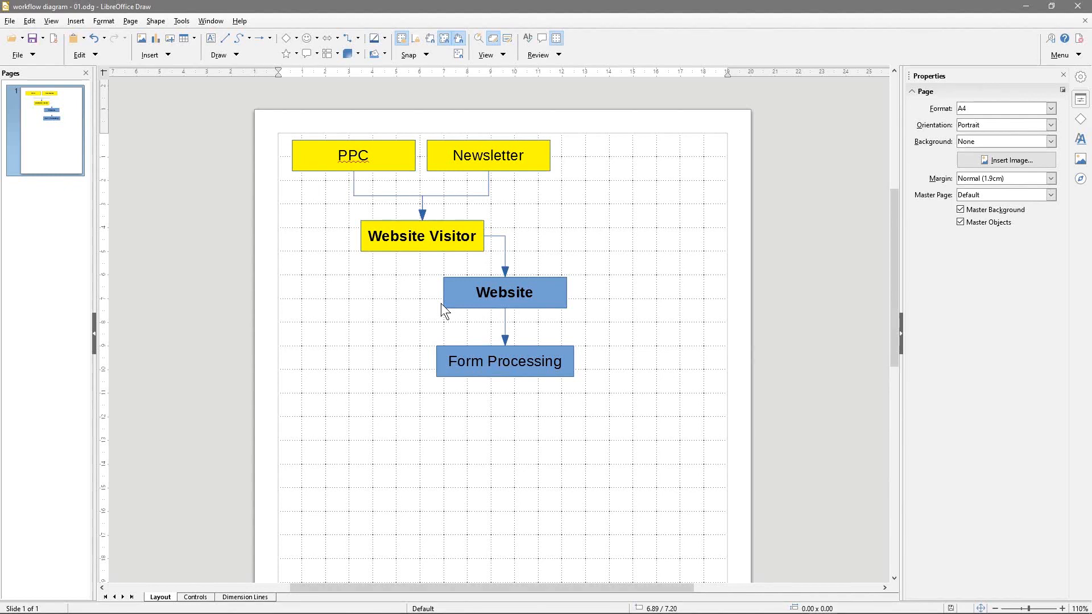
{"action": "left_click", "coordinate": [504, 360]}
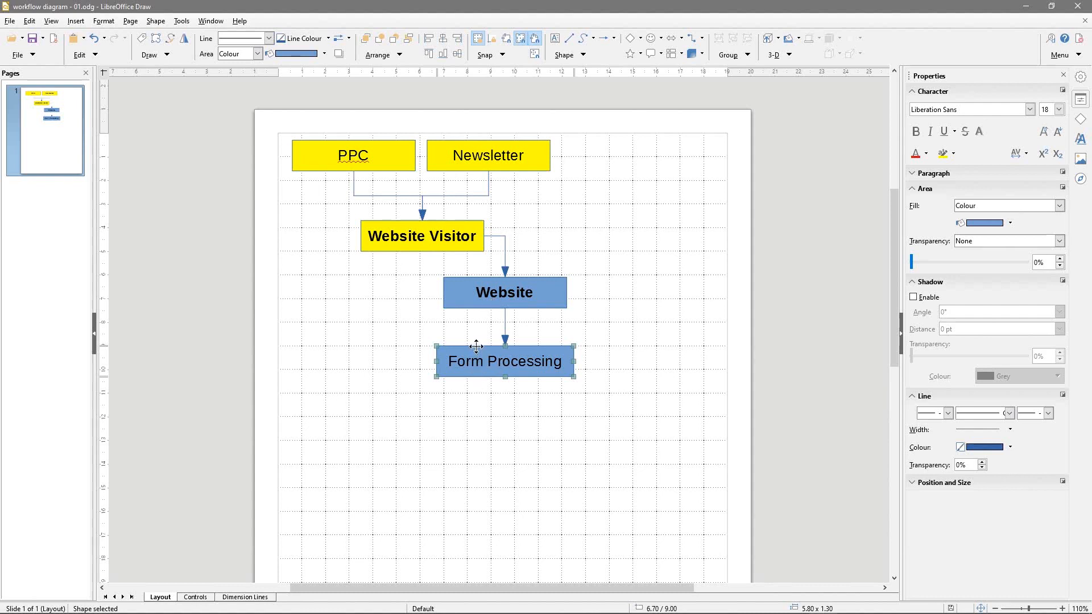
{"action": "mouse_move", "coordinate": [480, 352]}
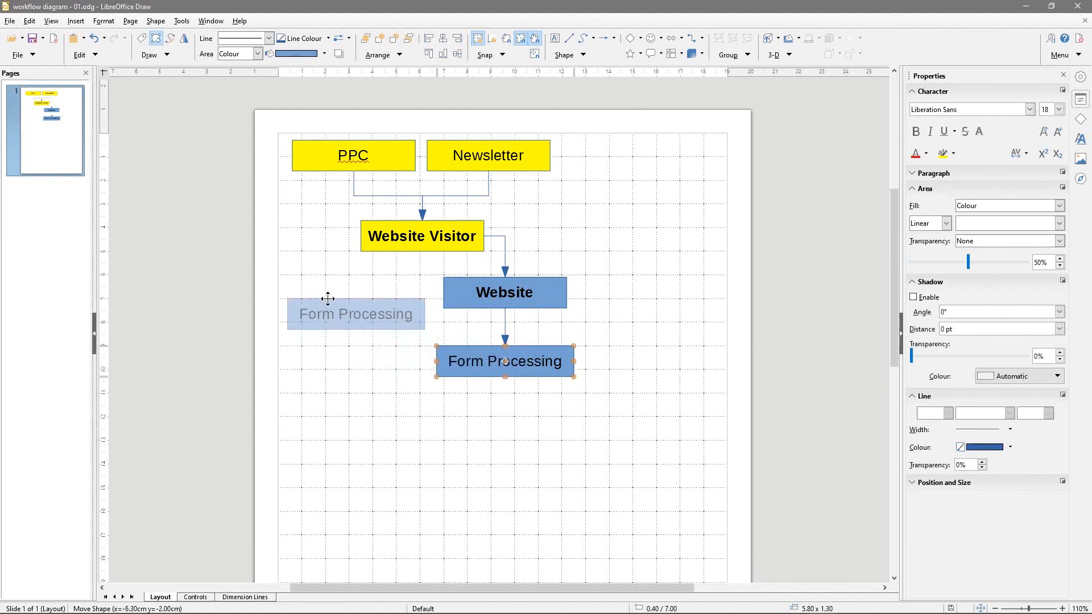
- Set the copied box's label font size to 14 point
{"action": "double_click", "coordinate": [356, 314]}
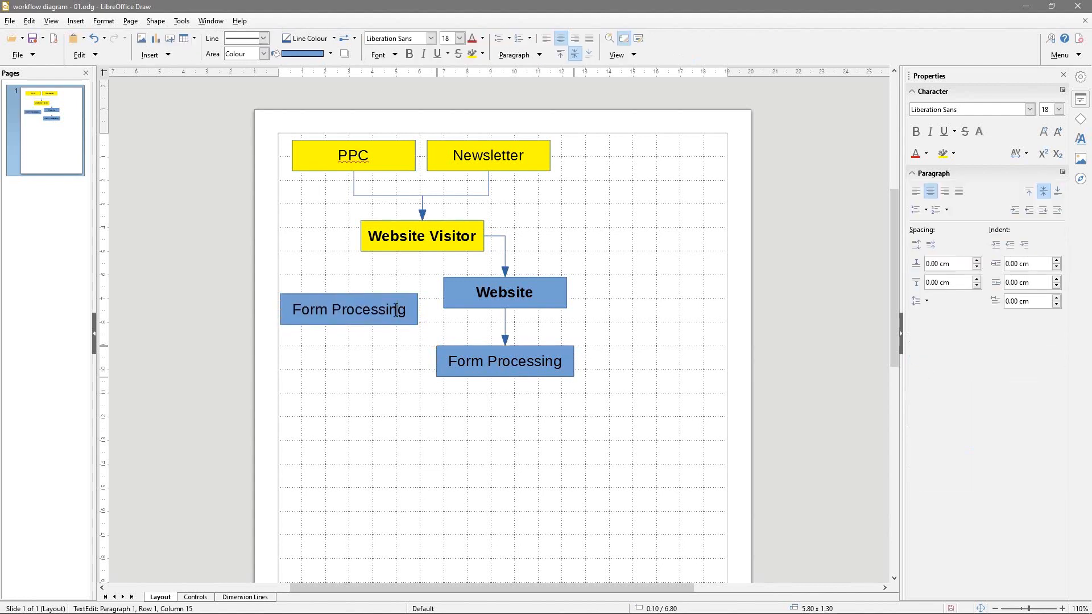
{"action": "left_click", "coordinate": [1058, 109]}
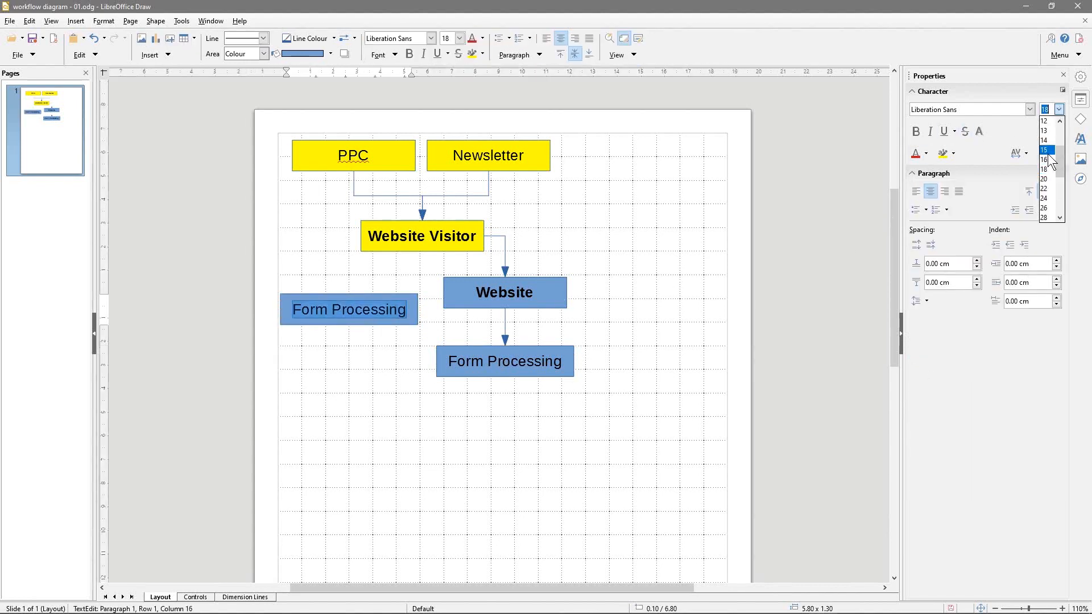
{"action": "left_click", "coordinate": [1044, 140]}
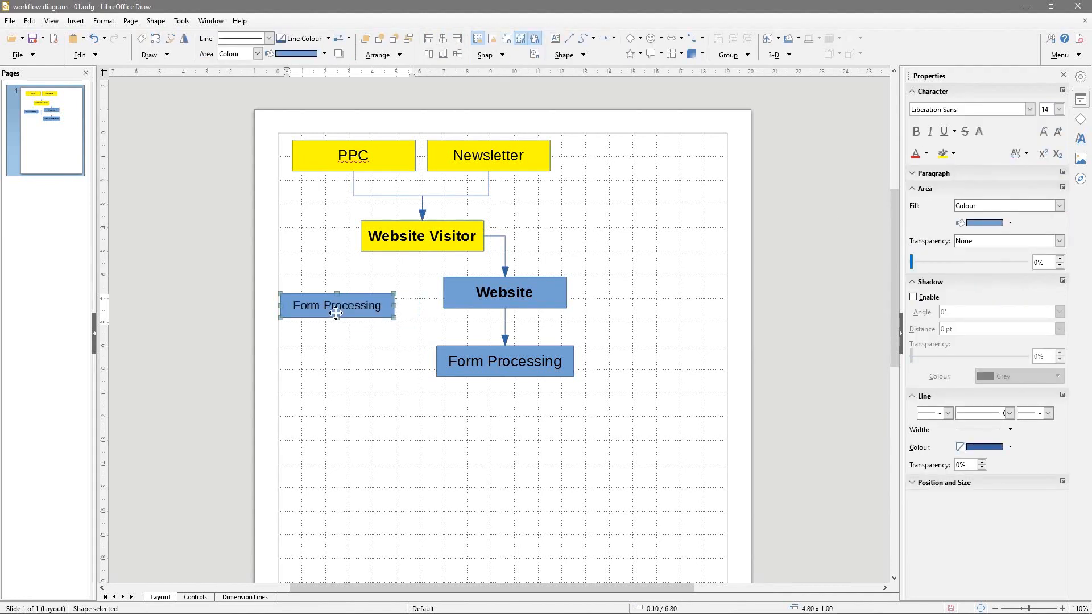
- Retype the smaller box's label as 'Phone API' and leave it selected
{"action": "double_click", "coordinate": [336, 306]}
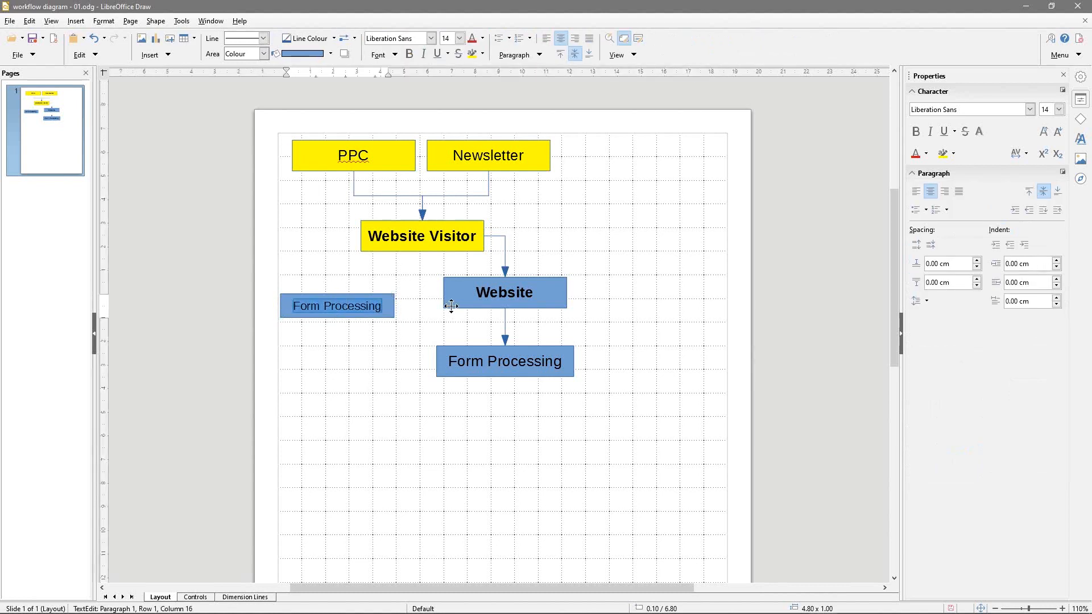
{"action": "type", "text": "Phne AP"}
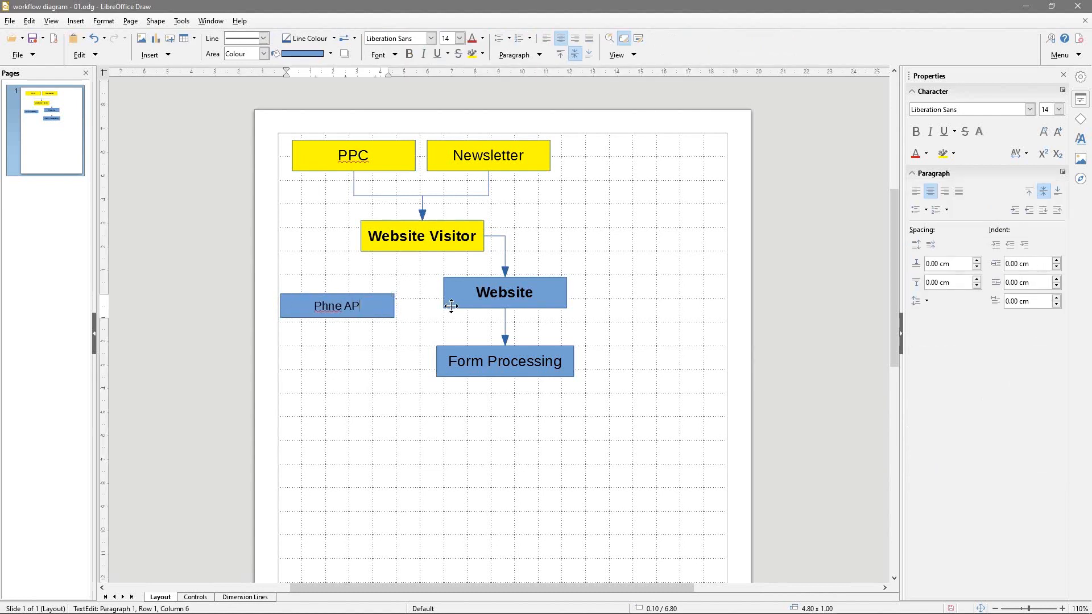
{"action": "type", "text": "w"}
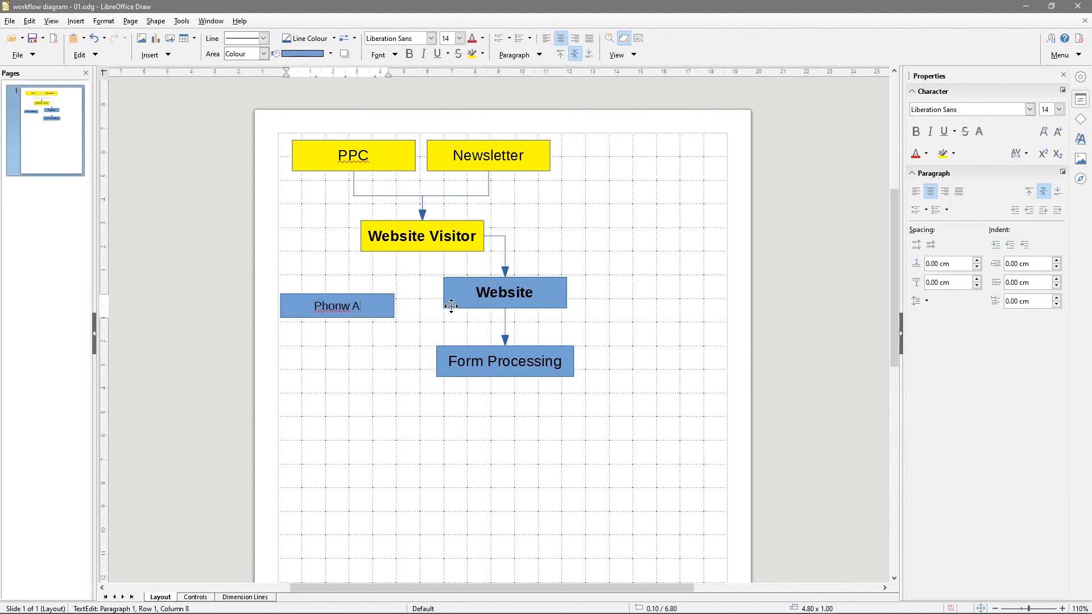
{"action": "type", "text": "PI"}
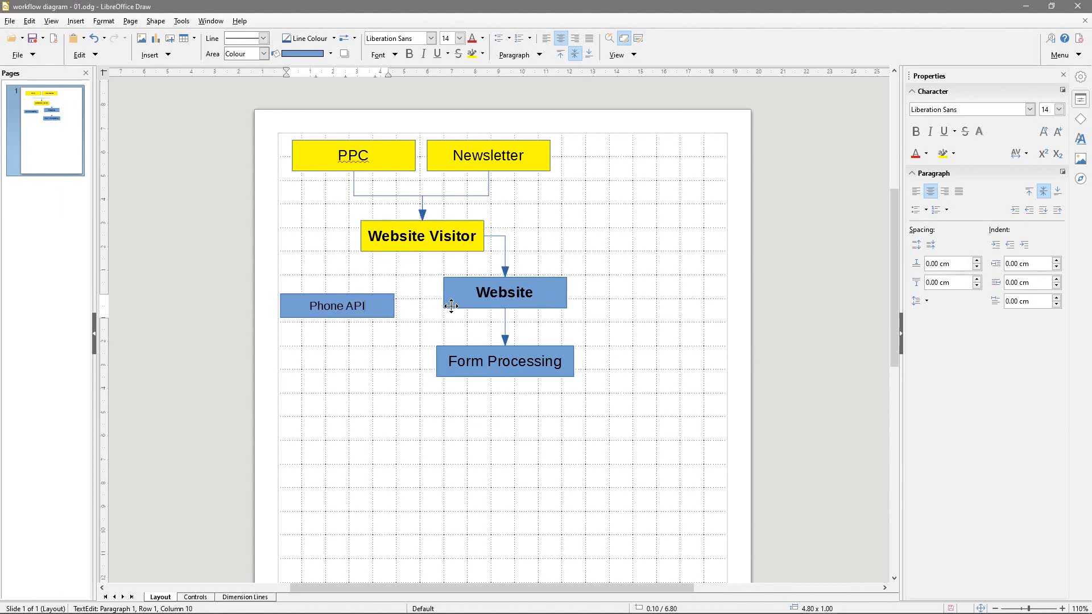
{"action": "left_click", "coordinate": [361, 328]}
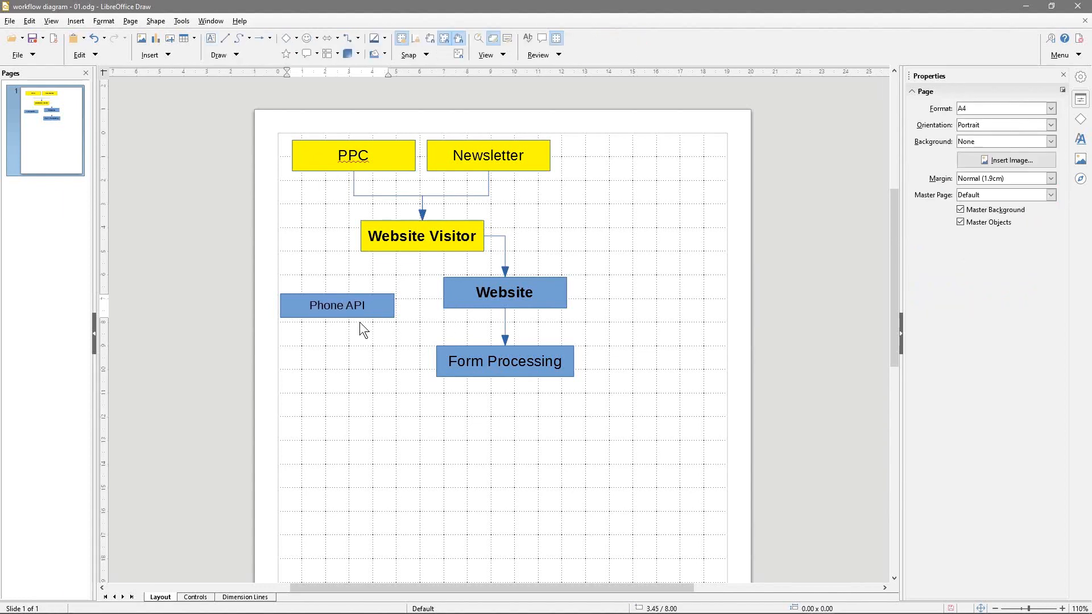
{"action": "left_click", "coordinate": [337, 305]}
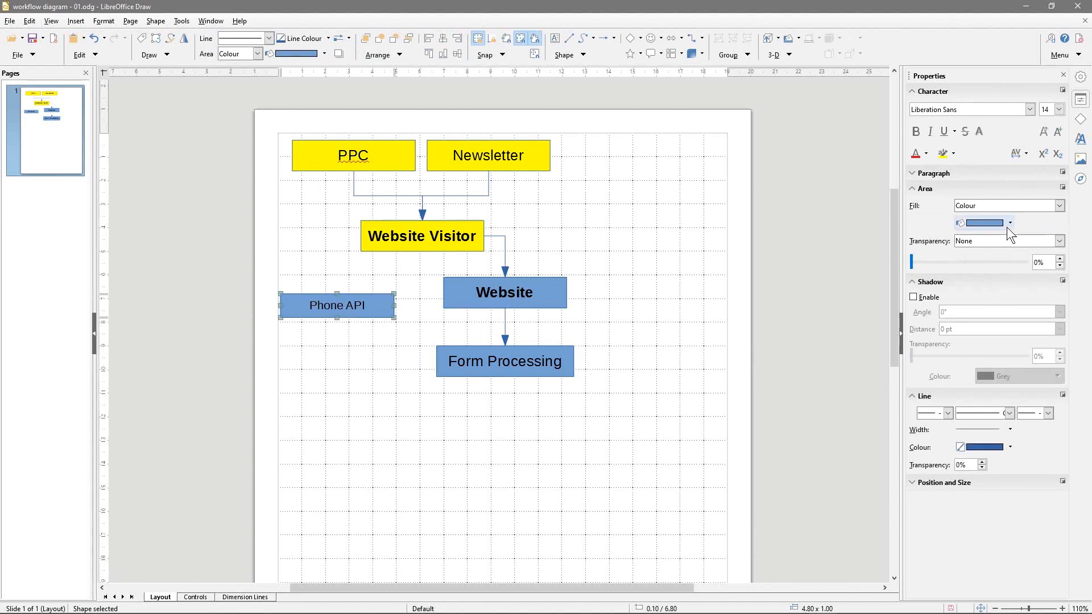
- Fill Phone API green and label its copy below 'Email API'
{"action": "left_click", "coordinate": [982, 223]}
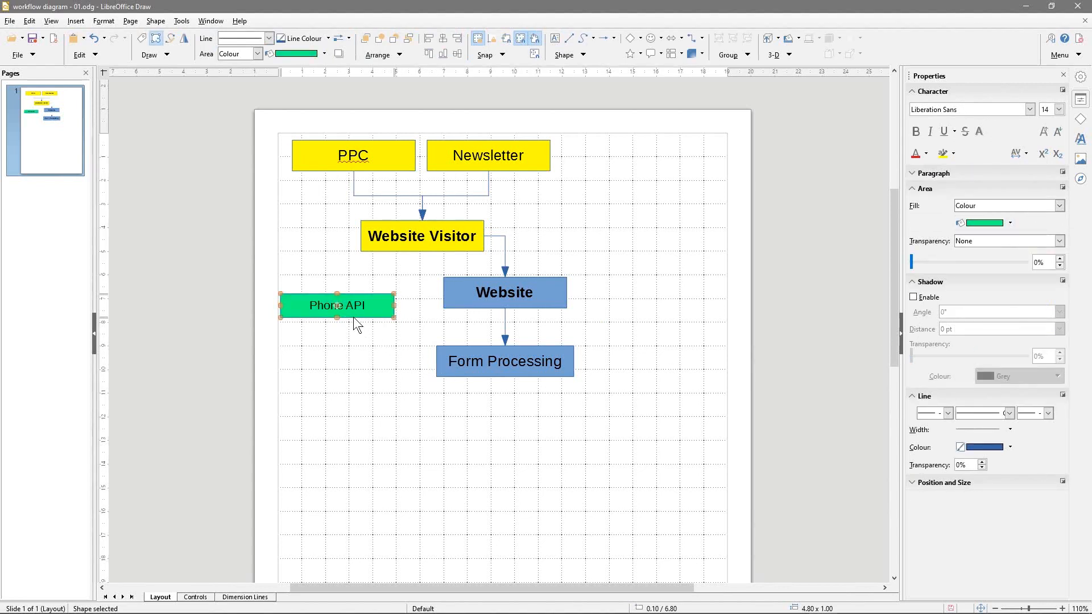
{"action": "mouse_move", "coordinate": [354, 317]}
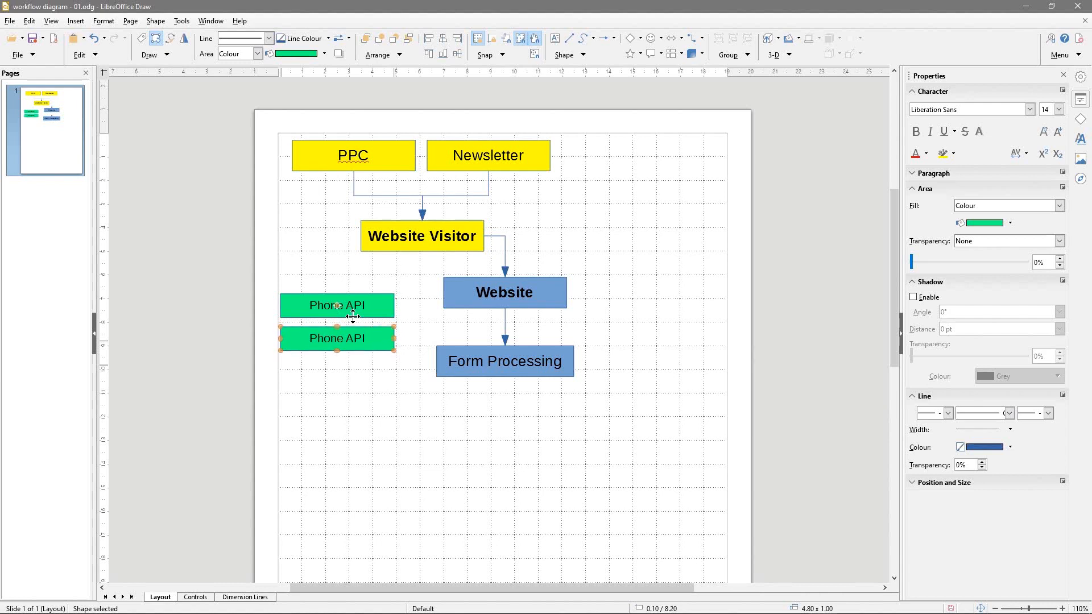
{"action": "left_click", "coordinate": [337, 339]}
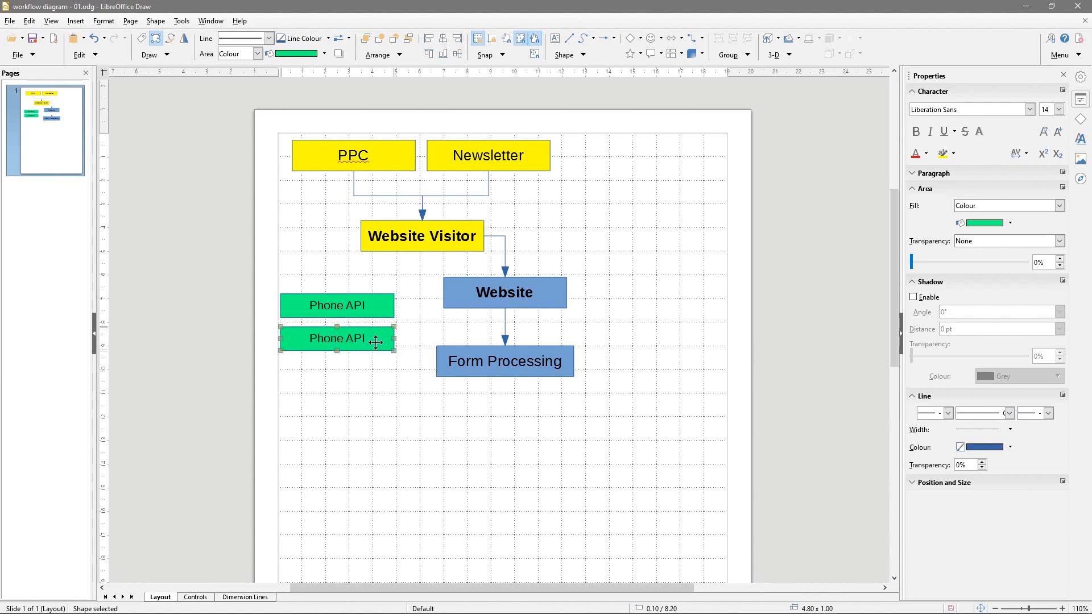
{"action": "double_click", "coordinate": [337, 338]}
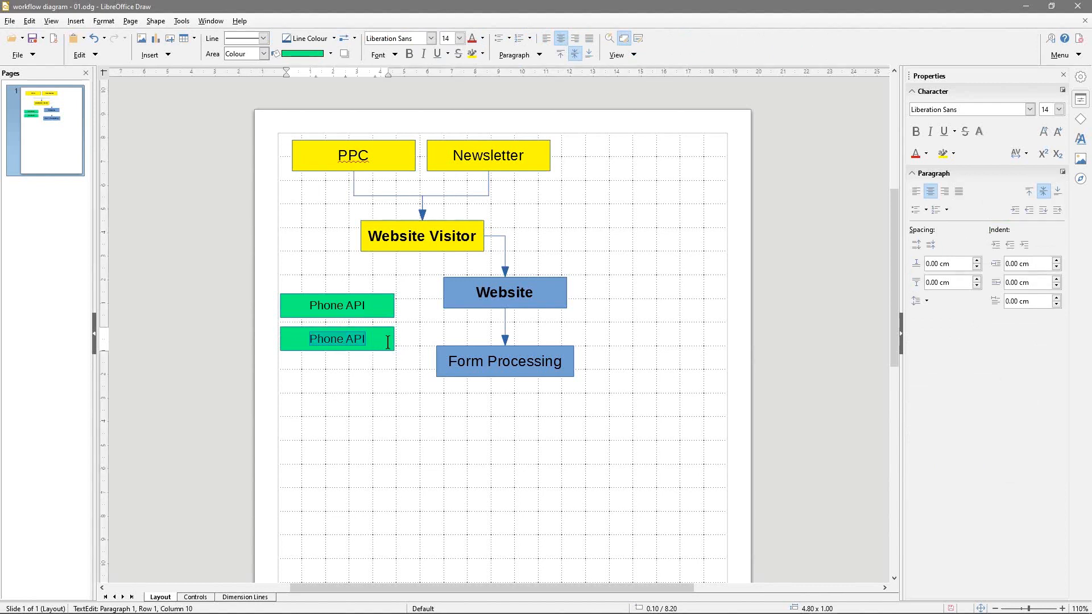
{"action": "type", "text": "Email API"}
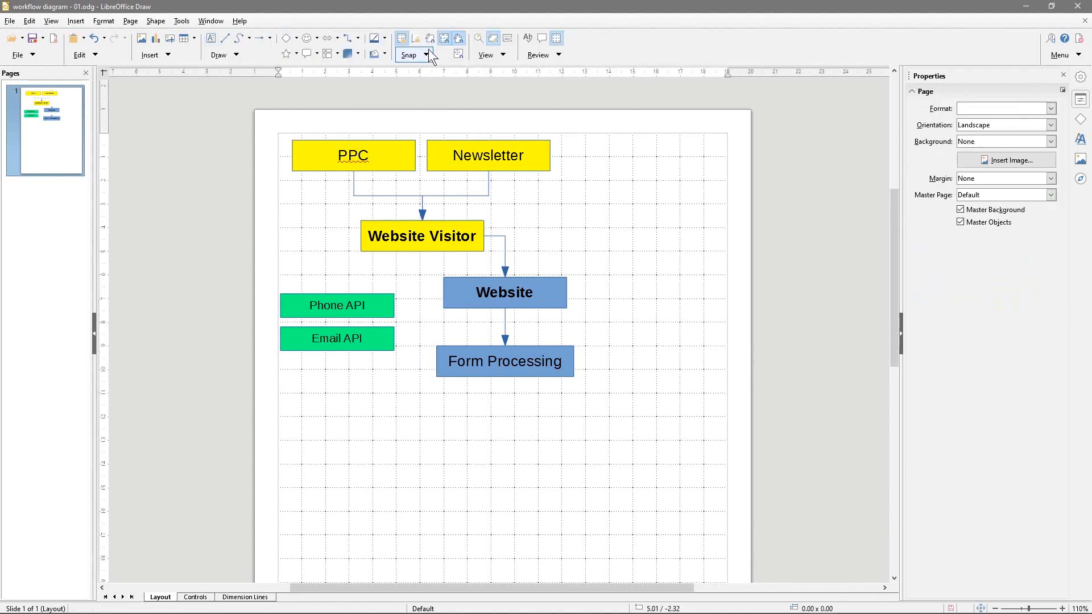
- Reroute the Phone API and Email API connectors into the Form Processing box
{"action": "left_click", "coordinate": [353, 38]}
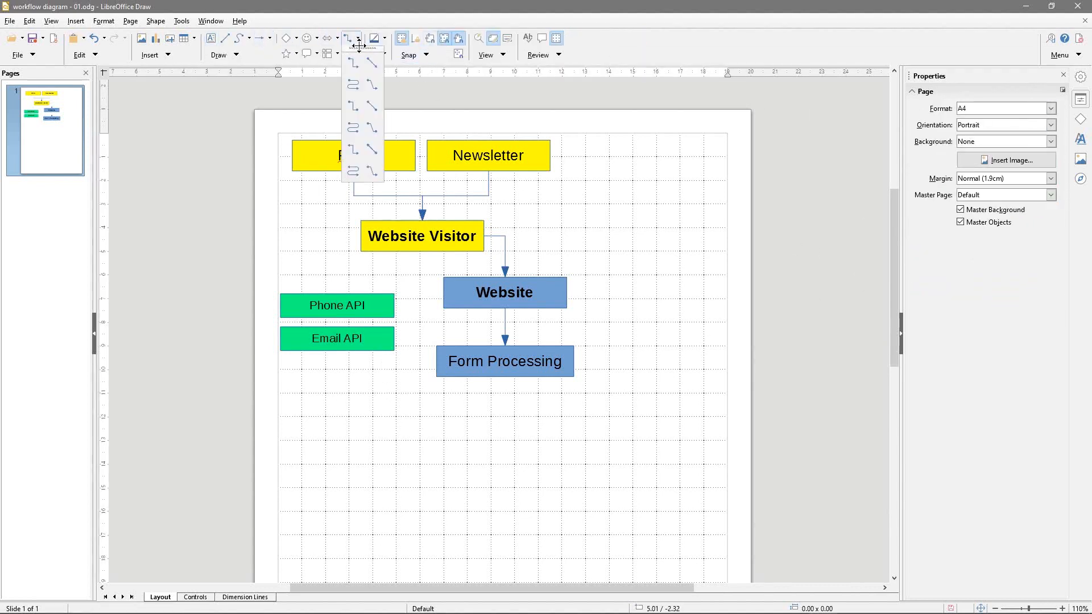
{"action": "left_click", "coordinate": [336, 305]}
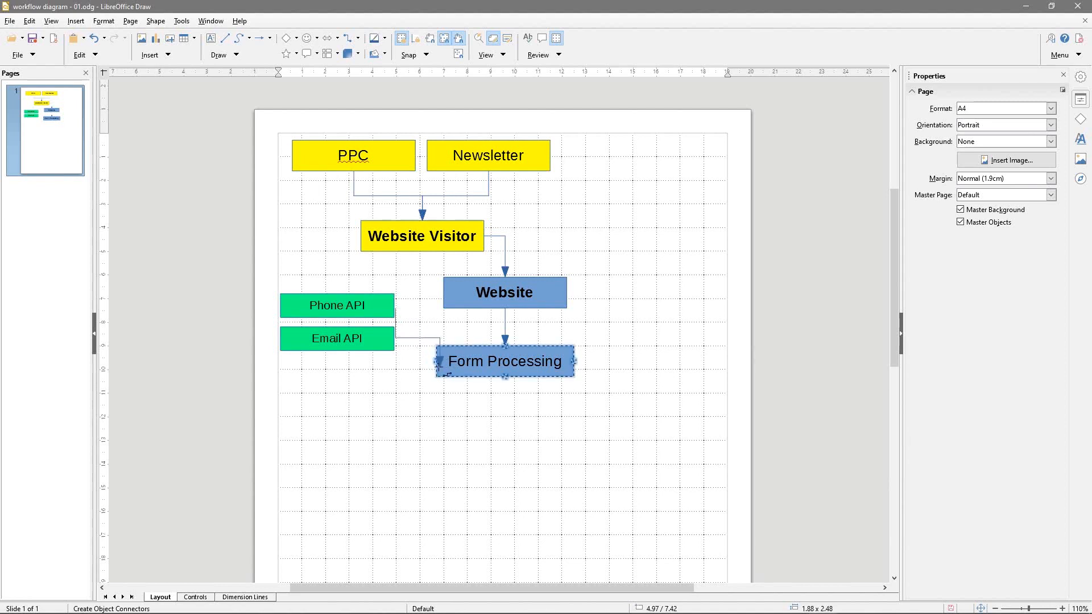
{"action": "left_click", "coordinate": [414, 335]}
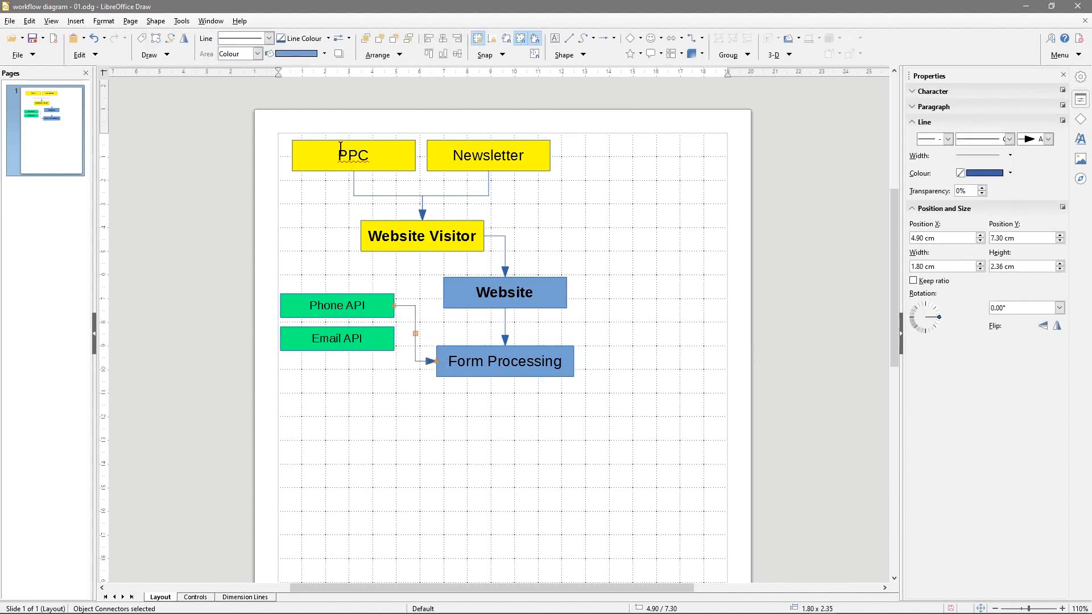
{"action": "left_click", "coordinate": [702, 39]}
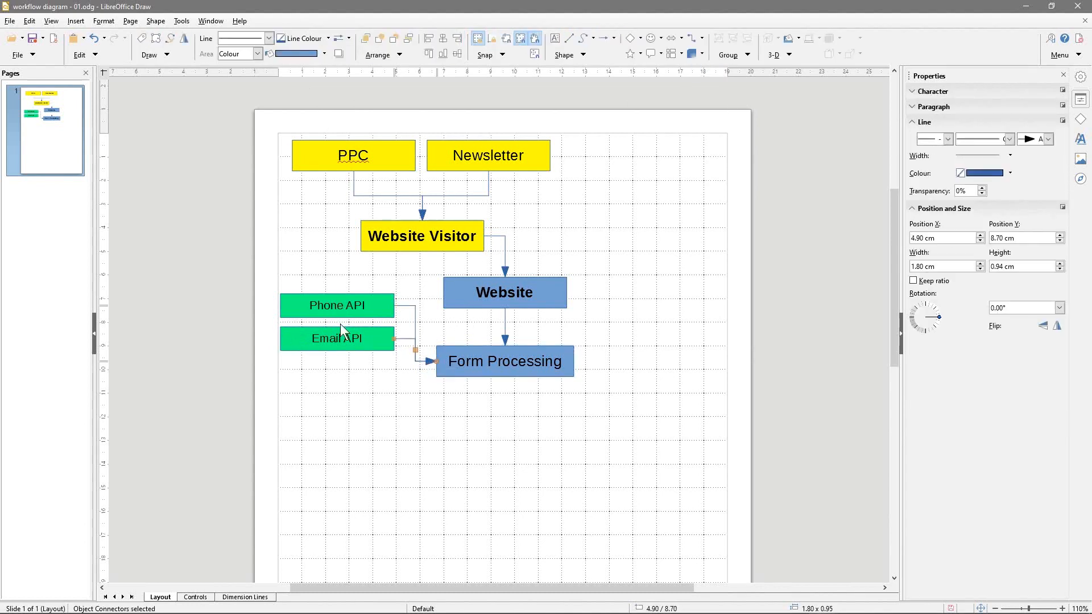
{"action": "mouse_move", "coordinate": [364, 378]}
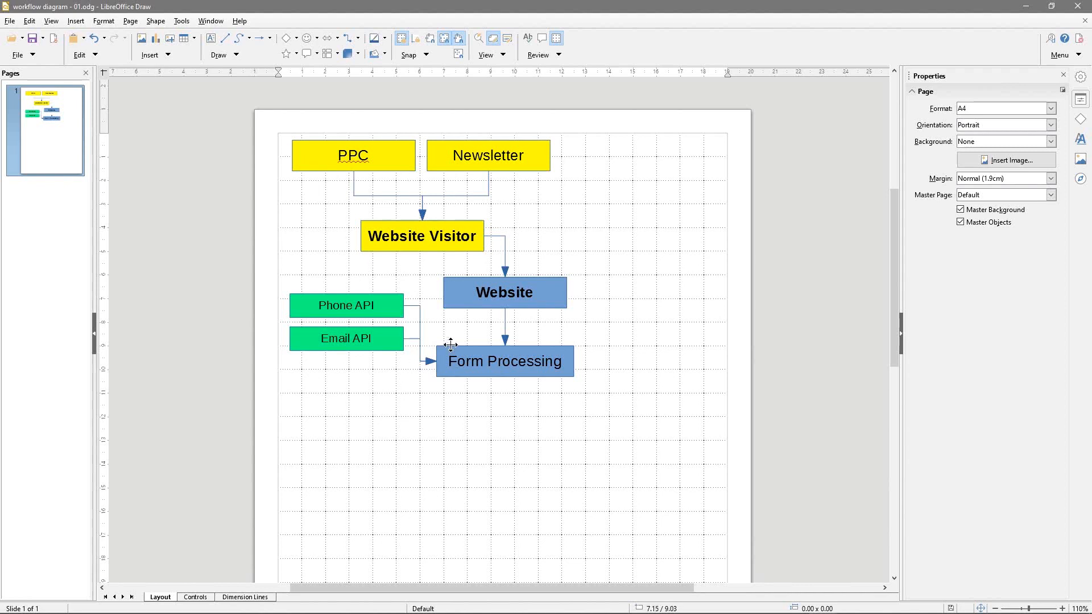
- Copy Form Processing below itself, link them, and relabel the copy 'Data Capture'
{"action": "left_click", "coordinate": [503, 361]}
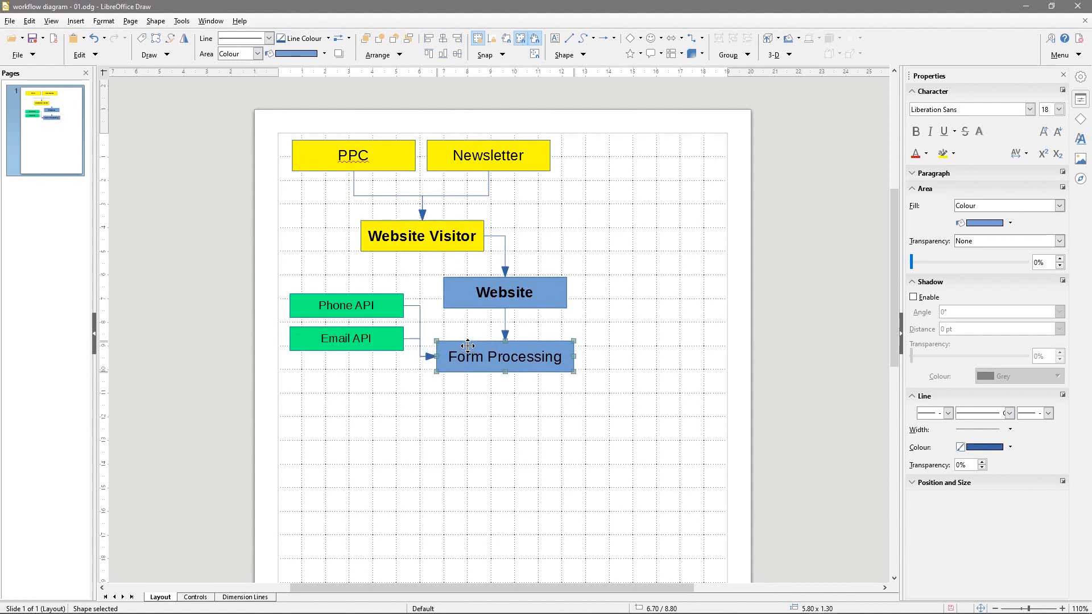
{"action": "left_click", "coordinate": [506, 410]}
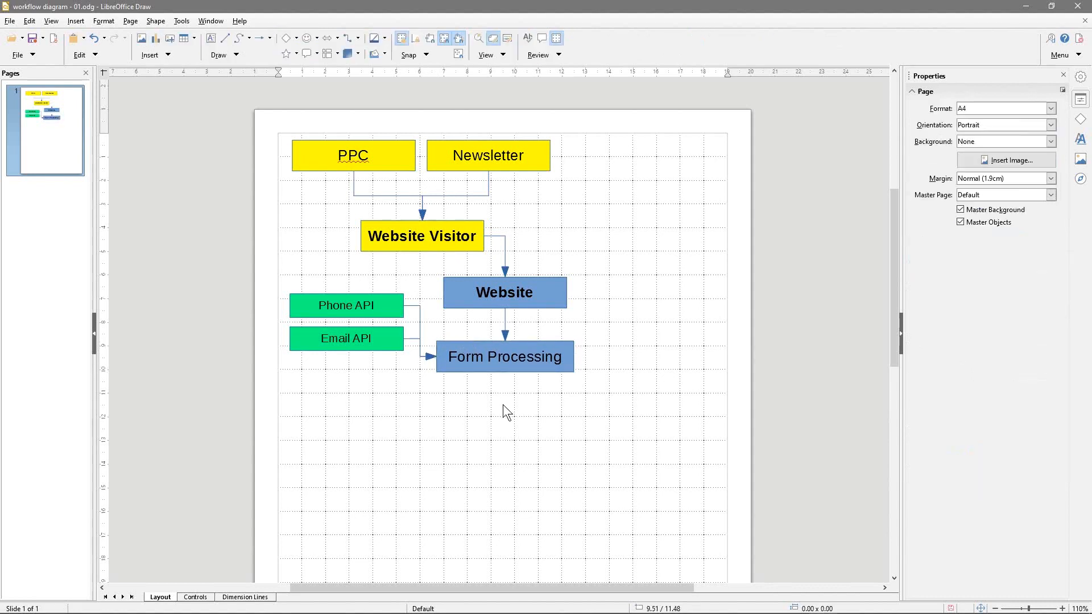
{"action": "mouse_move", "coordinate": [498, 460]}
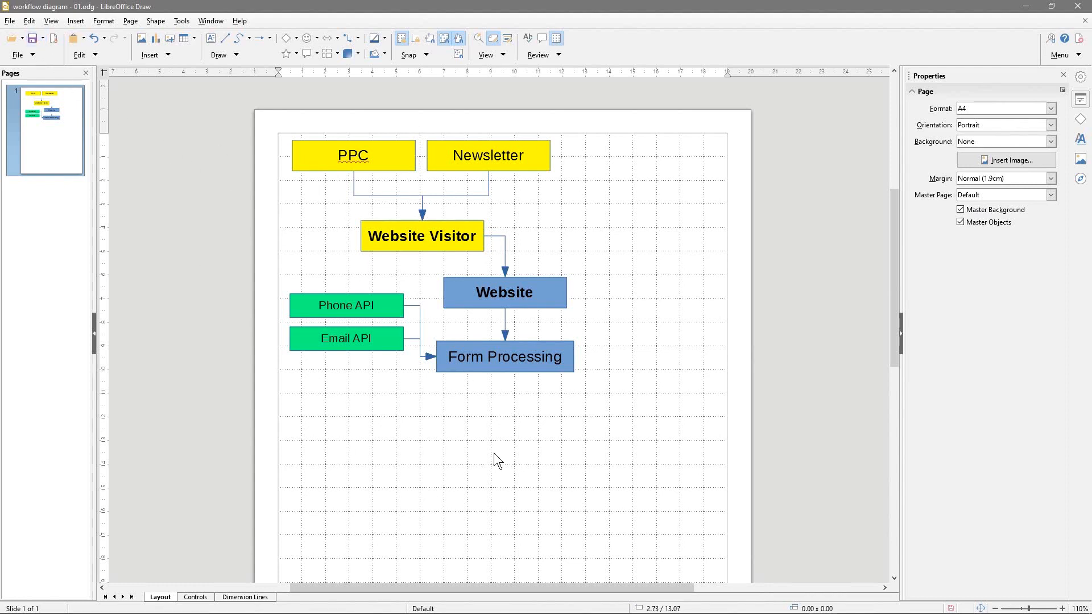
{"action": "mouse_move", "coordinate": [393, 297]}
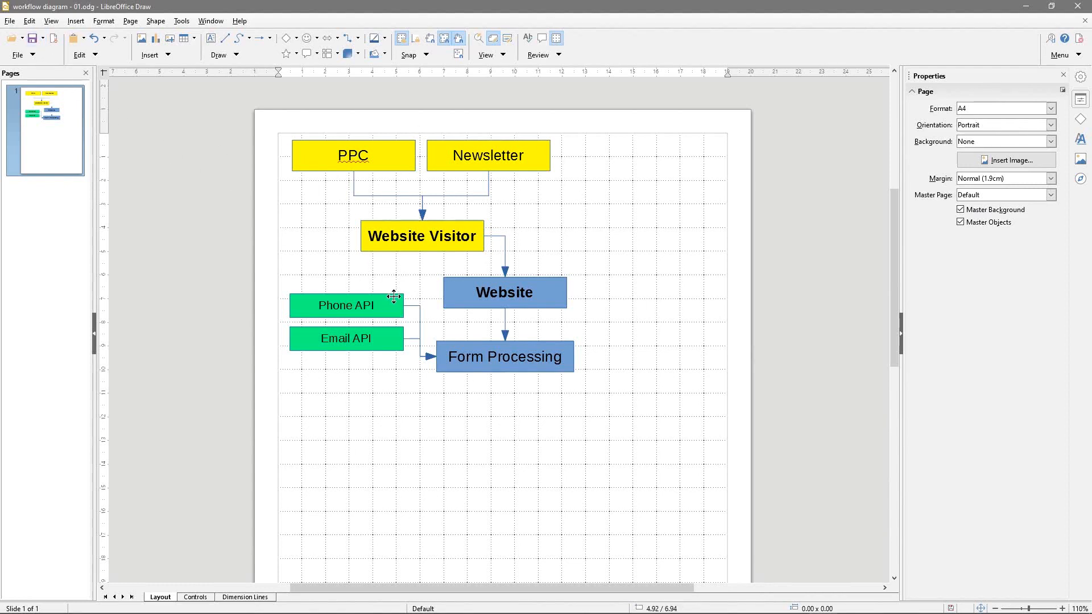
{"action": "left_click", "coordinate": [504, 355]}
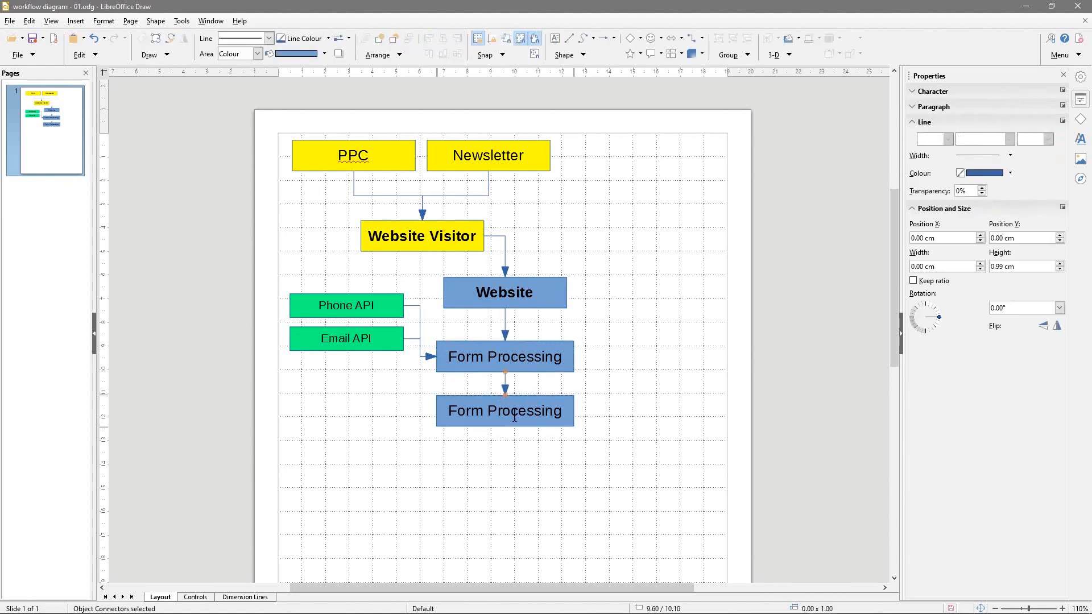
{"action": "double_click", "coordinate": [504, 411]}
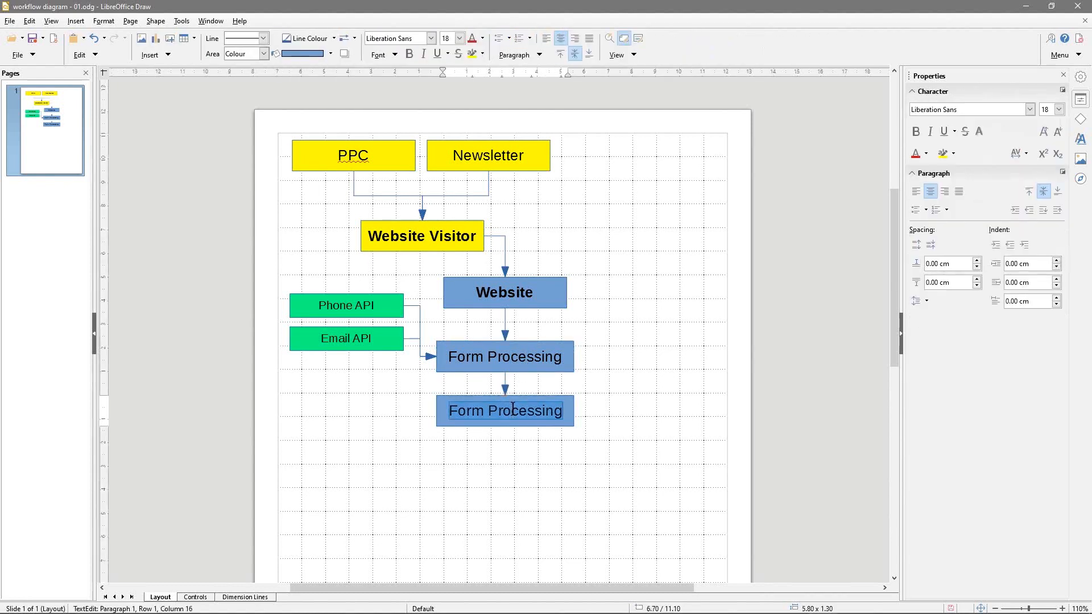
{"action": "type", "text": "Data Cap"}
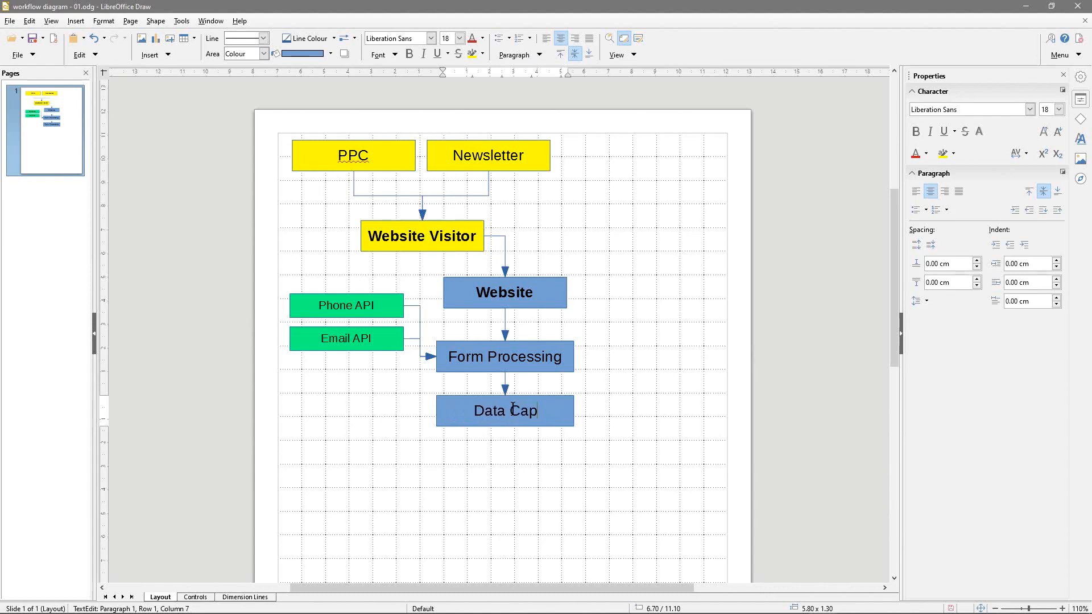
{"action": "type", "text": "ture"}
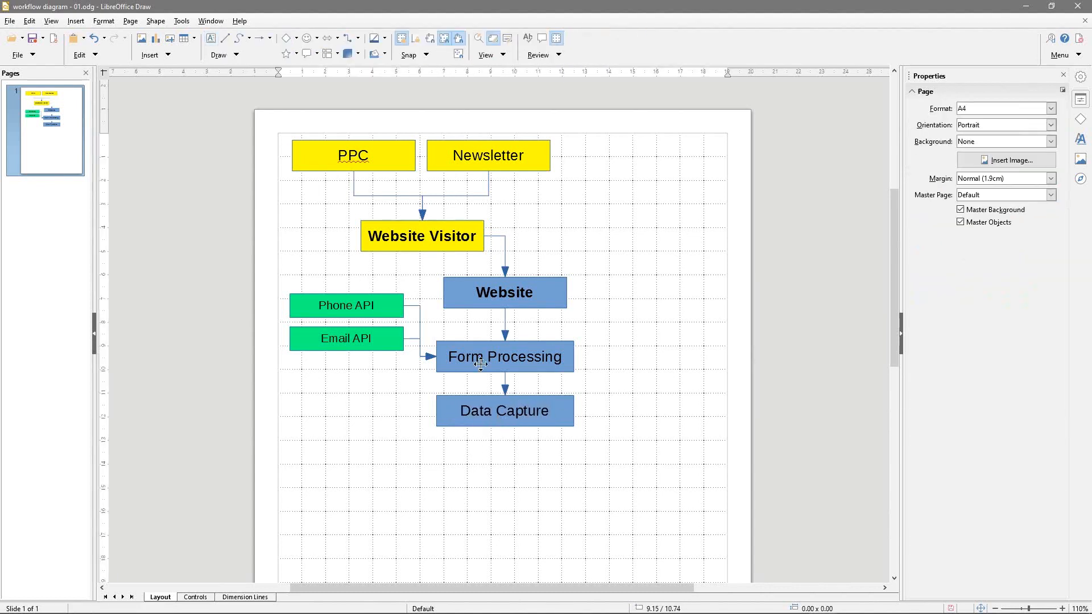
{"action": "mouse_move", "coordinate": [488, 419]}
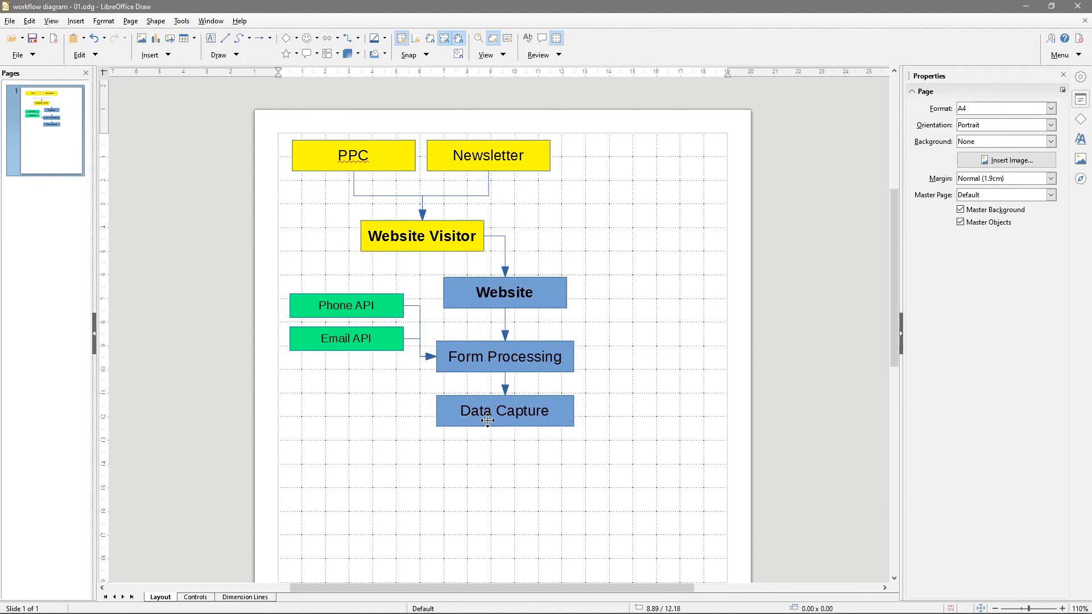
- Place a 'Send Lead' box left of Data Capture with an arrow into it from Data Capture
{"action": "left_click", "coordinate": [504, 411]}
{"action": "type", "text": "Send"}
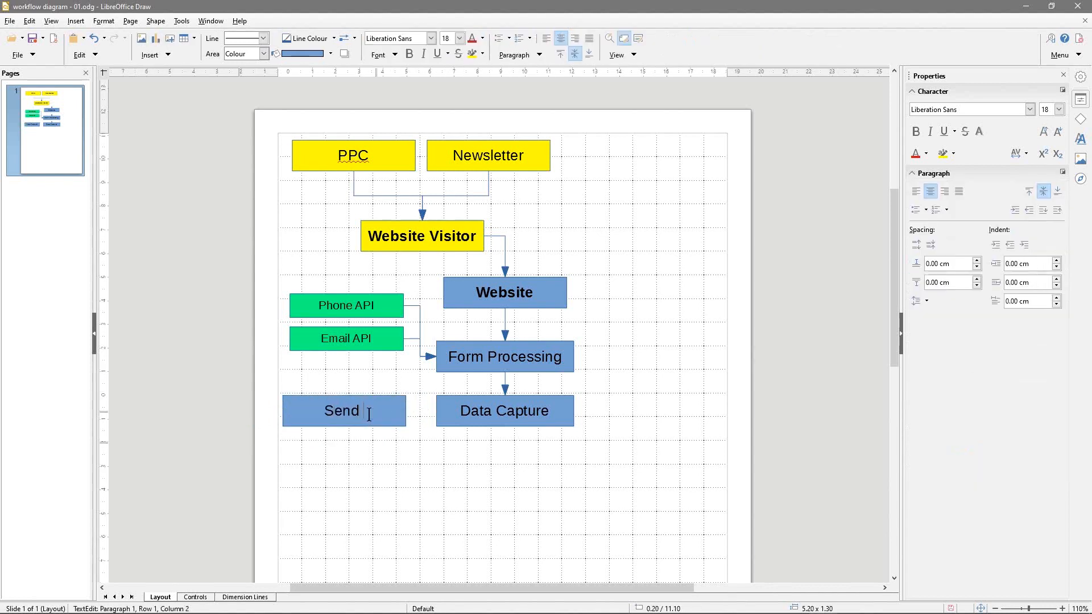
{"action": "type", "text": "LE"}
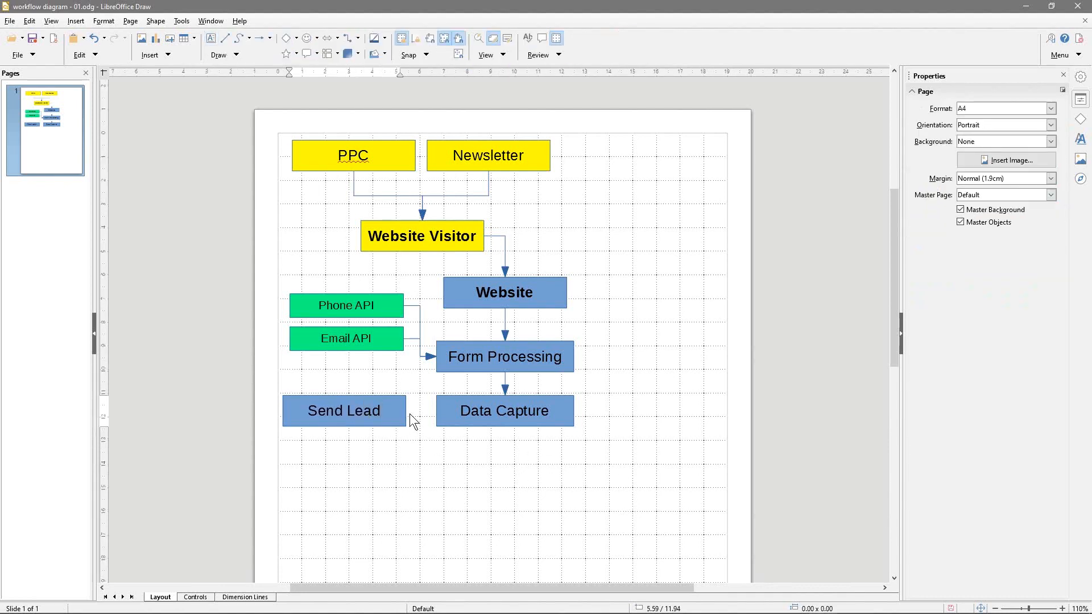
{"action": "left_click", "coordinate": [343, 410]}
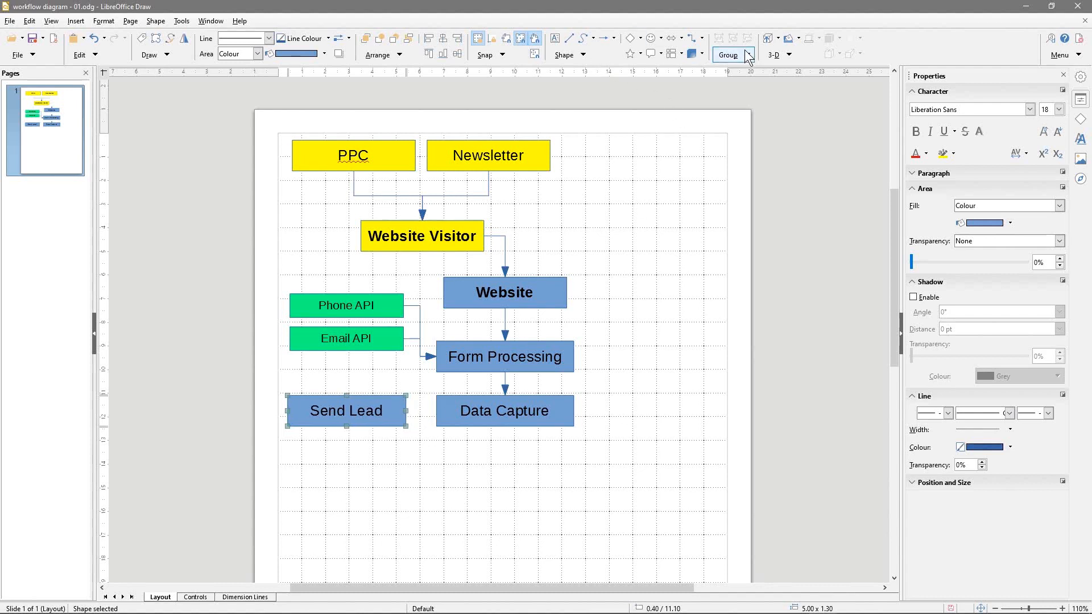
{"action": "left_click", "coordinate": [504, 410]}
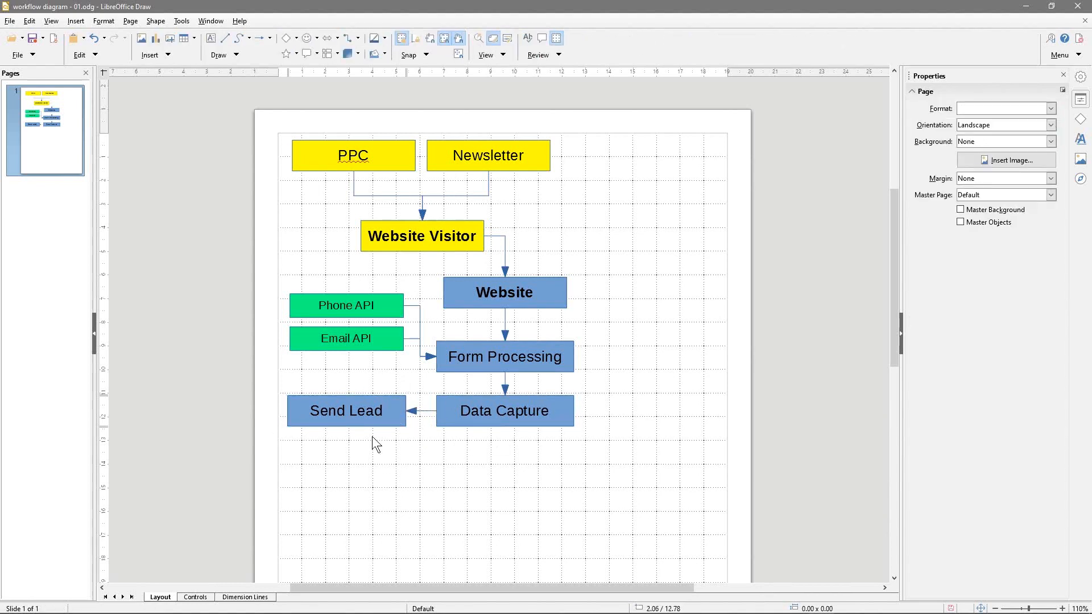
{"action": "mouse_move", "coordinate": [380, 417]}
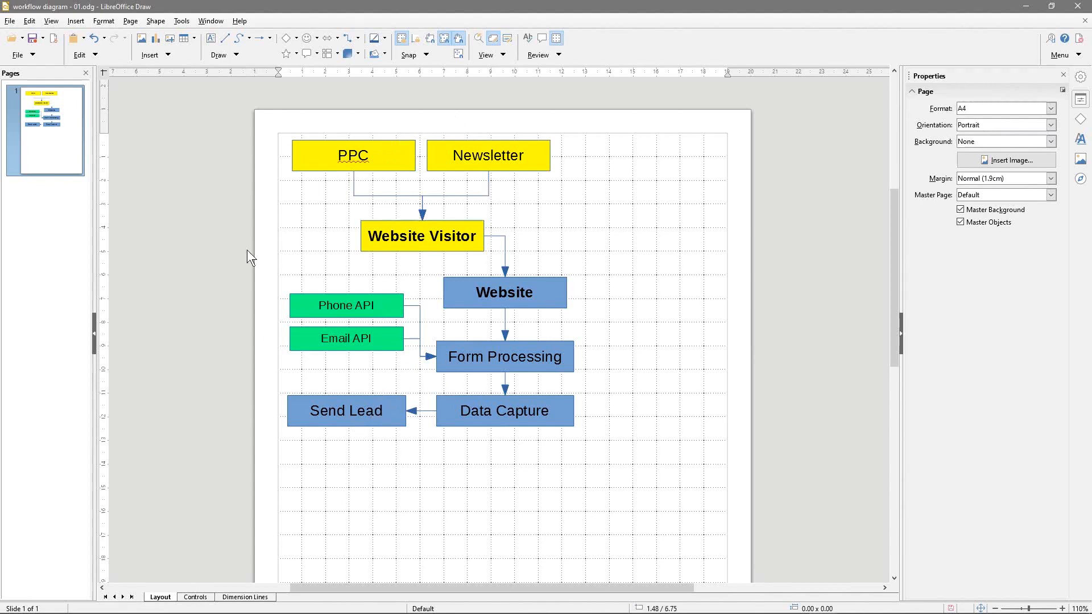
{"action": "mouse_move", "coordinate": [560, 400]}
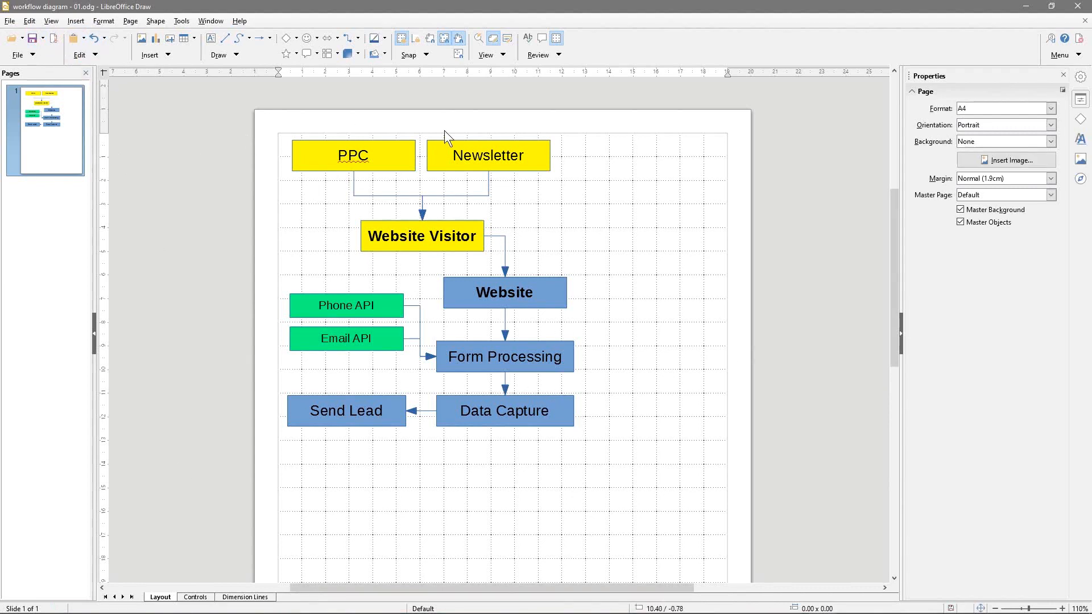
{"action": "mouse_move", "coordinate": [401, 501]}
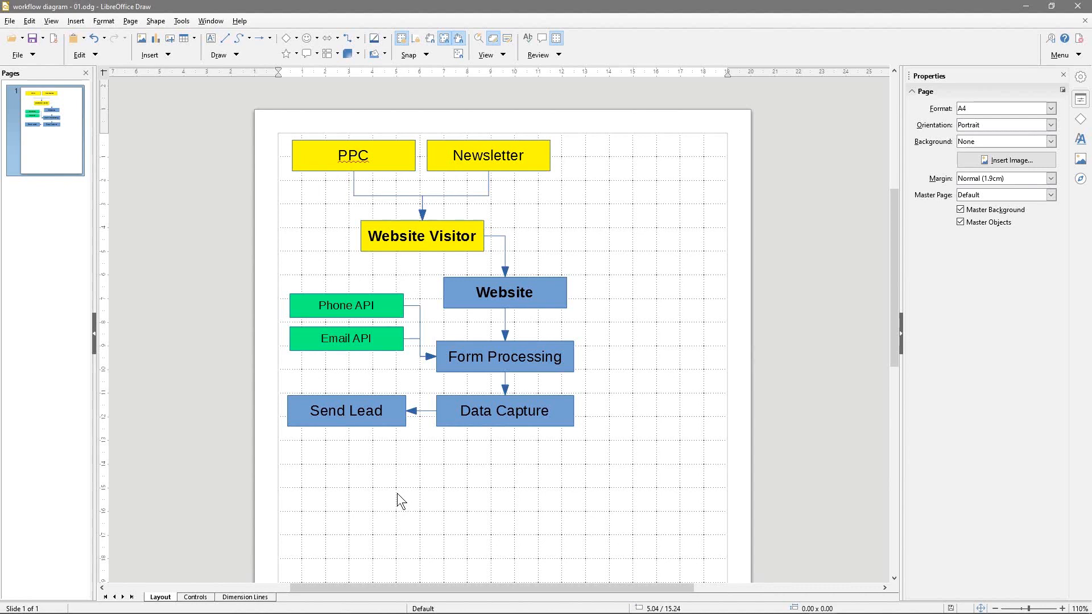
{"action": "mouse_move", "coordinate": [518, 435]}
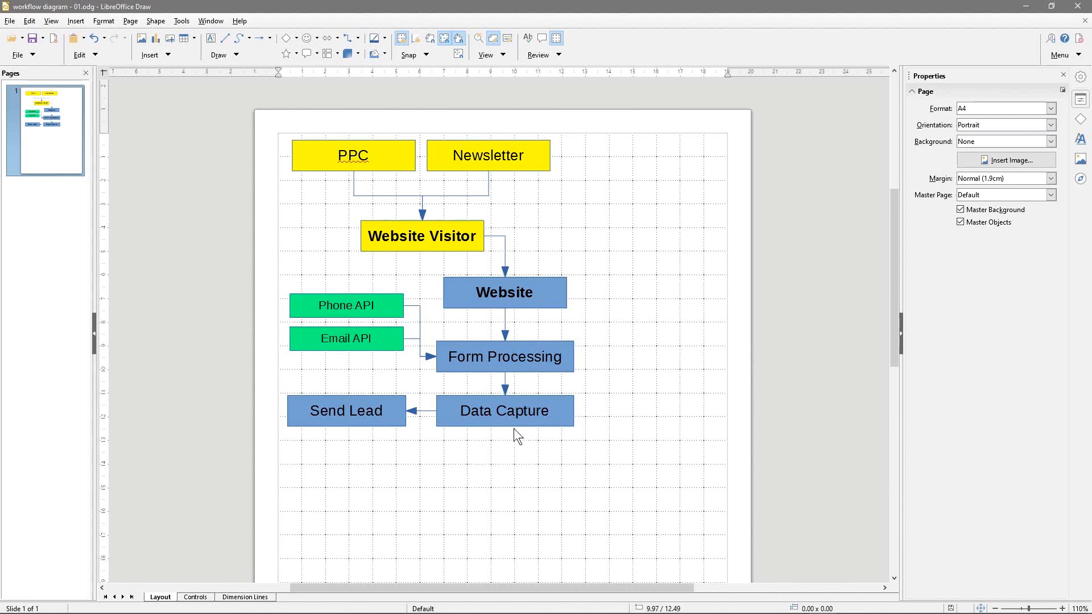
- Copy Data Capture below itself and relabel the copy 'Post Back'
{"action": "left_click", "coordinate": [503, 411]}
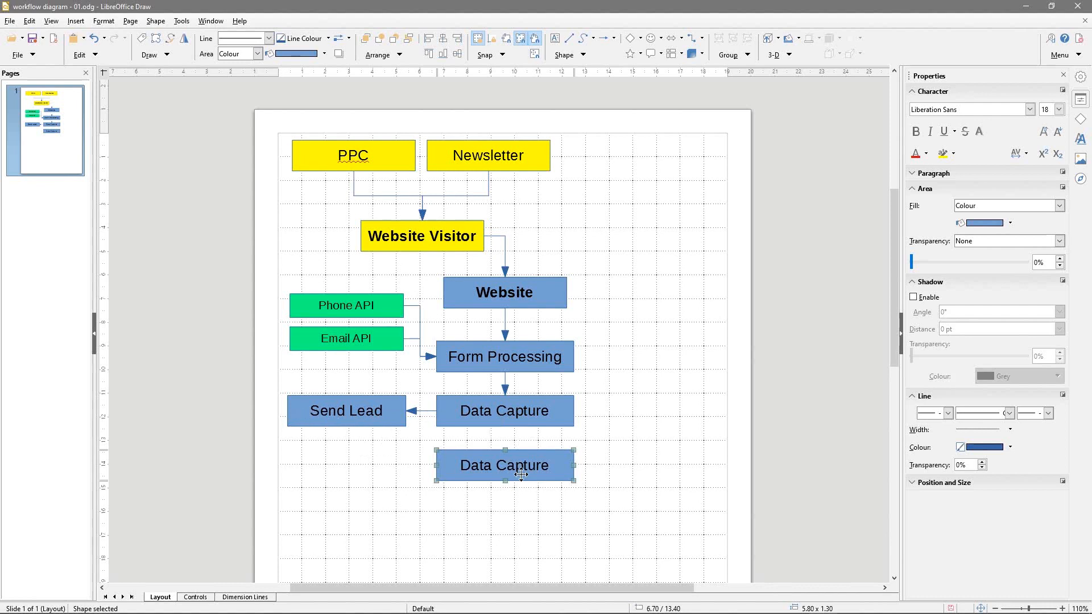
{"action": "double_click", "coordinate": [504, 465]}
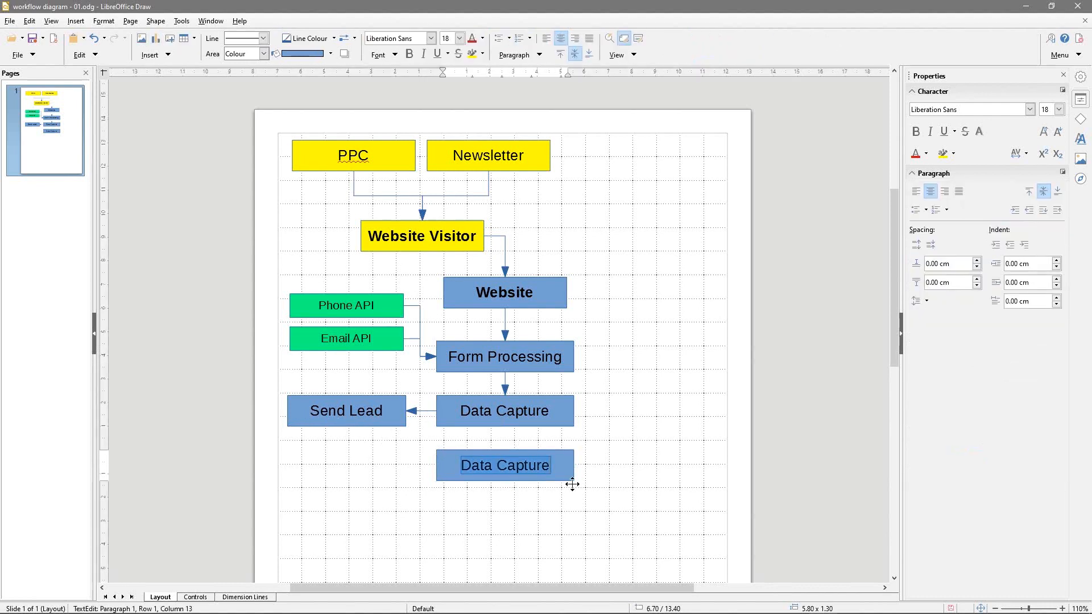
{"action": "type", "text": "Post Back"}
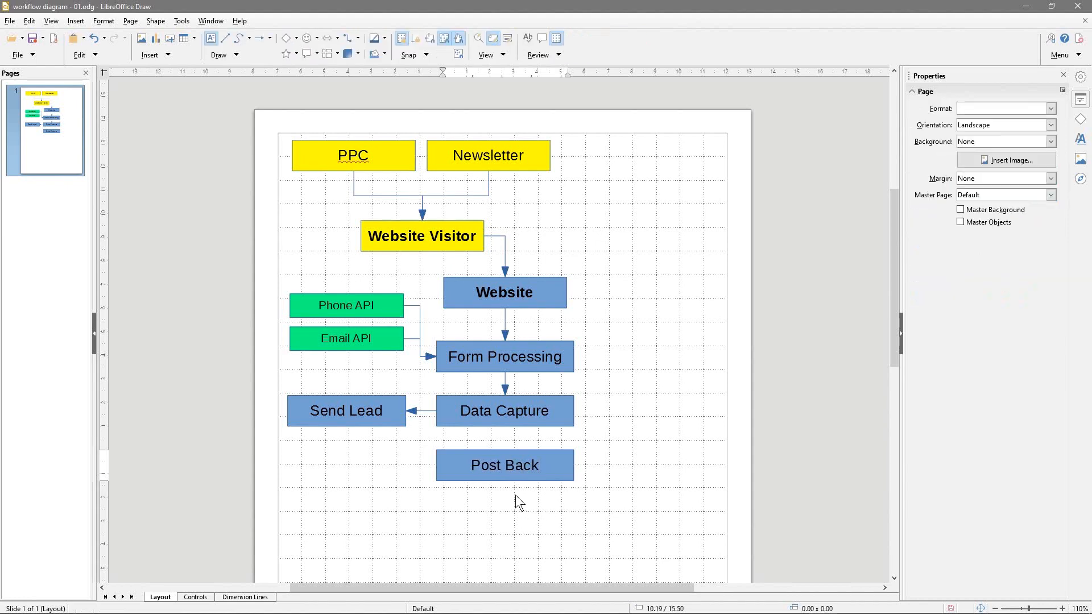
- Draw a downward connector arrow from Data Capture to Post Back
{"action": "left_click", "coordinate": [503, 465]}
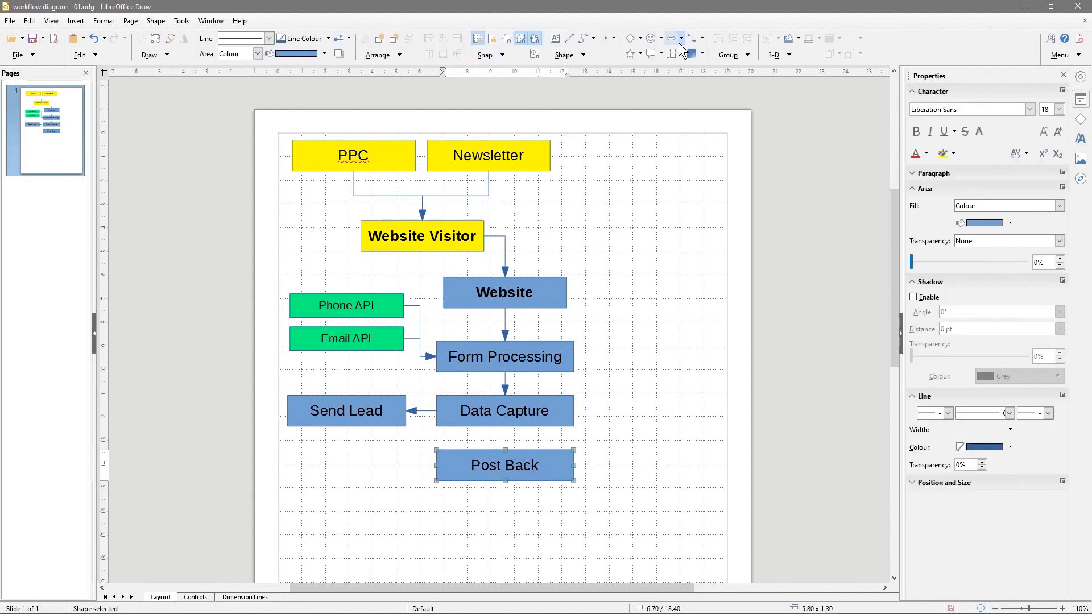
{"action": "left_click", "coordinate": [685, 39]}
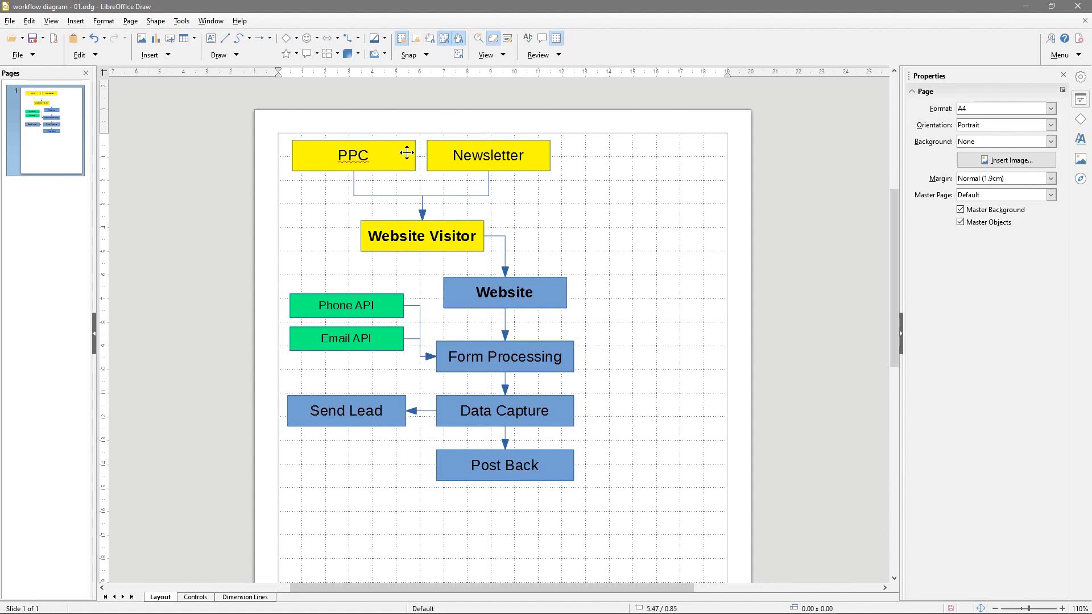
{"action": "mouse_move", "coordinate": [423, 170]}
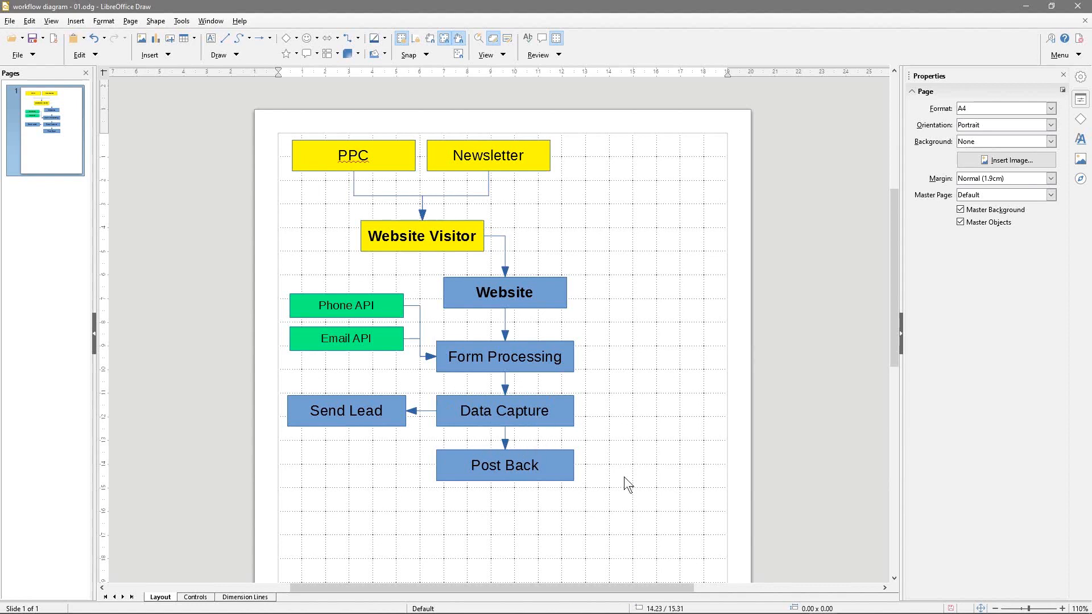
{"action": "mouse_move", "coordinate": [488, 399]}
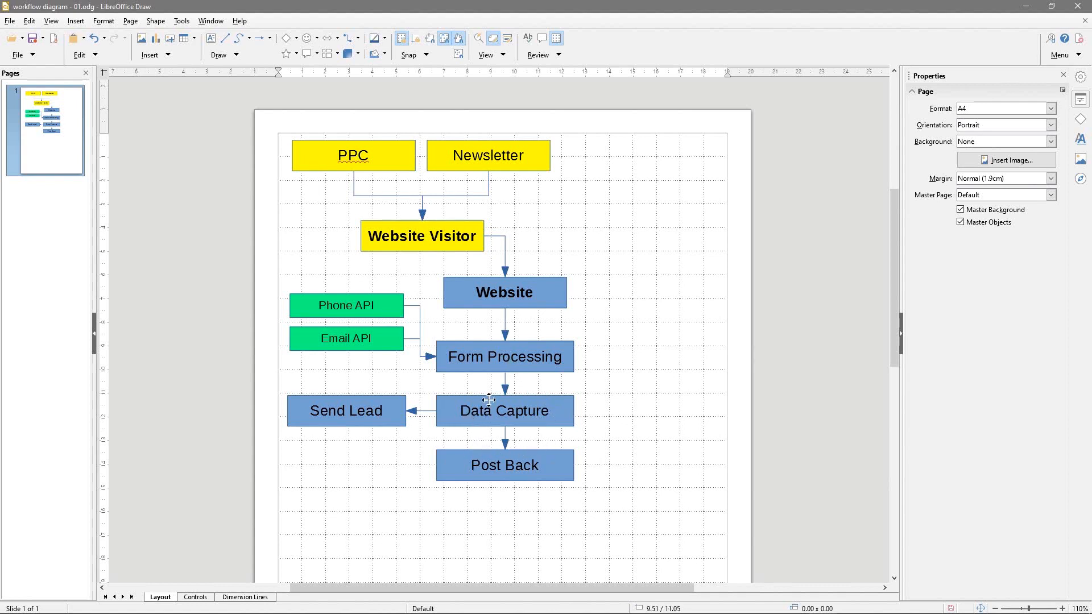
{"action": "mouse_move", "coordinate": [503, 465]}
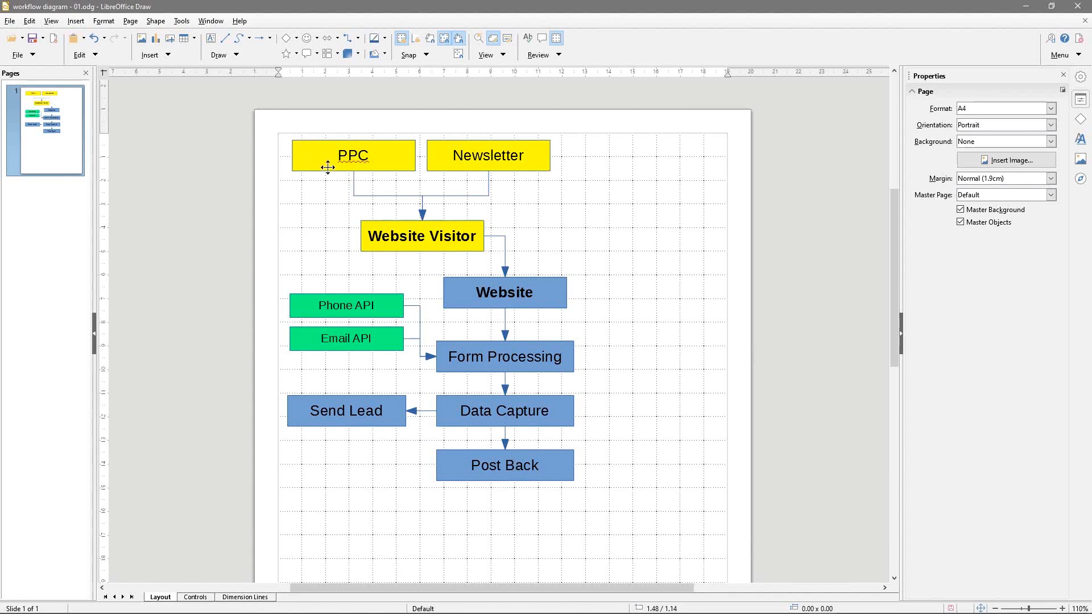
{"action": "mouse_move", "coordinate": [334, 165]}
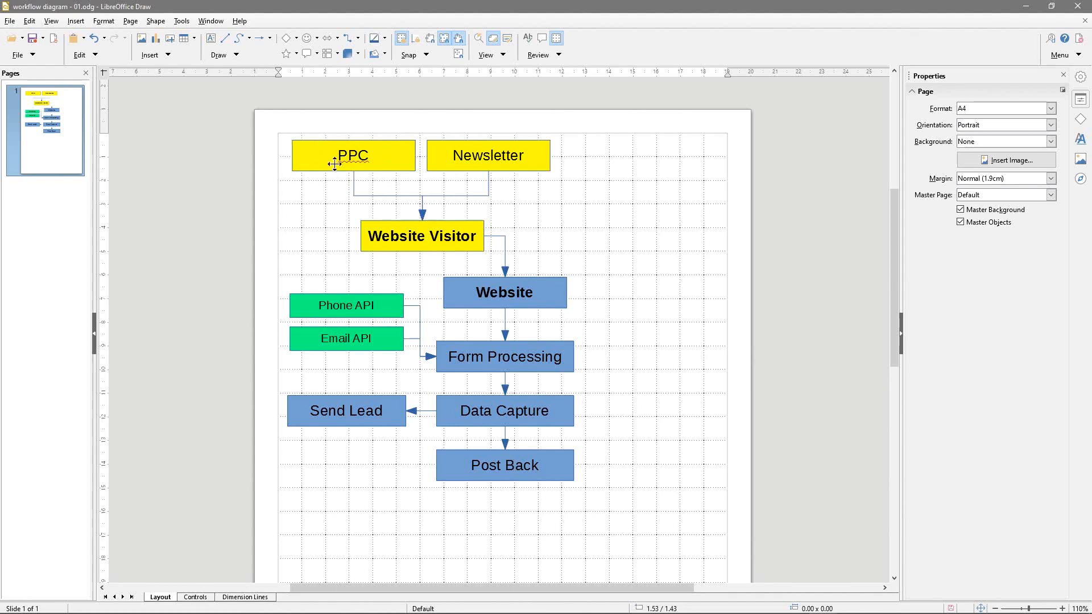
{"action": "mouse_move", "coordinate": [353, 139]}
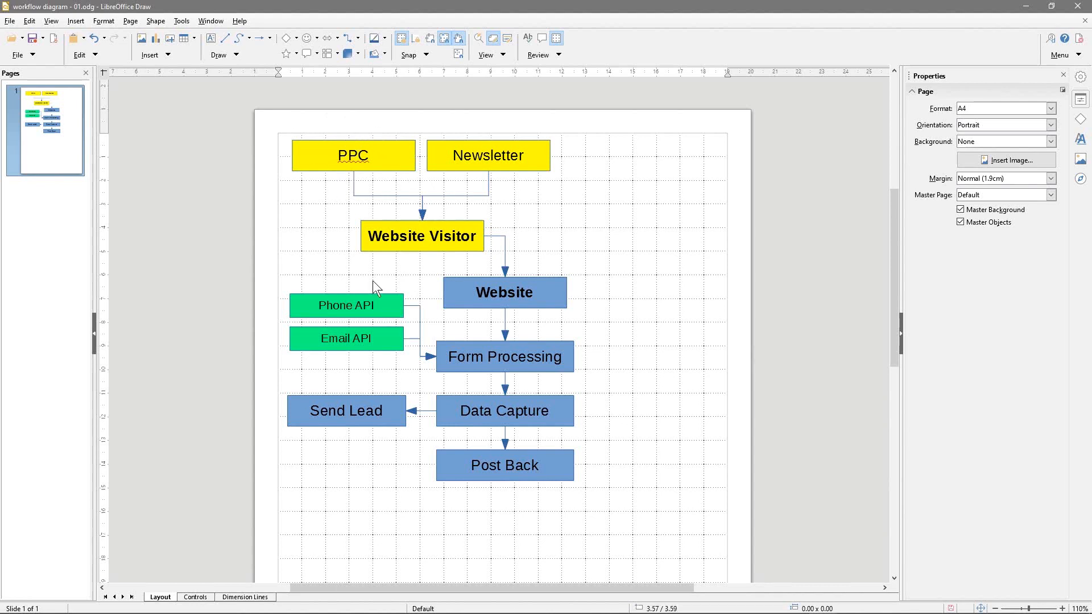
{"action": "mouse_move", "coordinate": [492, 473]}
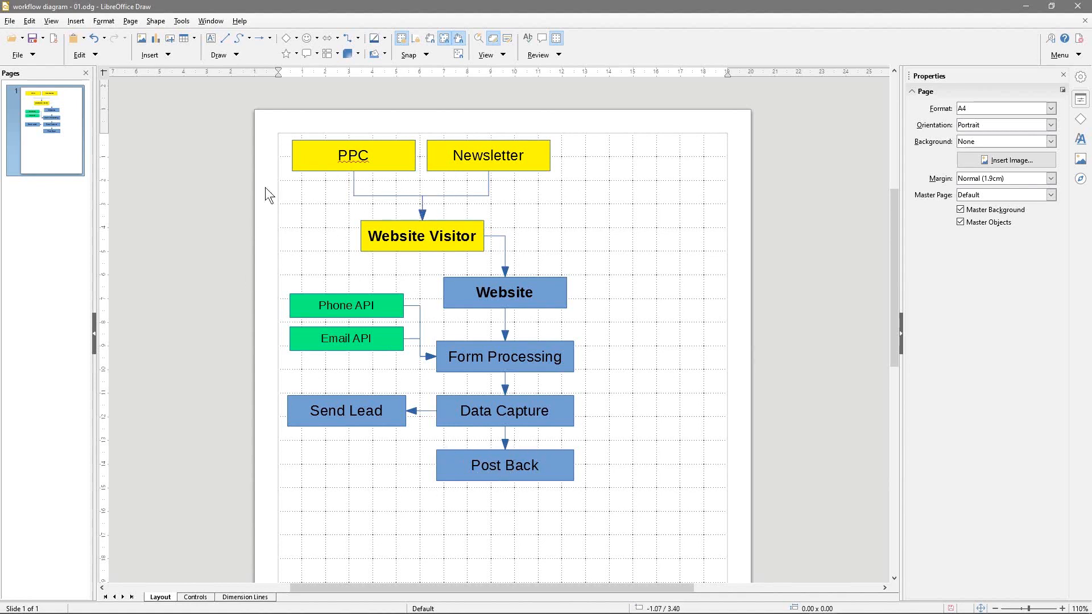
{"action": "mouse_move", "coordinate": [337, 156]}
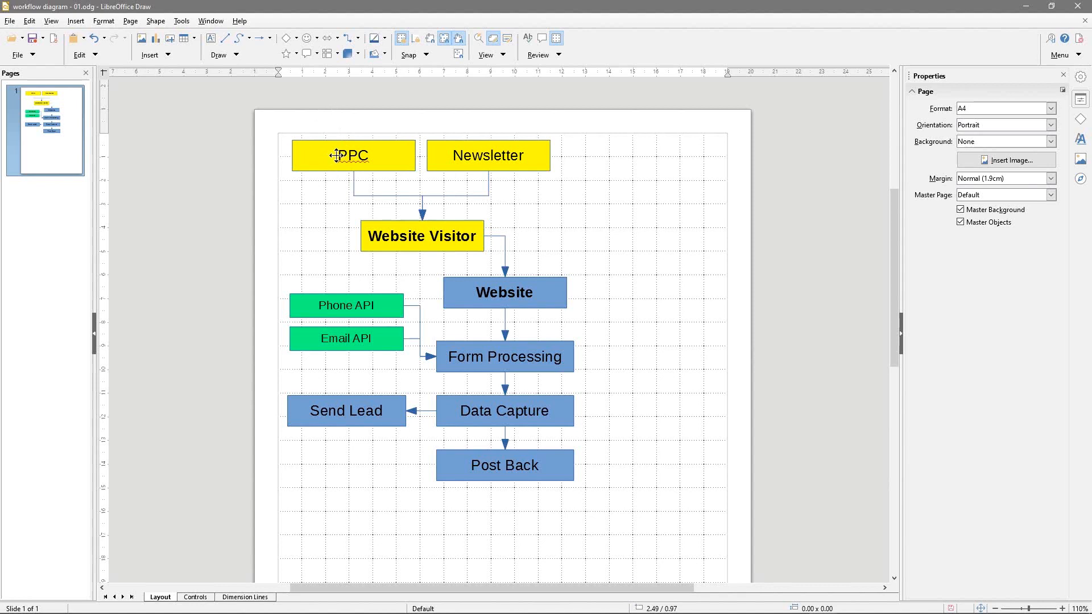
{"action": "mouse_move", "coordinate": [531, 149]}
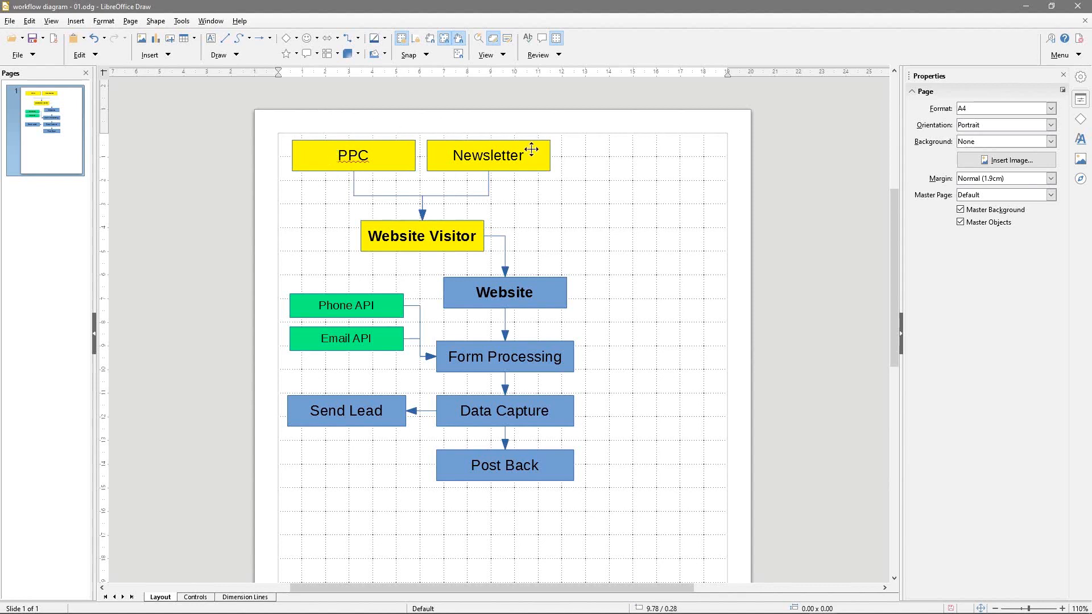
{"action": "mouse_move", "coordinate": [539, 120]}
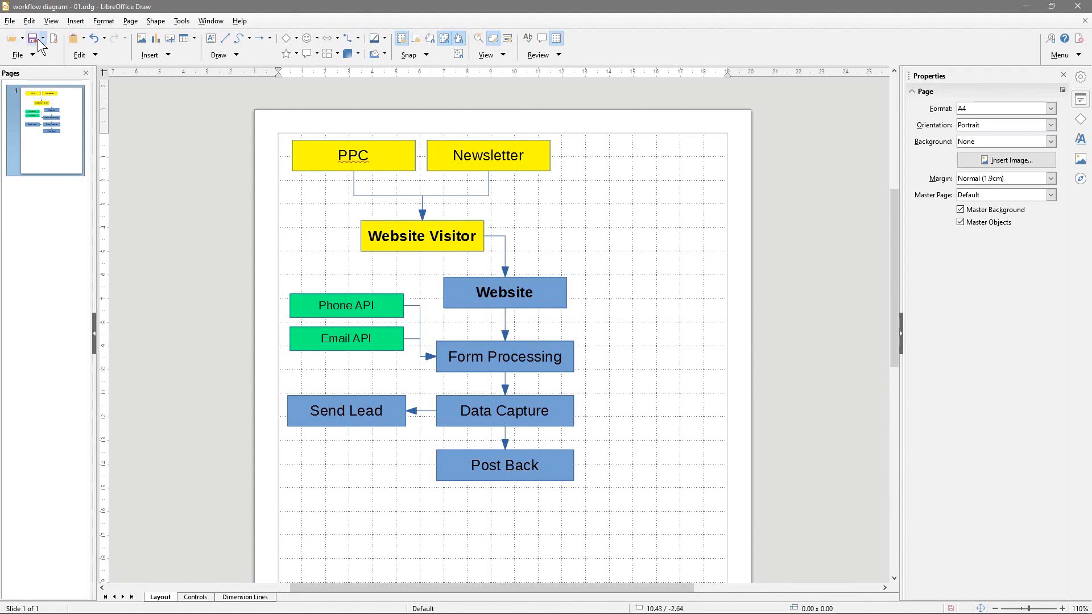
{"action": "mouse_move", "coordinate": [587, 462]}
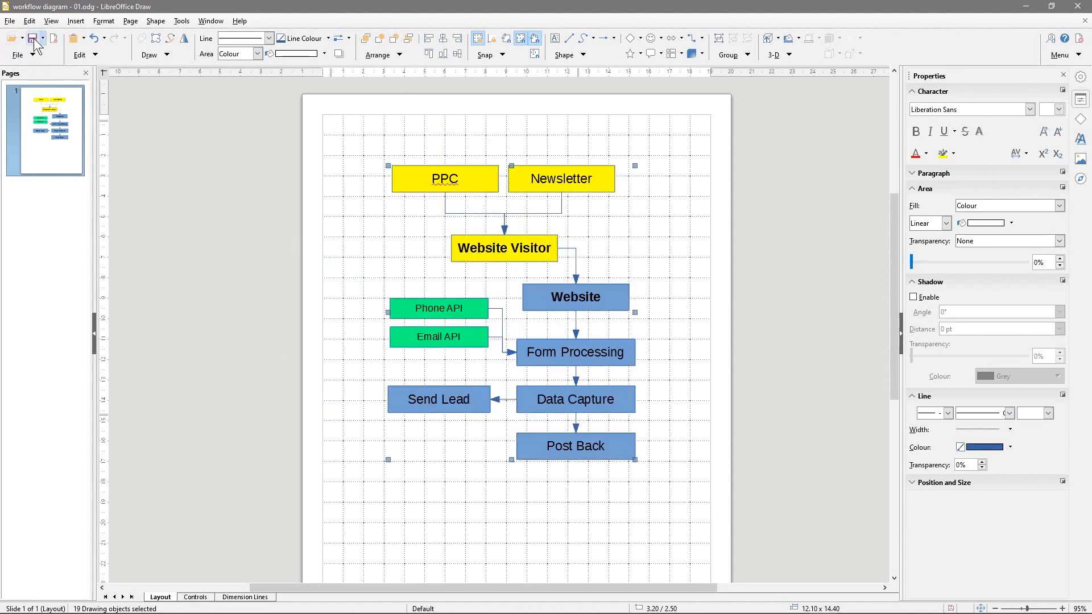
- Deselect everything and start the Export as PDF for the diagram
{"action": "left_click", "coordinate": [354, 253]}
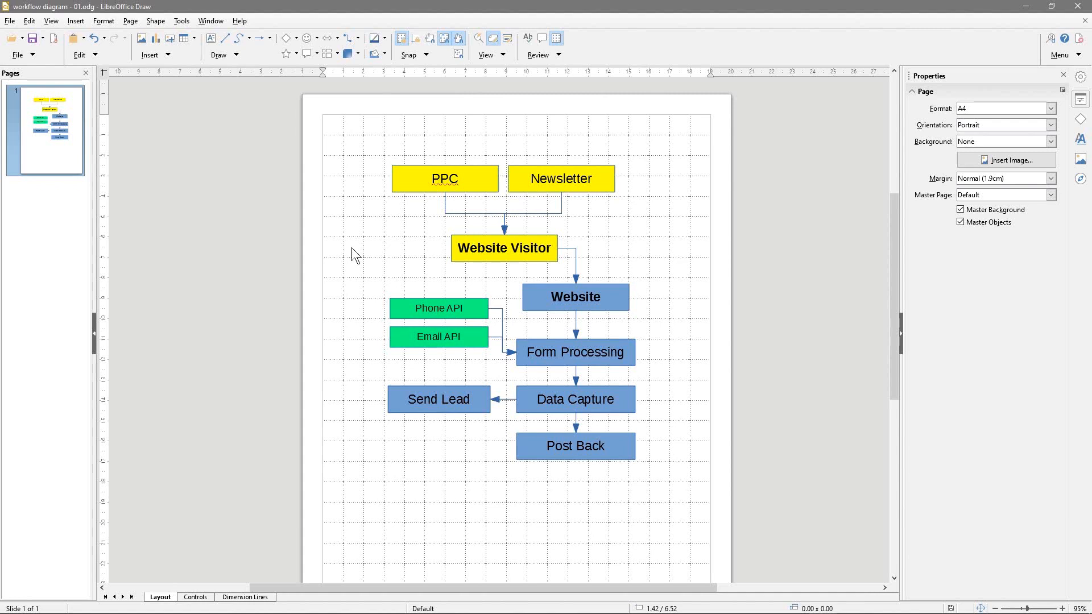
{"action": "mouse_move", "coordinate": [34, 39]}
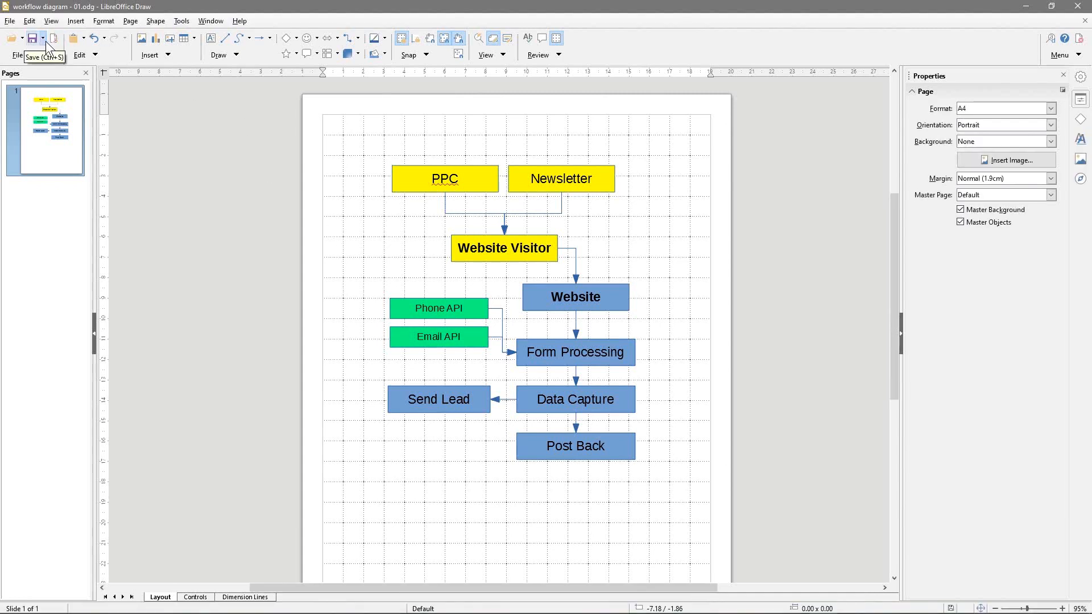
{"action": "left_click", "coordinate": [54, 39]}
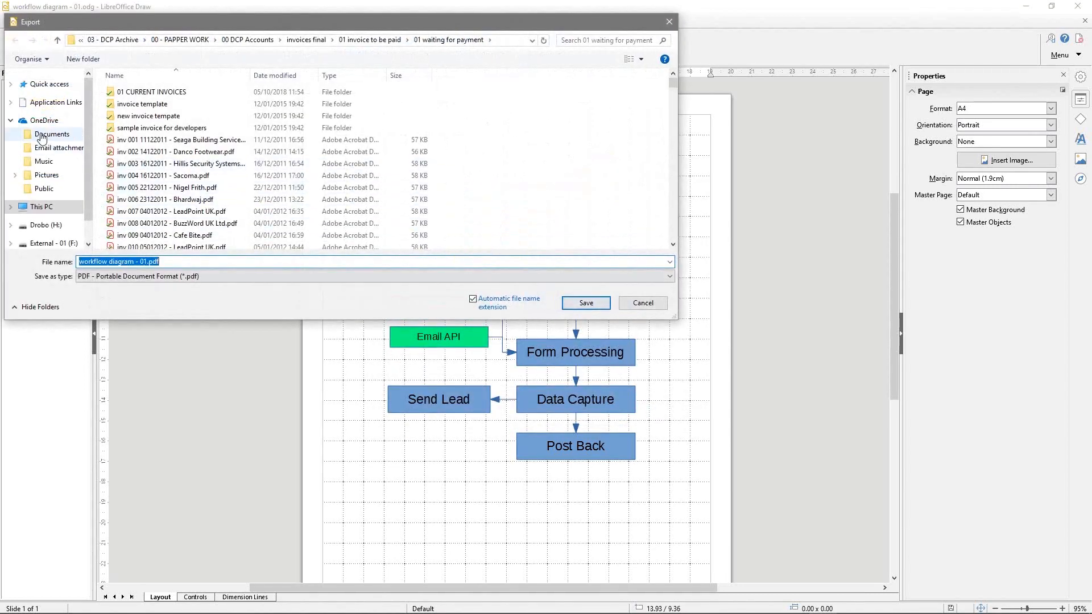
- Save as 'workflow diagram - 01.pdf' in the tutorial folder and view it in Acrobat Reader
{"action": "left_click", "coordinate": [41, 207]}
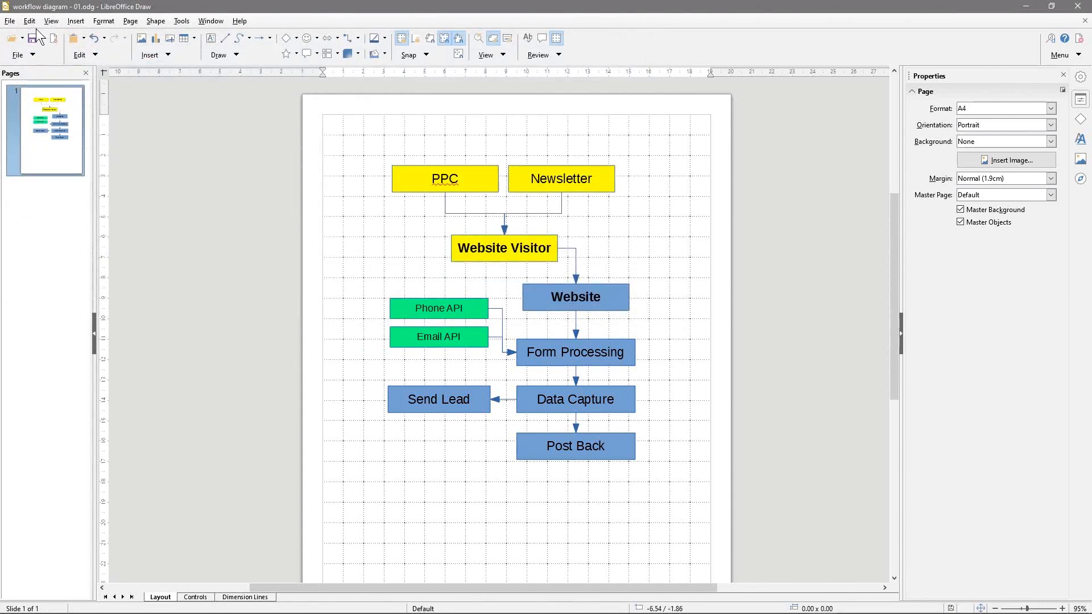
{"action": "mouse_move", "coordinate": [529, 348]}
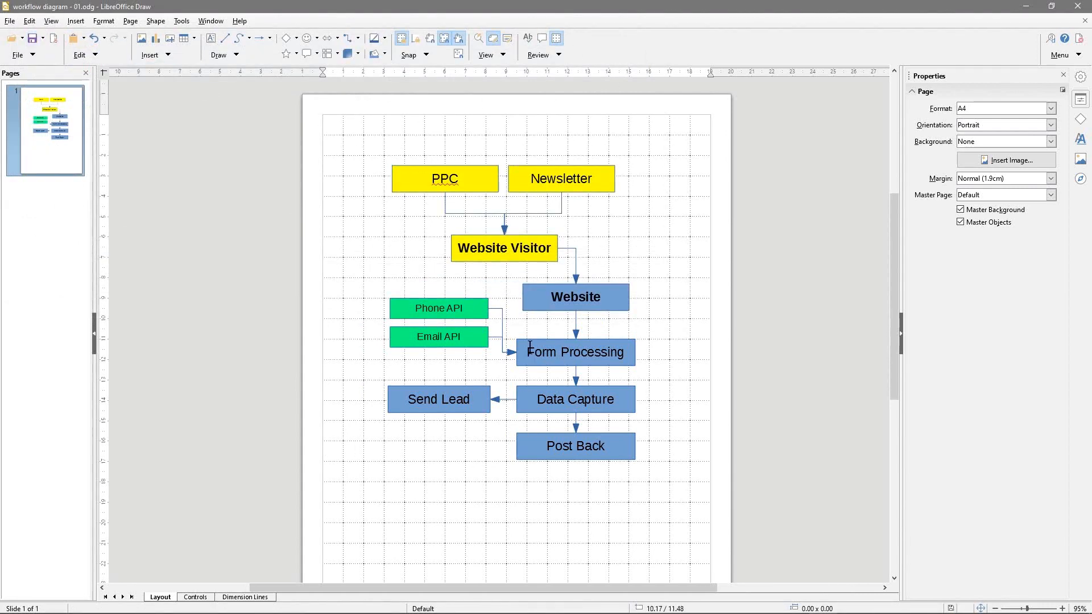
{"action": "mouse_move", "coordinate": [529, 346]}
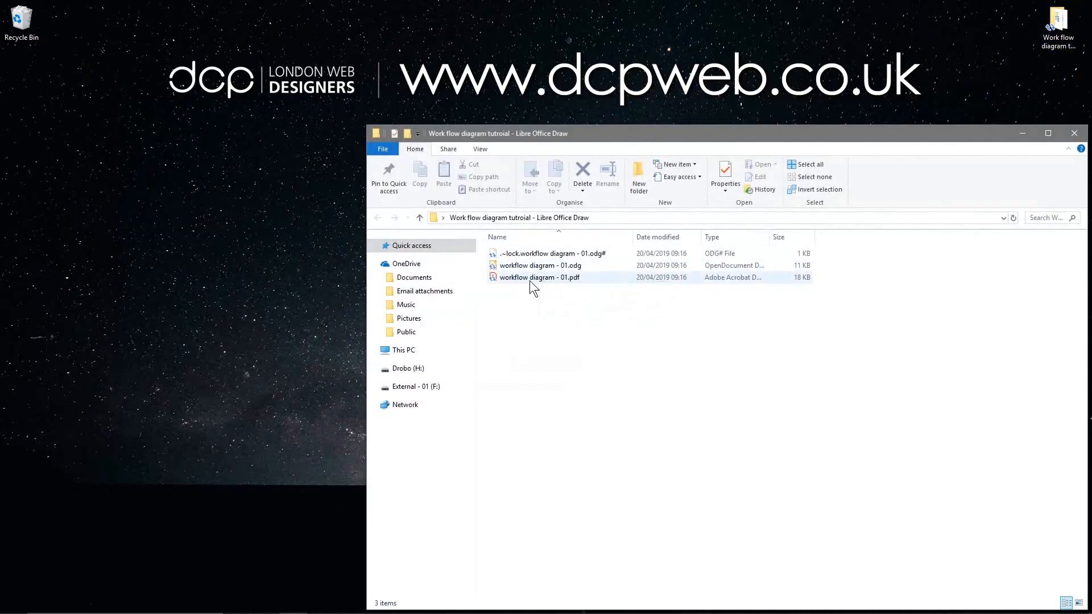
{"action": "double_click", "coordinate": [539, 278]}
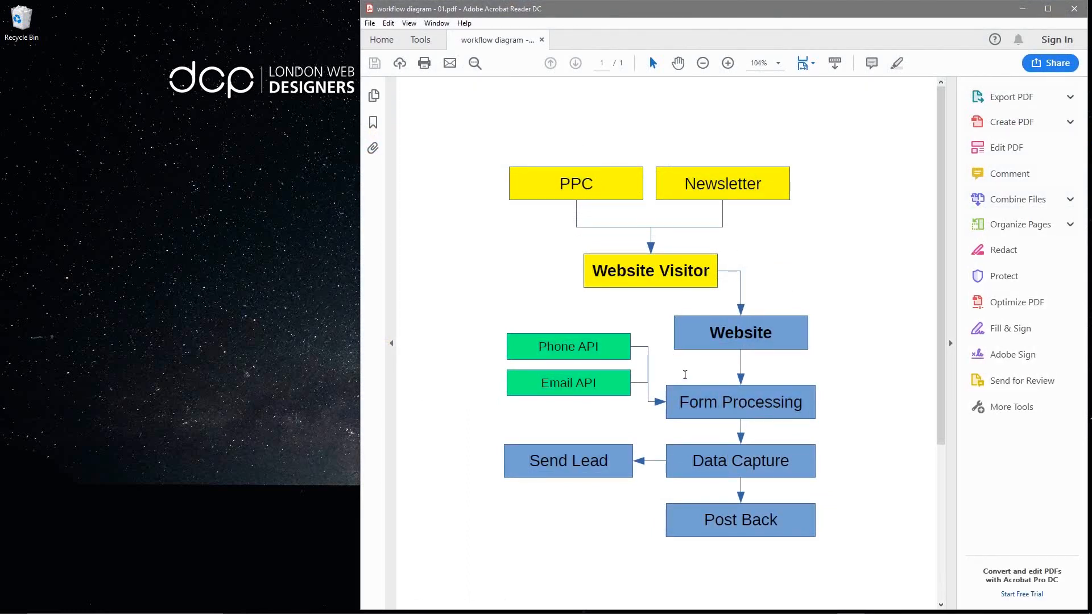
{"action": "mouse_move", "coordinate": [686, 379]}
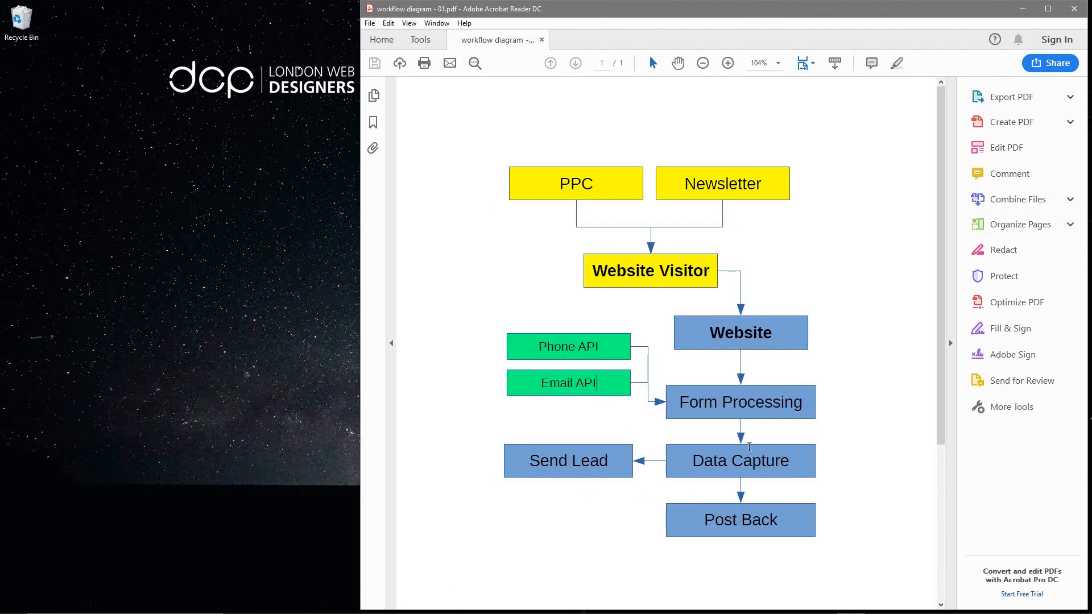
{"action": "mouse_move", "coordinate": [727, 516]}
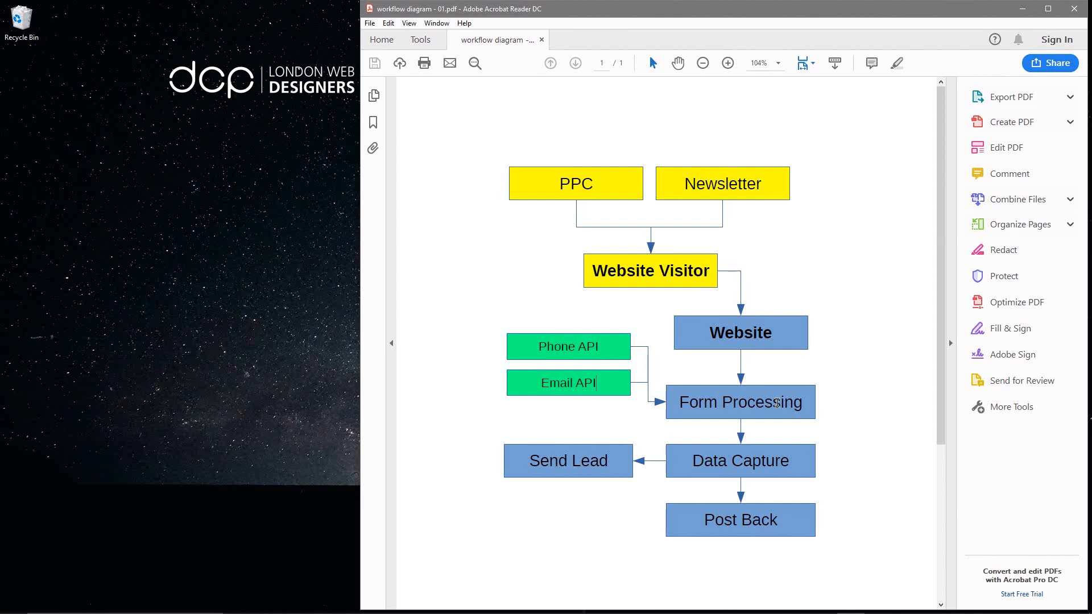
{"action": "mouse_move", "coordinate": [712, 566]}
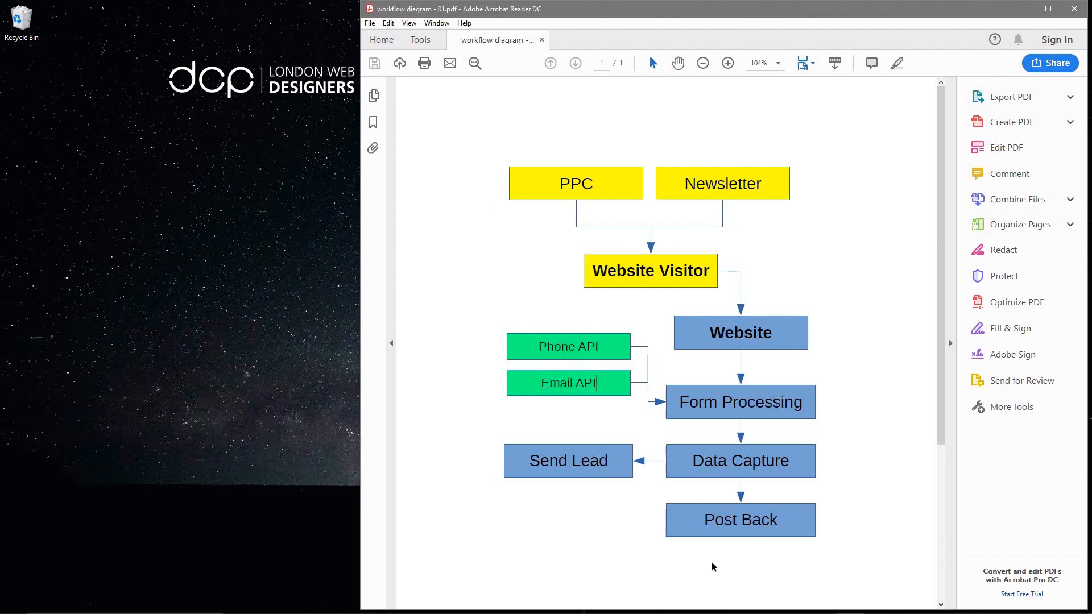
{"action": "mouse_move", "coordinate": [490, 423]}
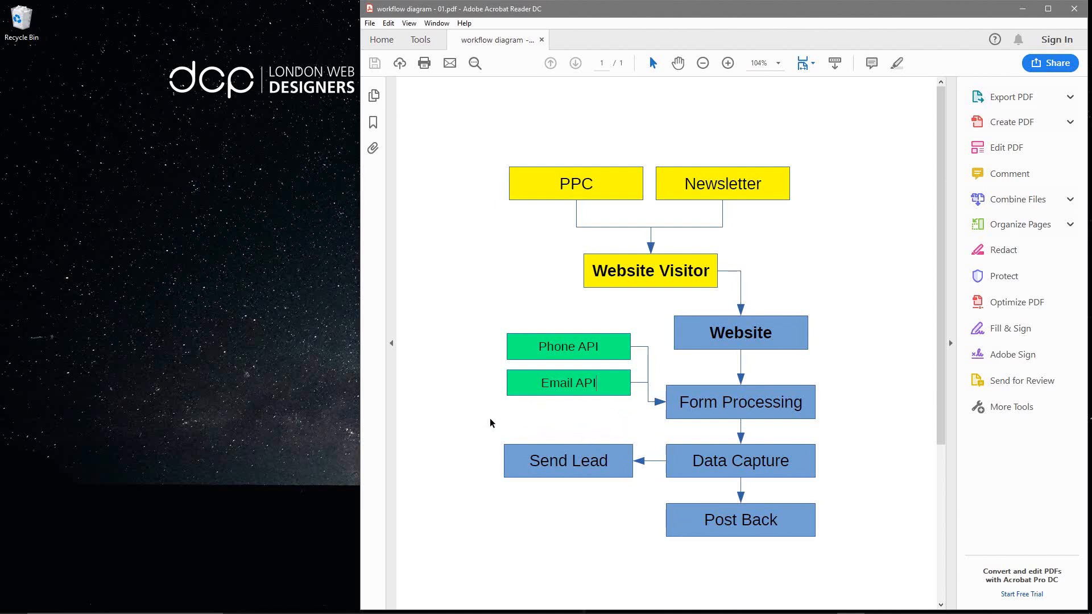
{"action": "mouse_move", "coordinate": [526, 412]}
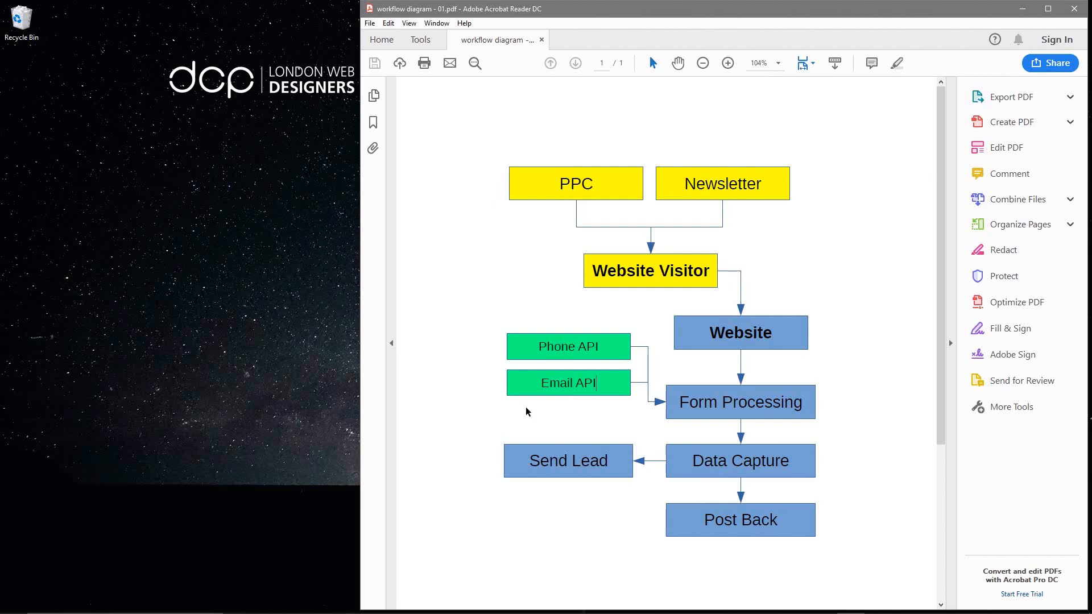
{"action": "mouse_move", "coordinate": [552, 409]}
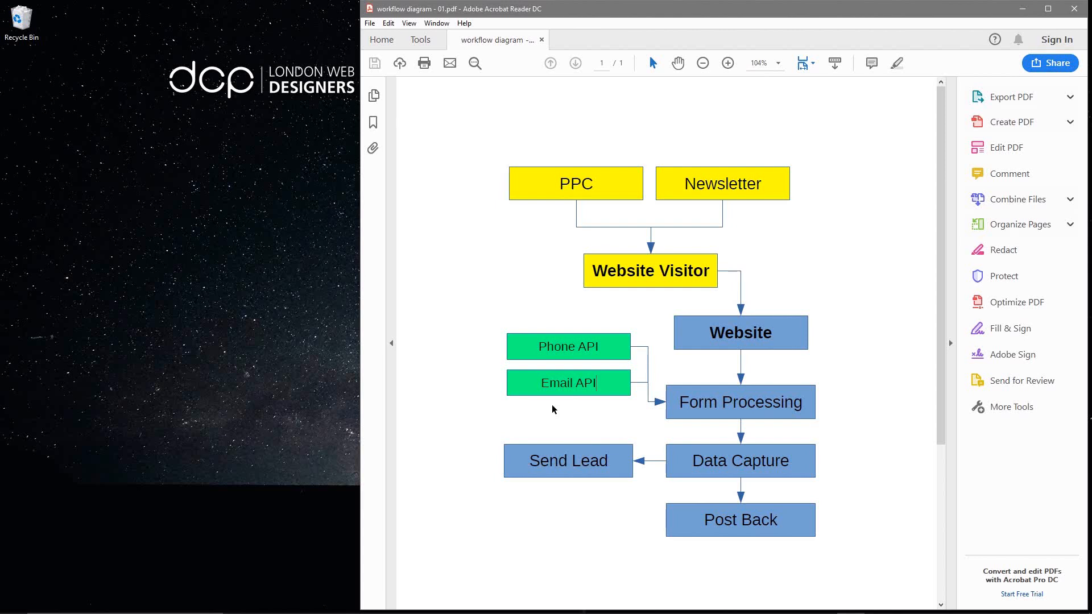
- Zoom out so the whole exported PDF page with boxes PPC to Post Back is visible
{"action": "left_click", "coordinate": [702, 63]}
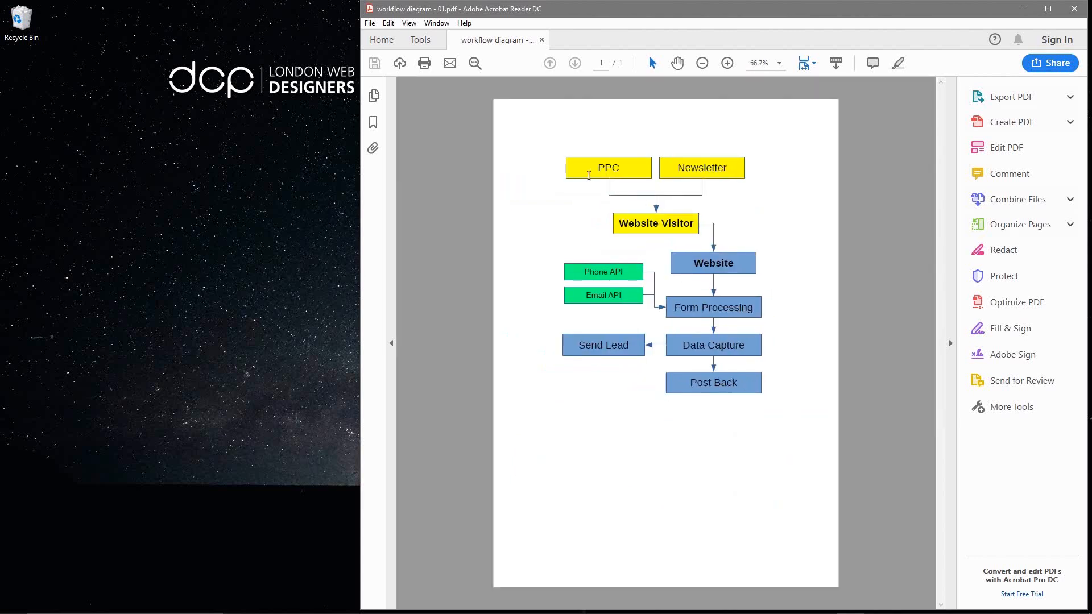
{"action": "mouse_move", "coordinate": [737, 224]}
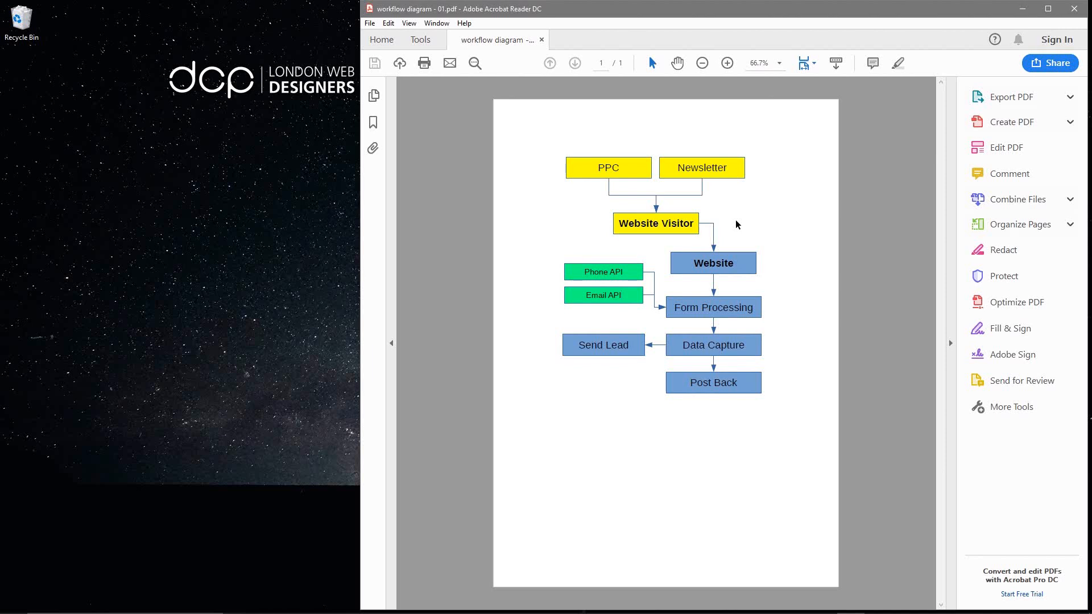
{"action": "mouse_move", "coordinate": [657, 234]}
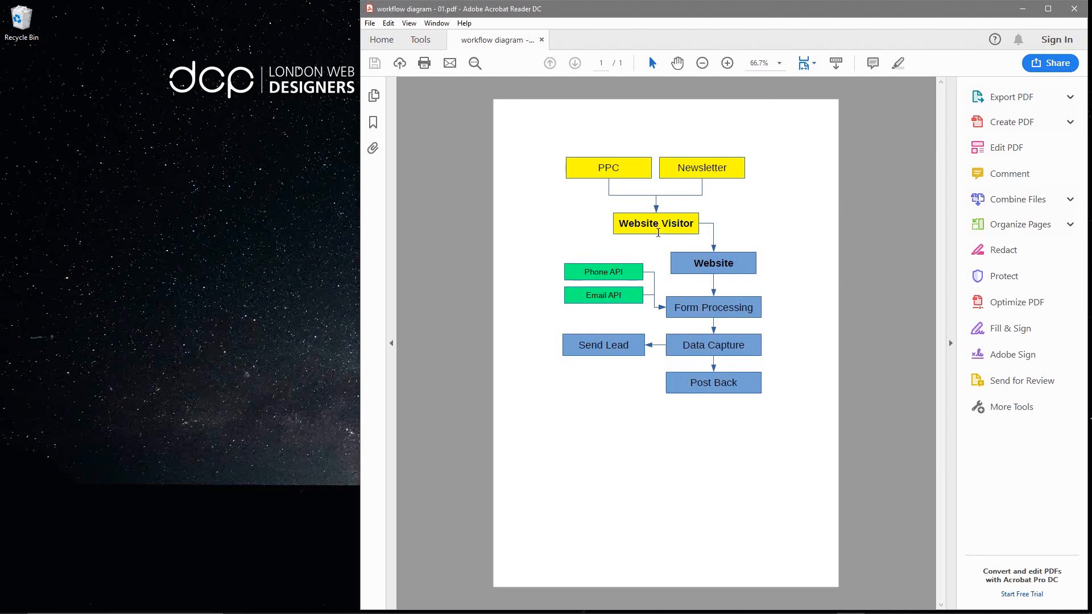
{"action": "mouse_move", "coordinate": [597, 164]}
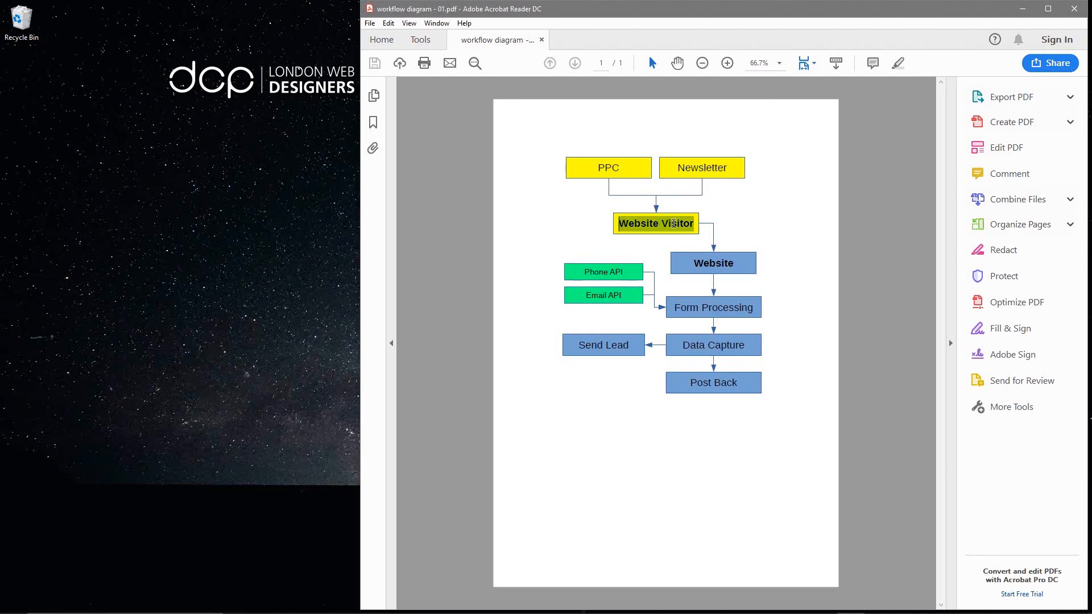
{"action": "mouse_move", "coordinate": [689, 263]}
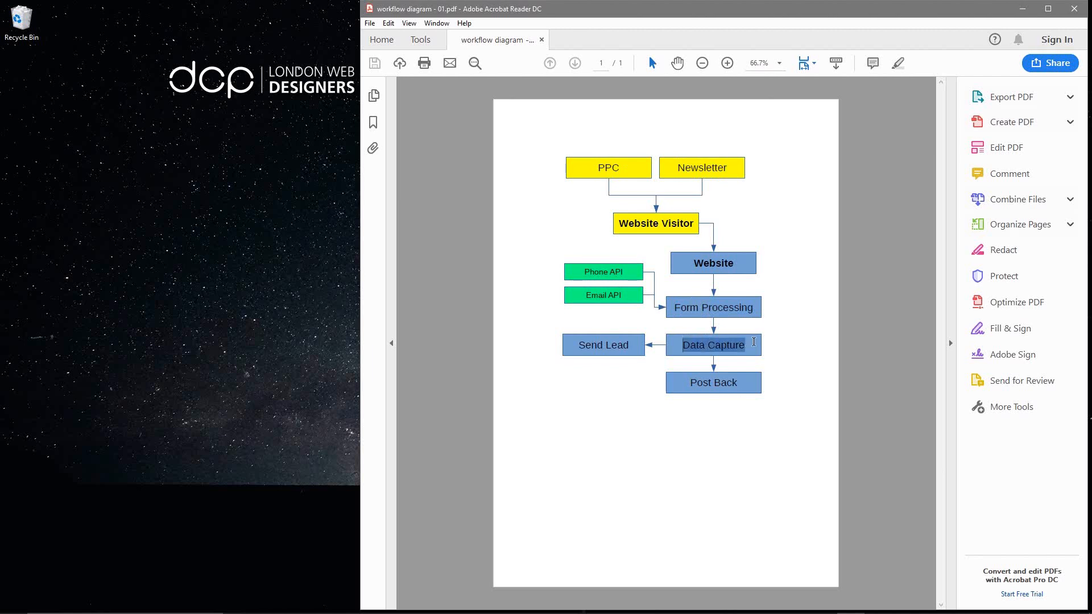
{"action": "mouse_move", "coordinate": [631, 346]}
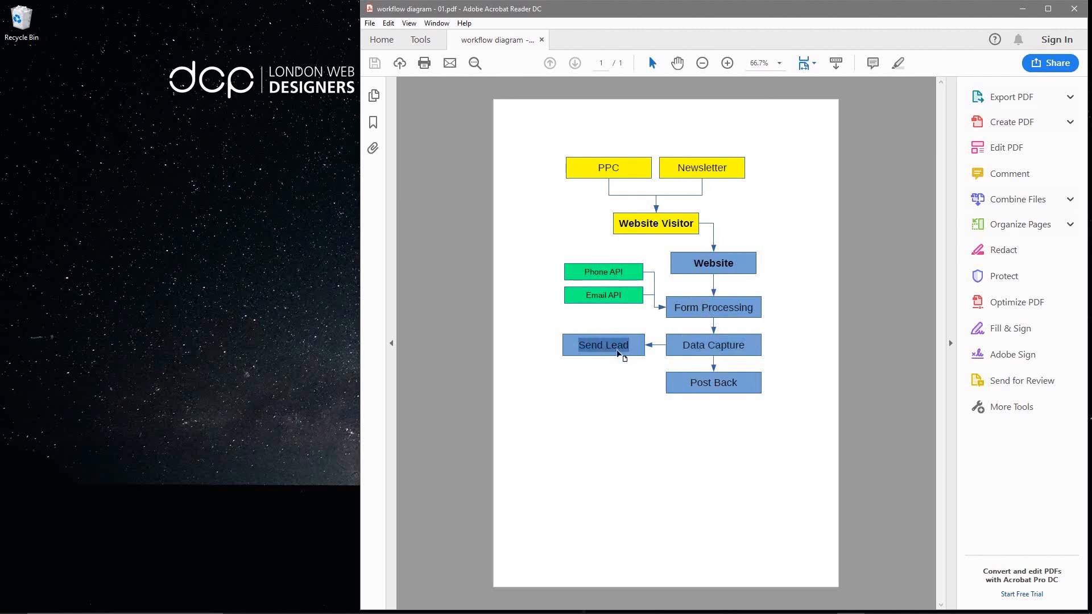
{"action": "mouse_move", "coordinate": [684, 387]}
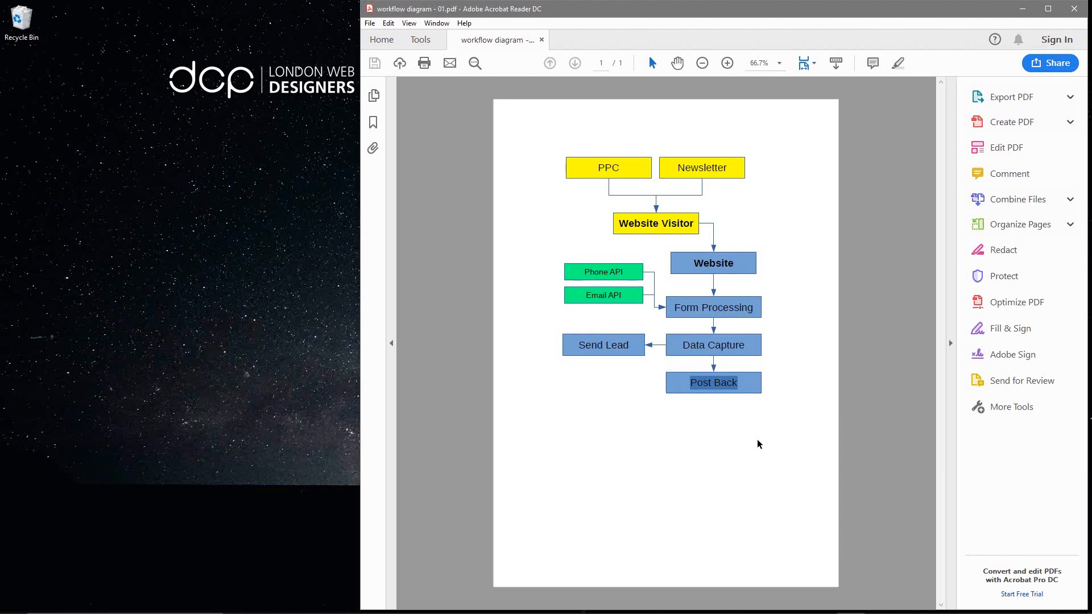
{"action": "mouse_move", "coordinate": [954, 278]}
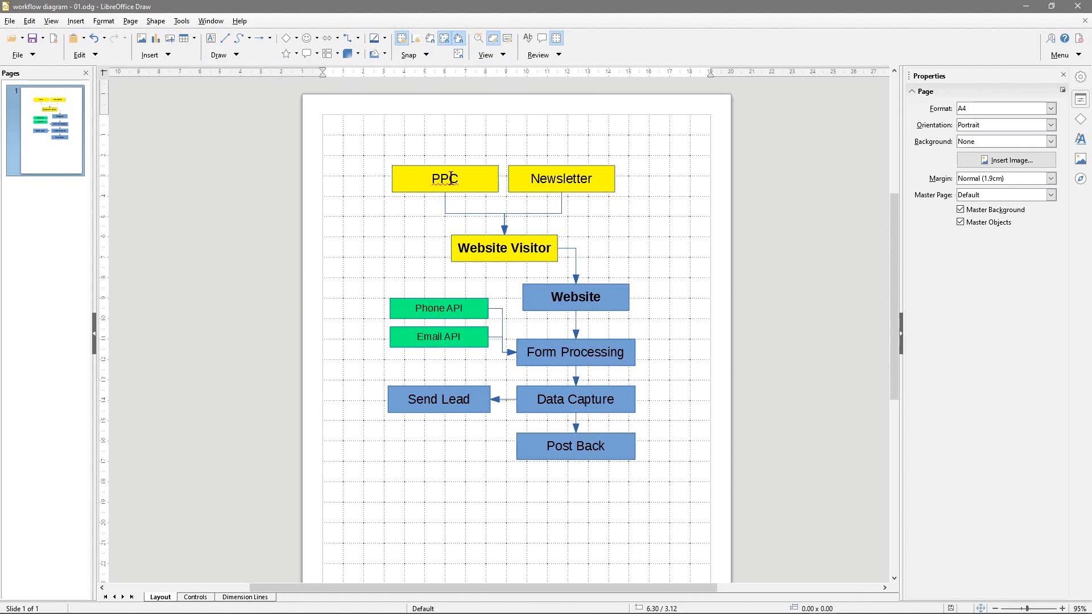
{"action": "left_click", "coordinate": [294, 37]}
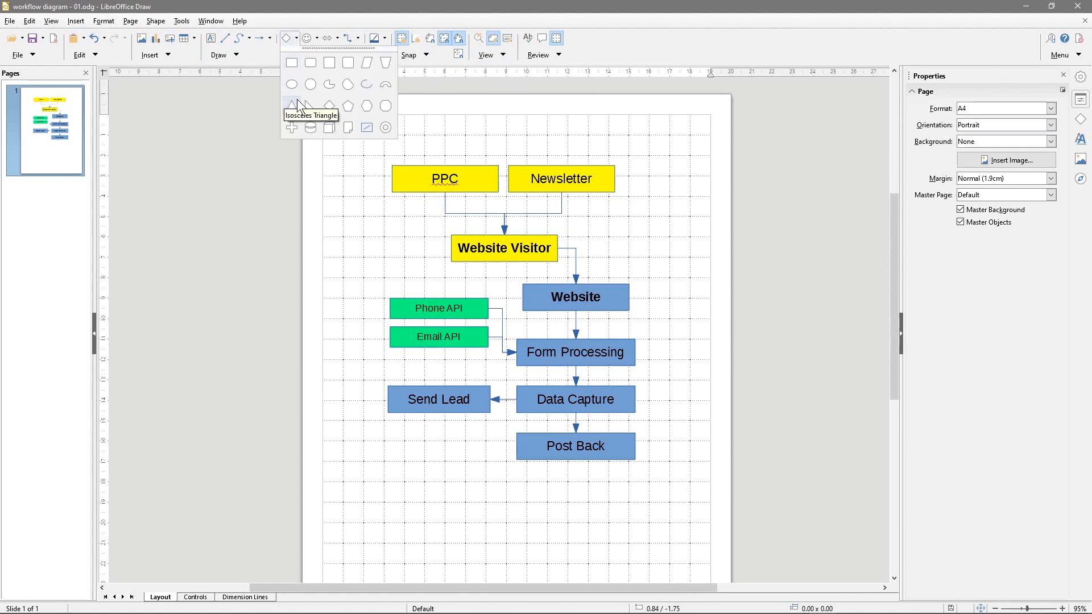
{"action": "mouse_move", "coordinate": [385, 62]}
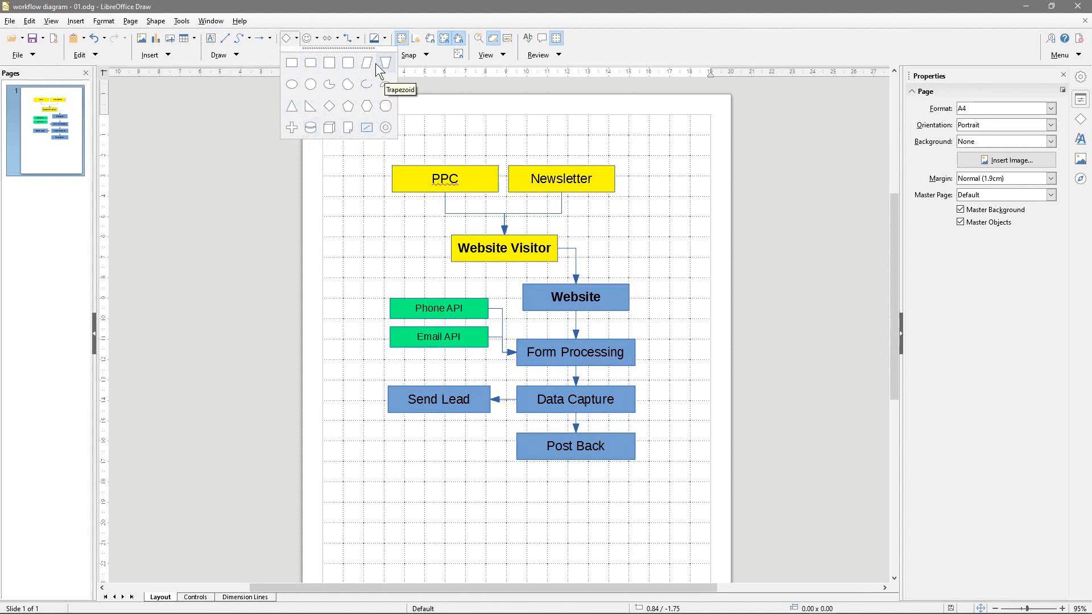
{"action": "mouse_move", "coordinate": [292, 62]}
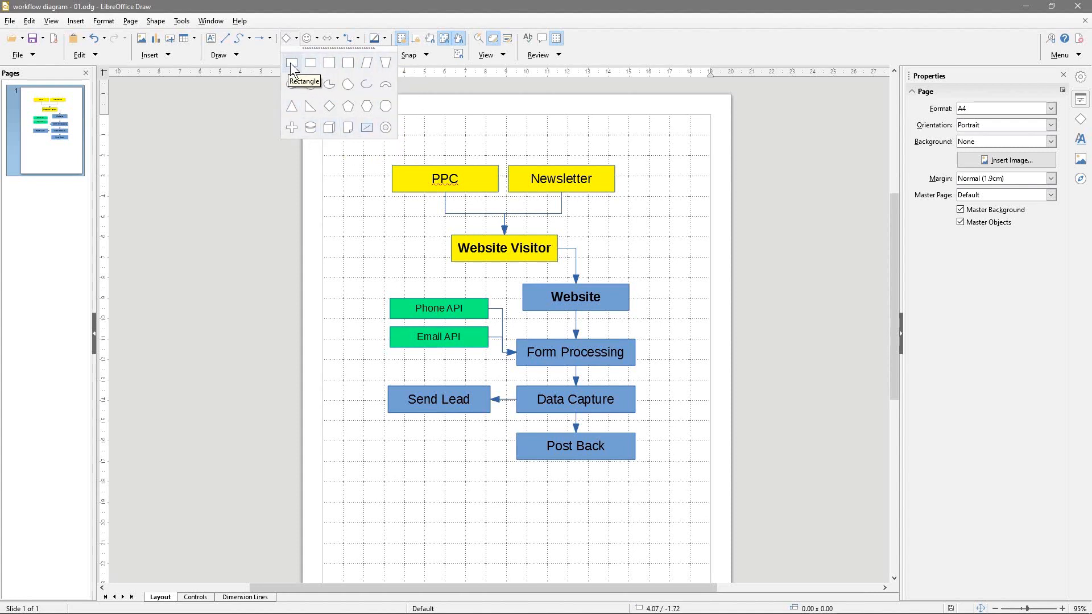
{"action": "mouse_move", "coordinate": [435, 179]}
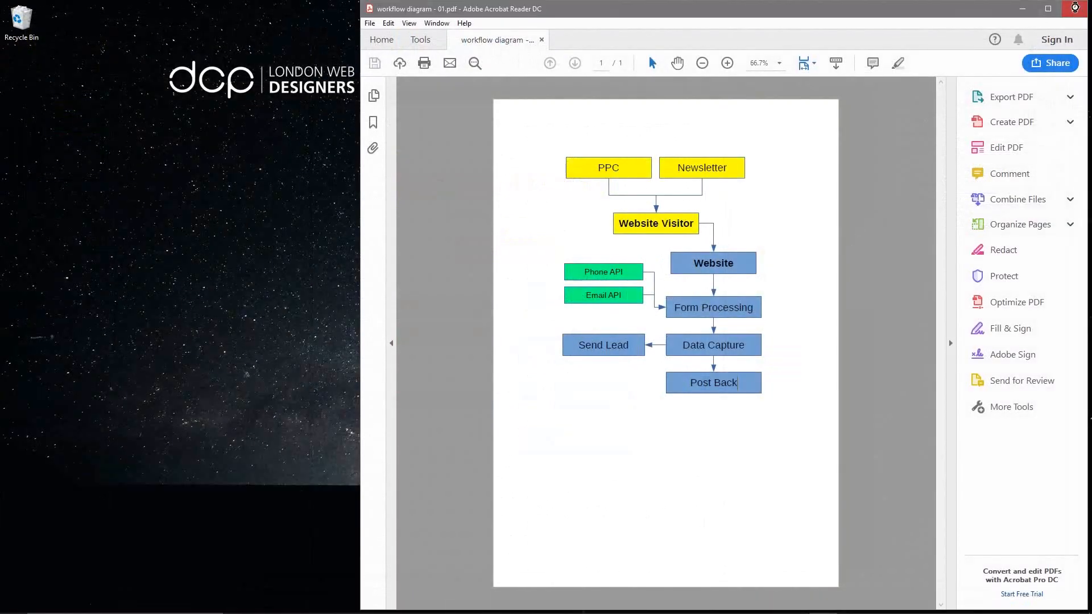
- Close Acrobat Reader, returning to the desktop with the tutorial folder
{"action": "left_click", "coordinate": [1072, 8]}
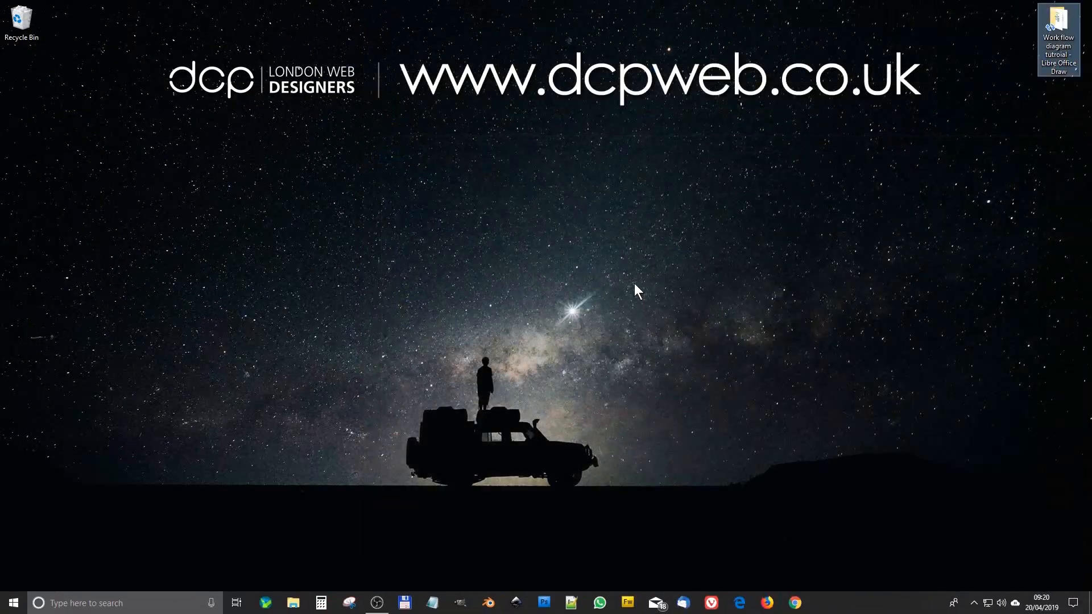